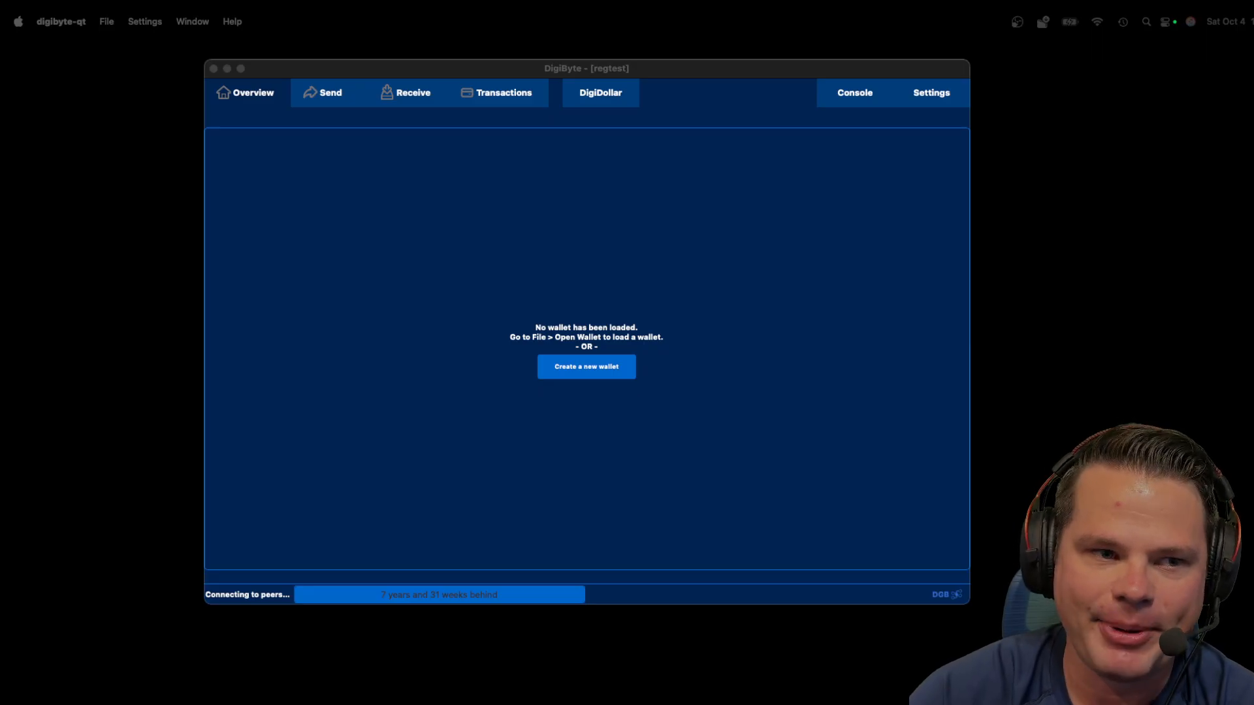
{"action": "mouse_move", "coordinate": [945, 121]}
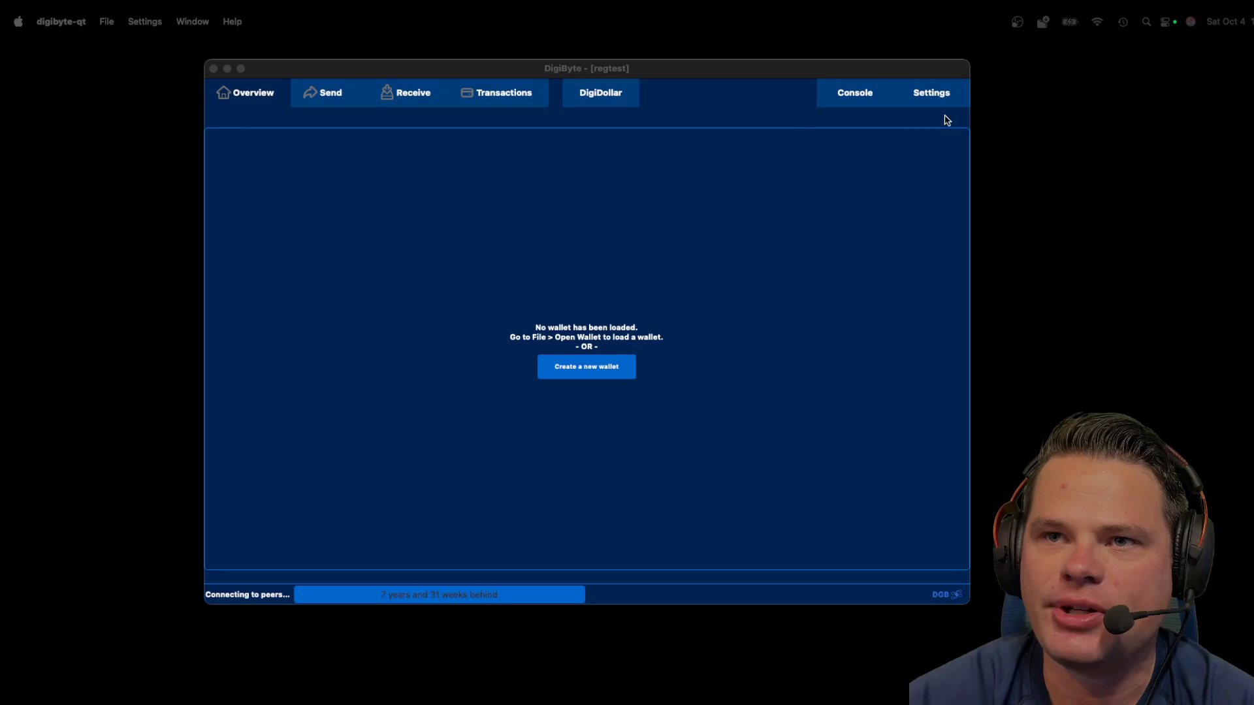
{"action": "mouse_move", "coordinate": [708, 275]}
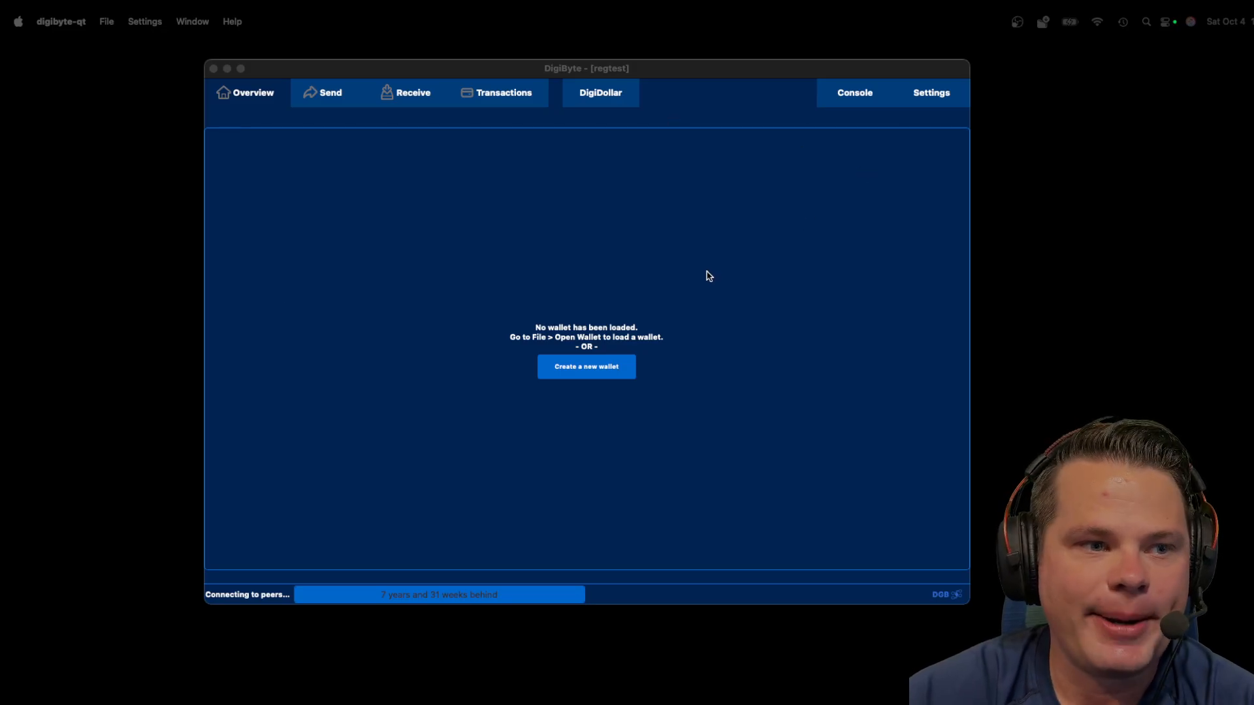
{"action": "mouse_move", "coordinate": [743, 276]}
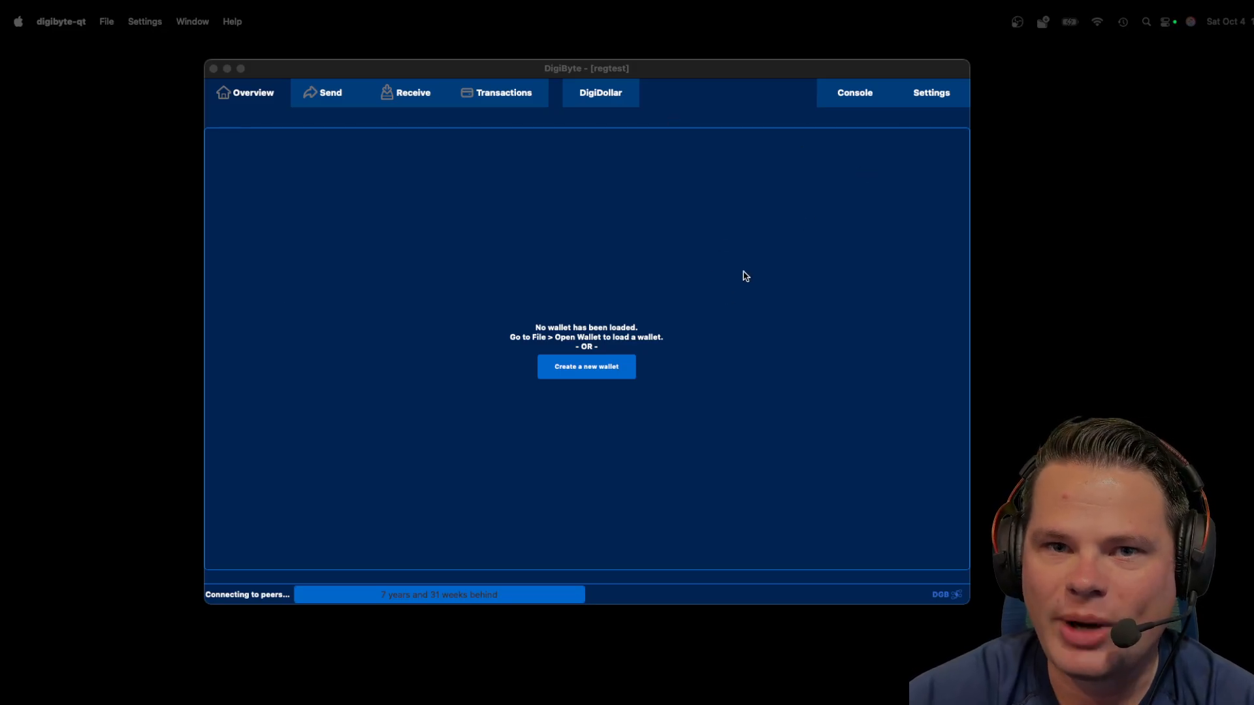
{"action": "mouse_move", "coordinate": [615, 290]}
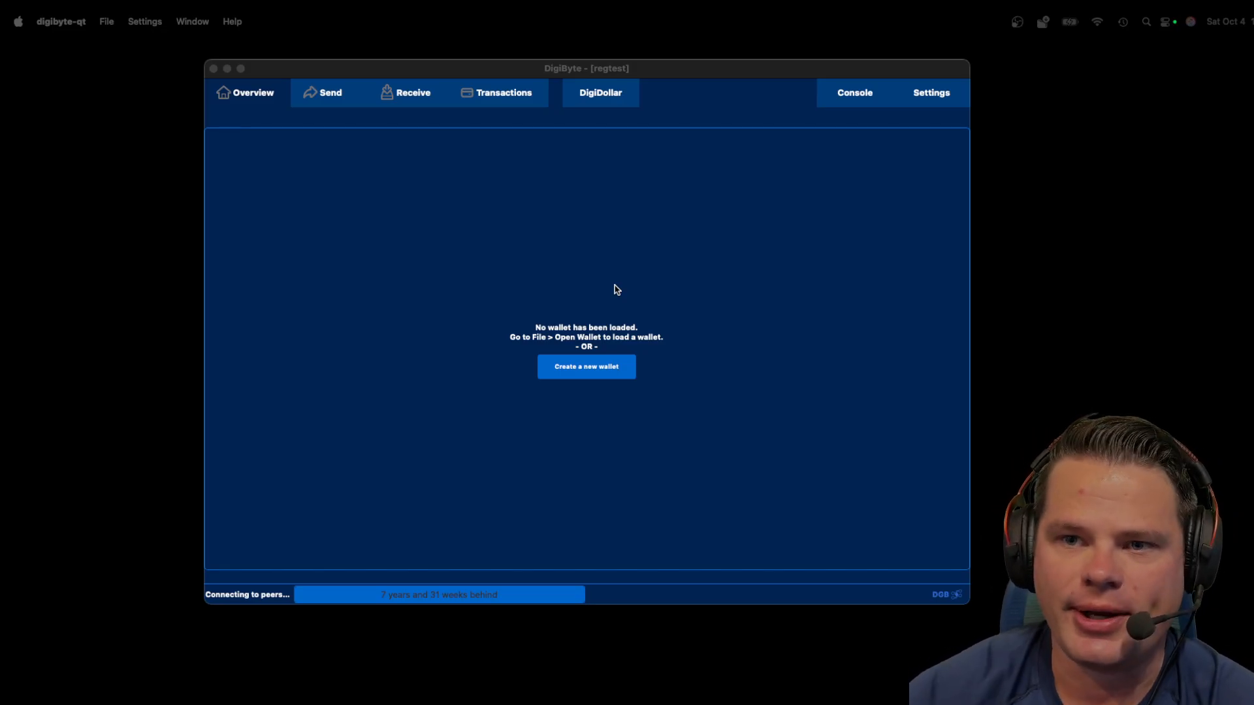
Create a new unencrypted wallet named Bob, showing zero DGB balances.
{"action": "left_click", "coordinate": [587, 366]}
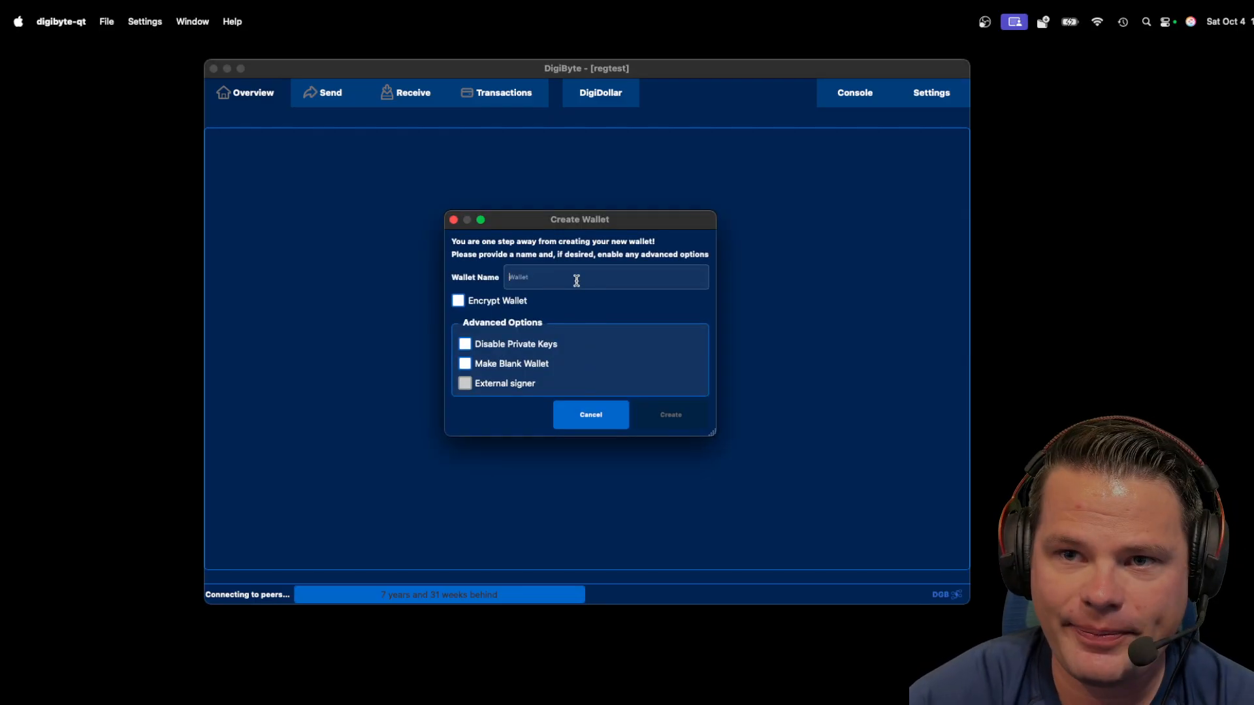
{"action": "type", "text": "Bob"}
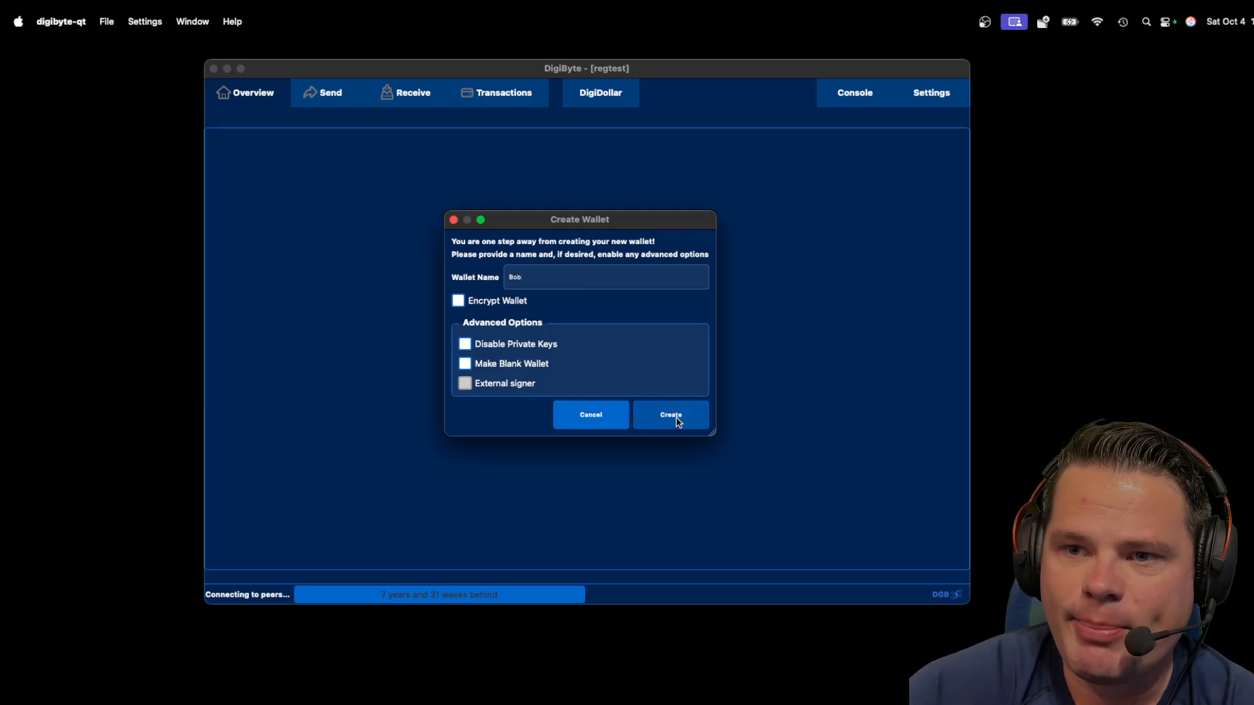
{"action": "left_click", "coordinate": [670, 414]}
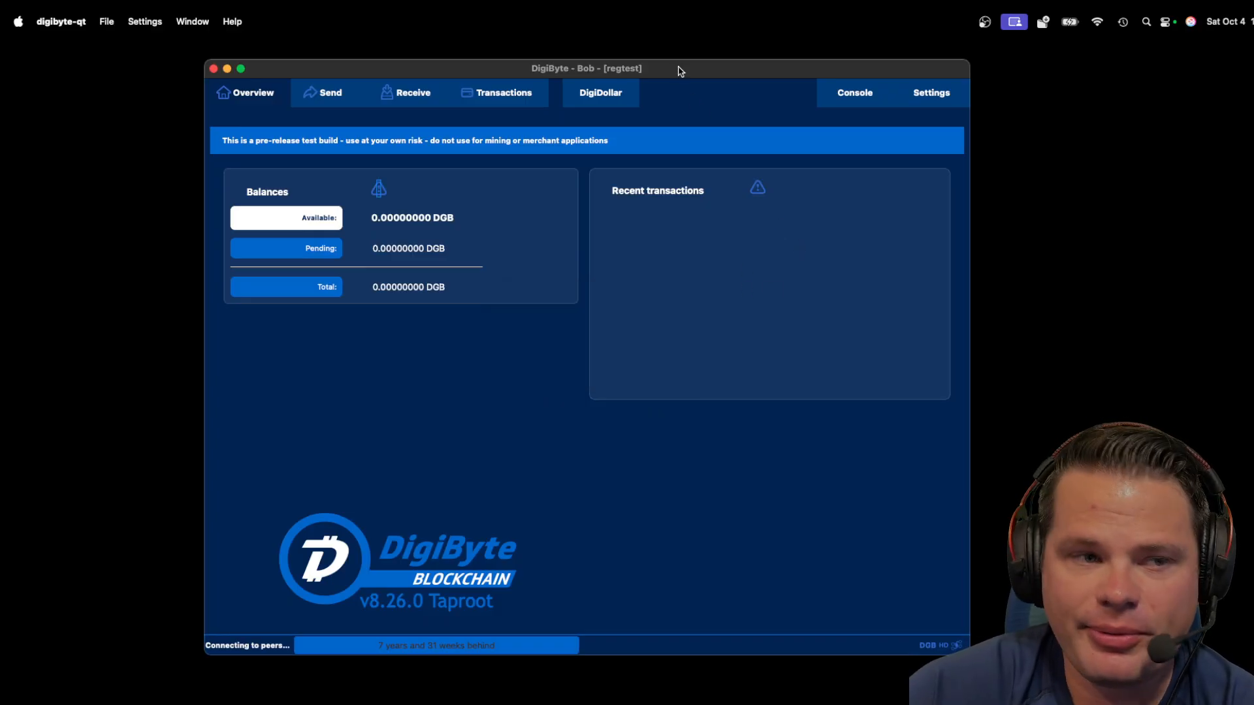
{"action": "mouse_move", "coordinate": [564, 159]}
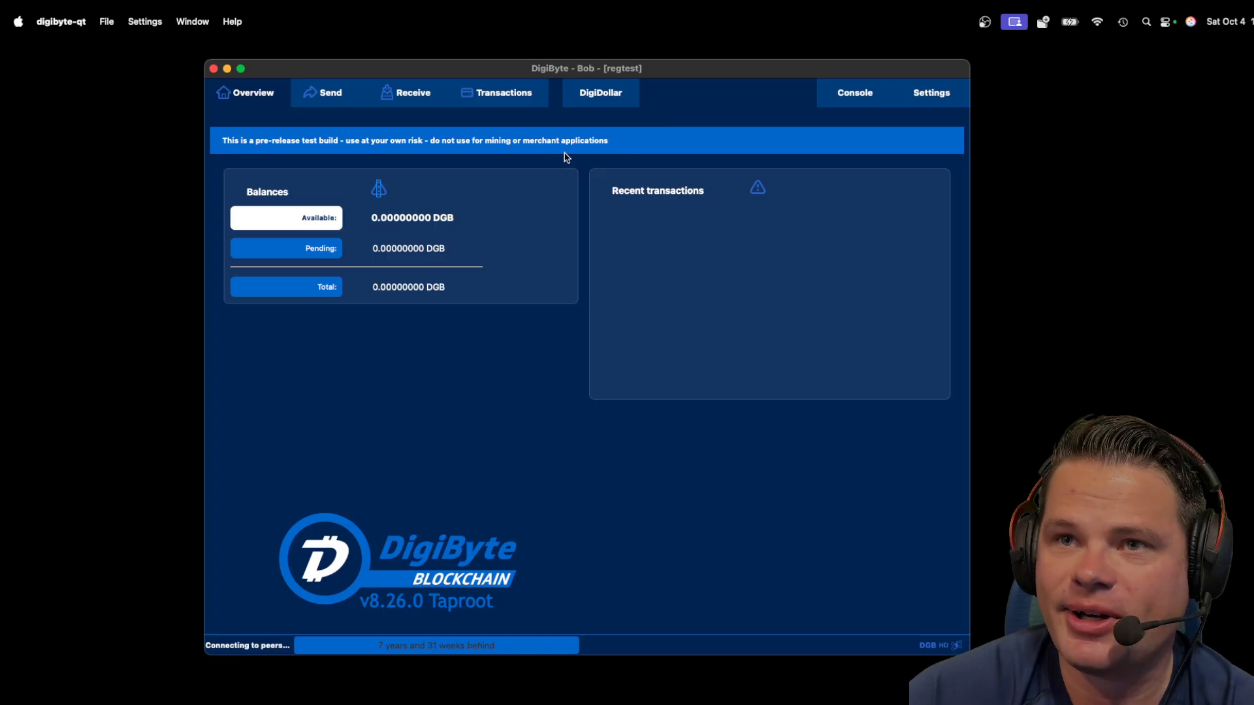
{"action": "mouse_move", "coordinate": [855, 92]}
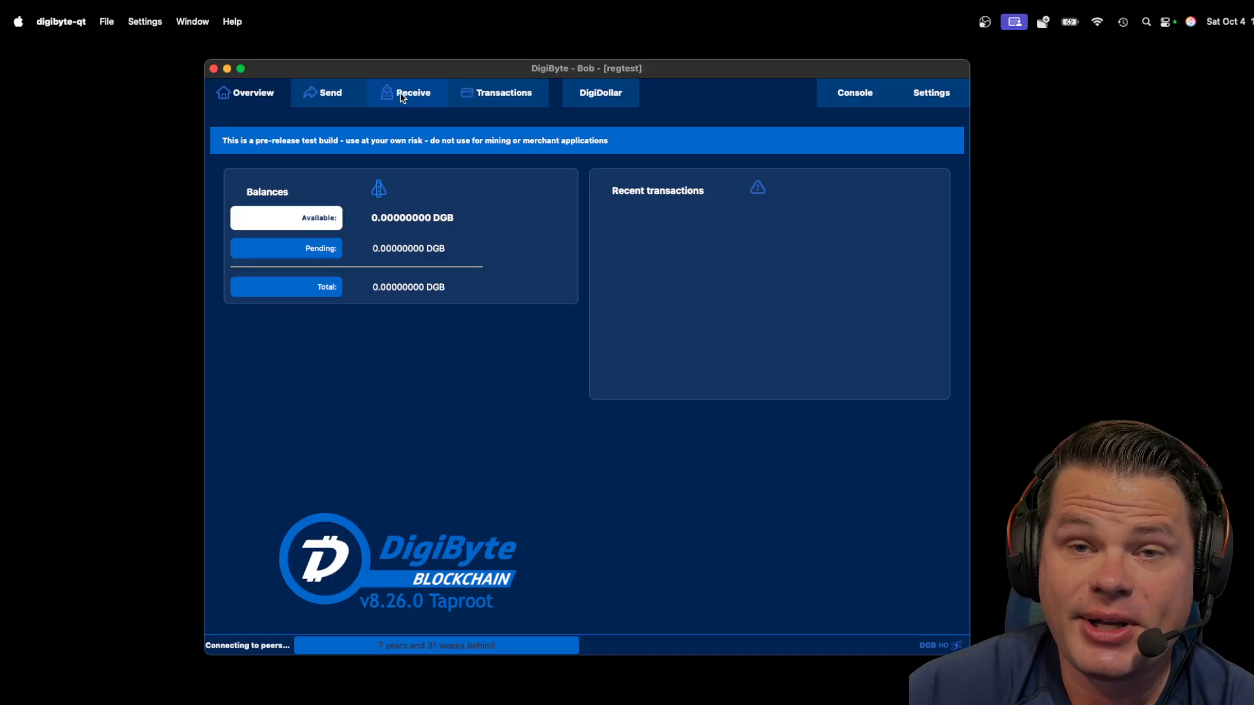
{"action": "mouse_move", "coordinate": [412, 92]}
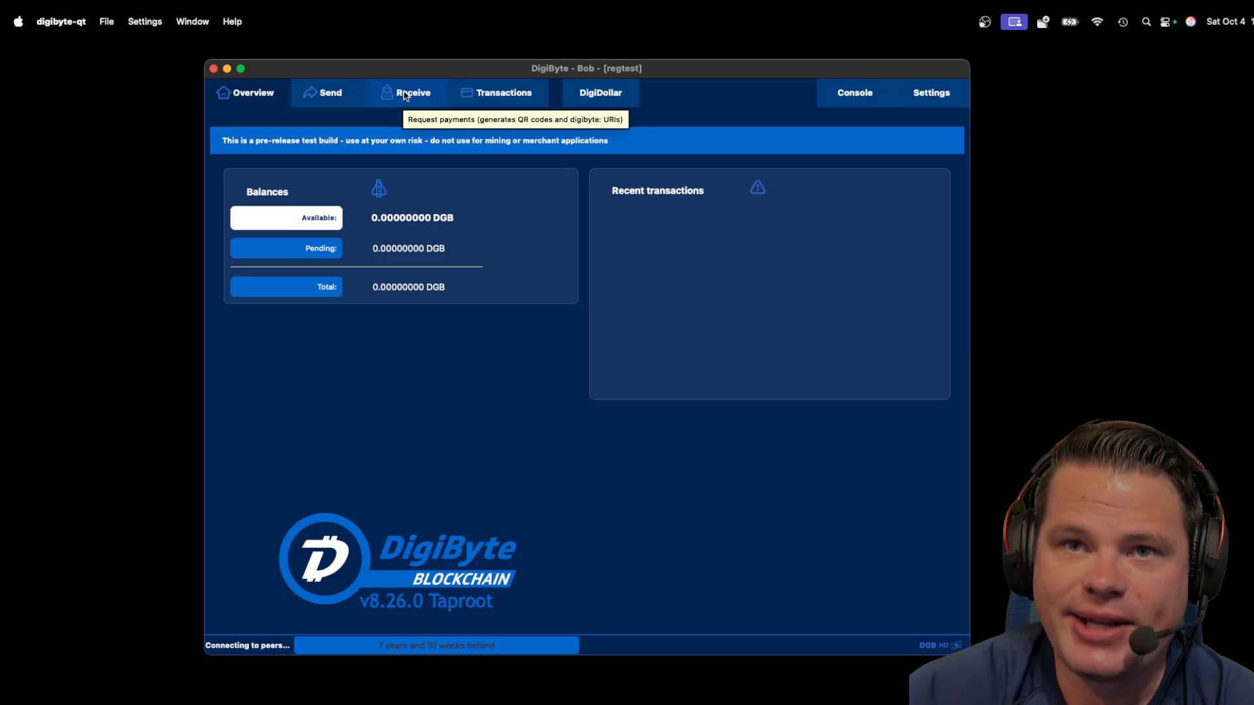
Generate a new Bech32 receiving address for Bob and copy it.
{"action": "left_click", "coordinate": [414, 92]}
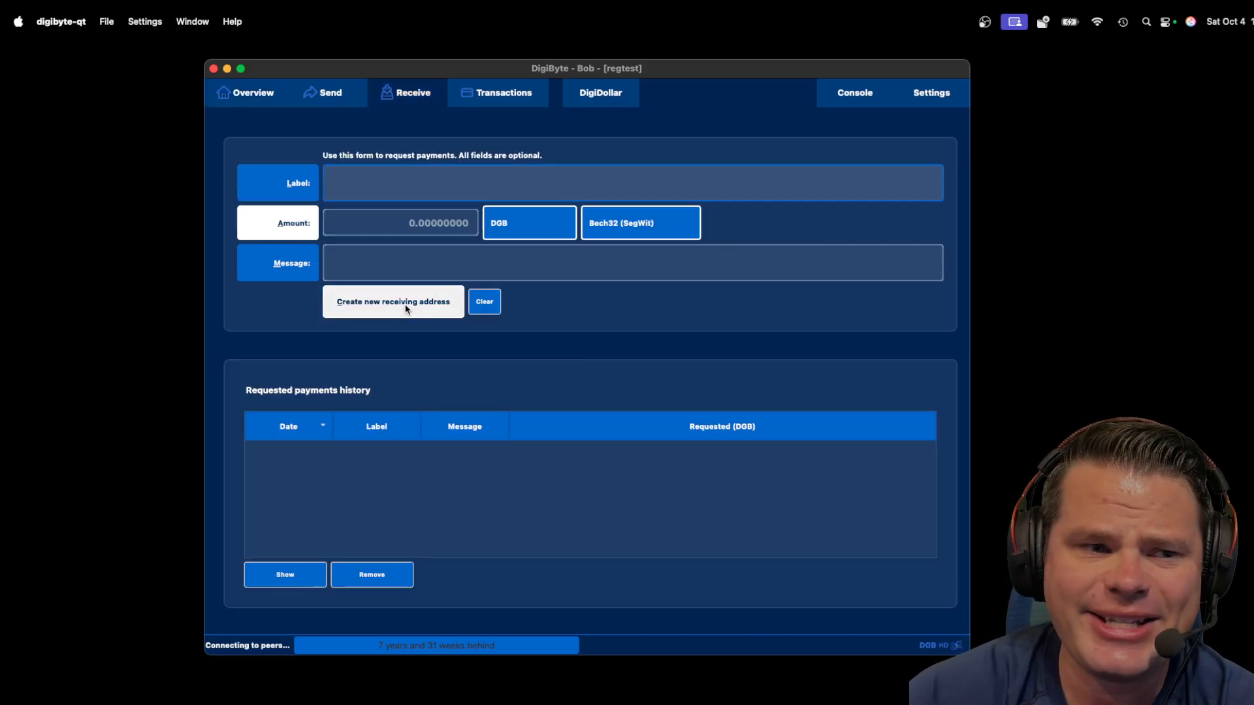
{"action": "left_click", "coordinate": [392, 302]}
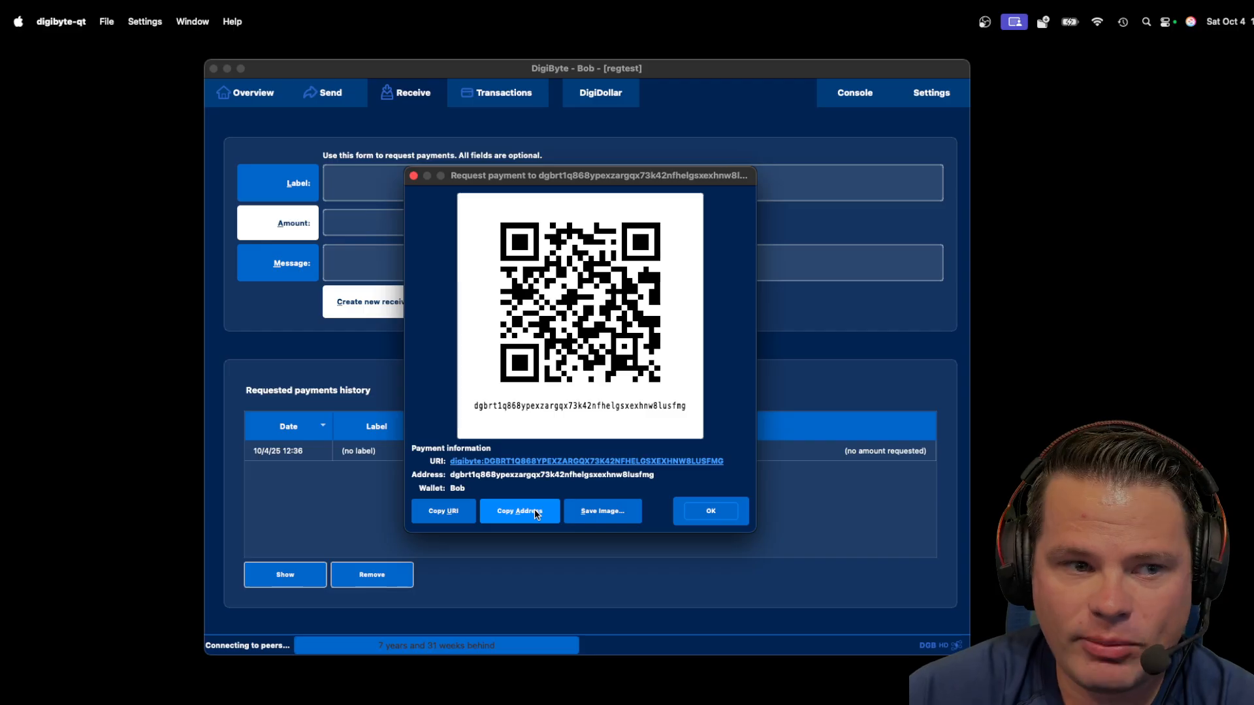
{"action": "left_click", "coordinate": [520, 510]}
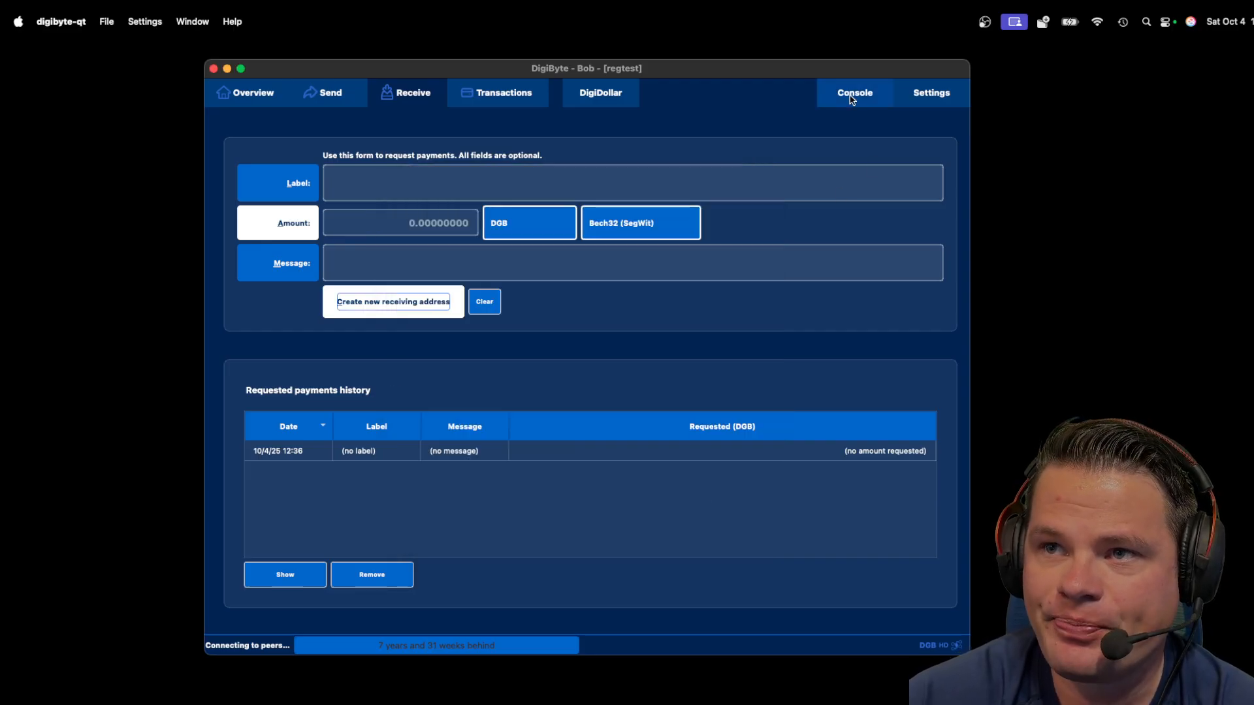
Run 'generatetoaddress 651 <address>' in the console to mine 651 regtest blocks to Bob.
{"action": "left_click", "coordinate": [853, 92]}
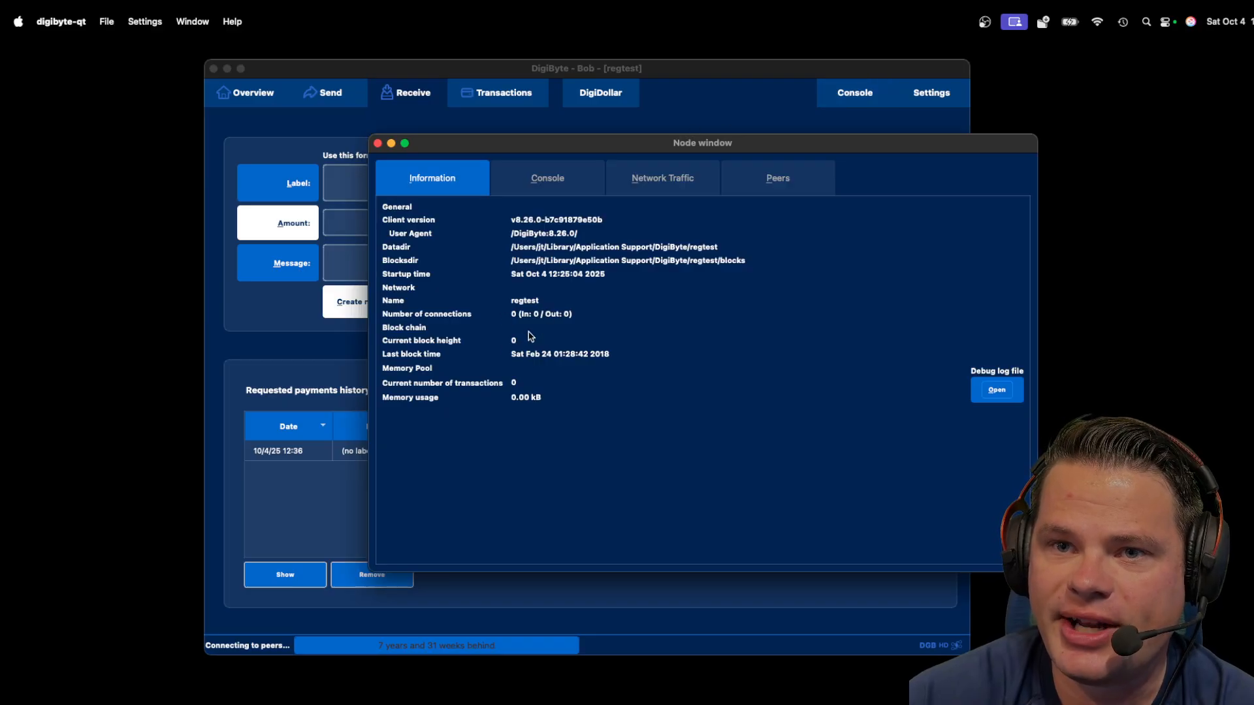
{"action": "double_click", "coordinate": [524, 300]}
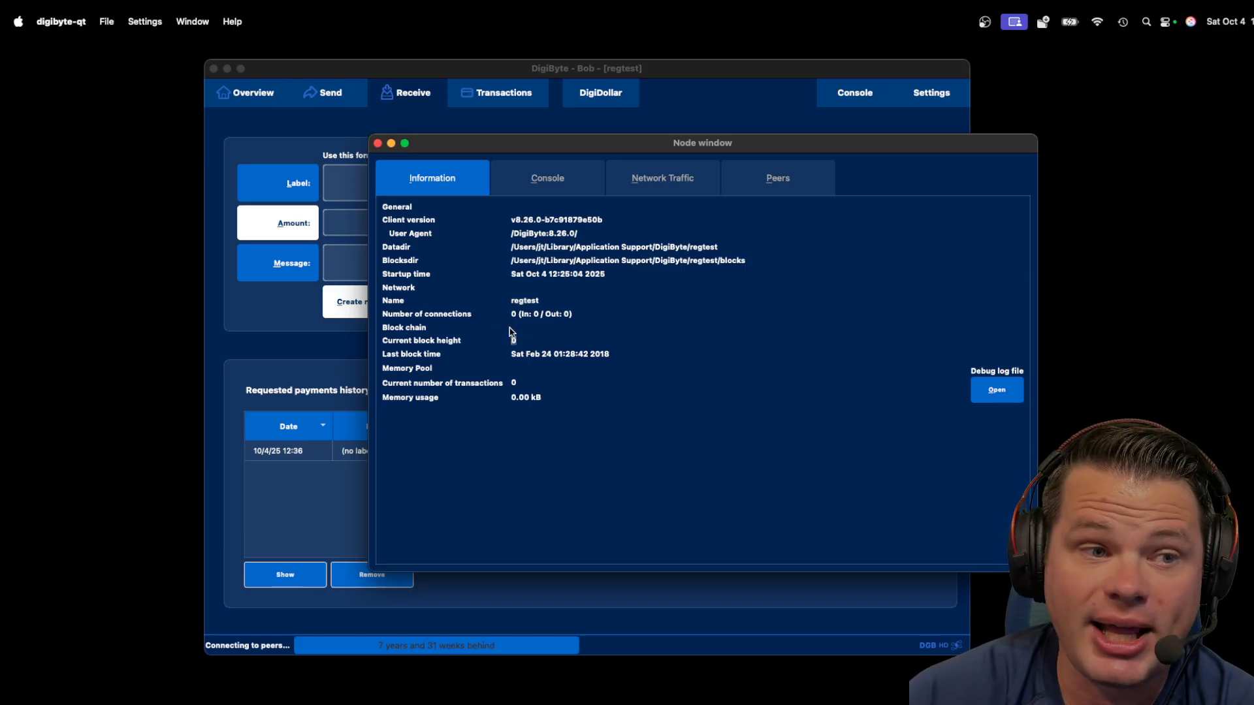
{"action": "left_click", "coordinate": [547, 178]}
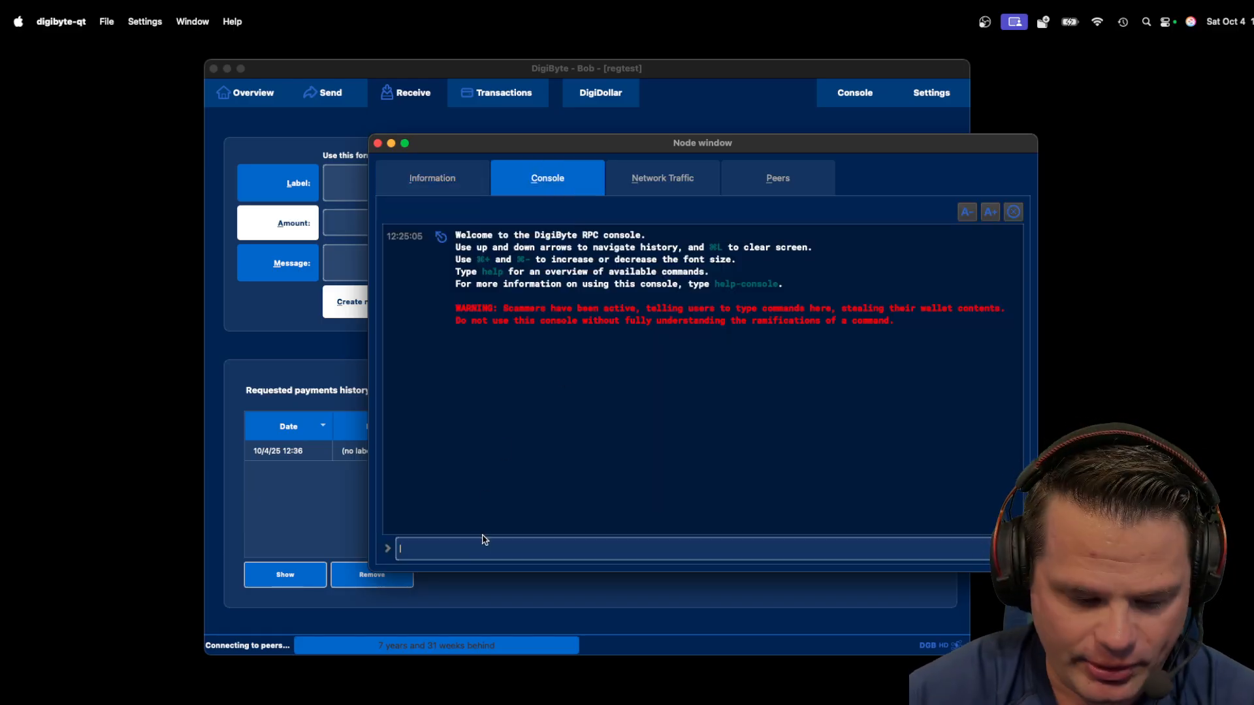
{"action": "type", "text": "generatetoaddress"}
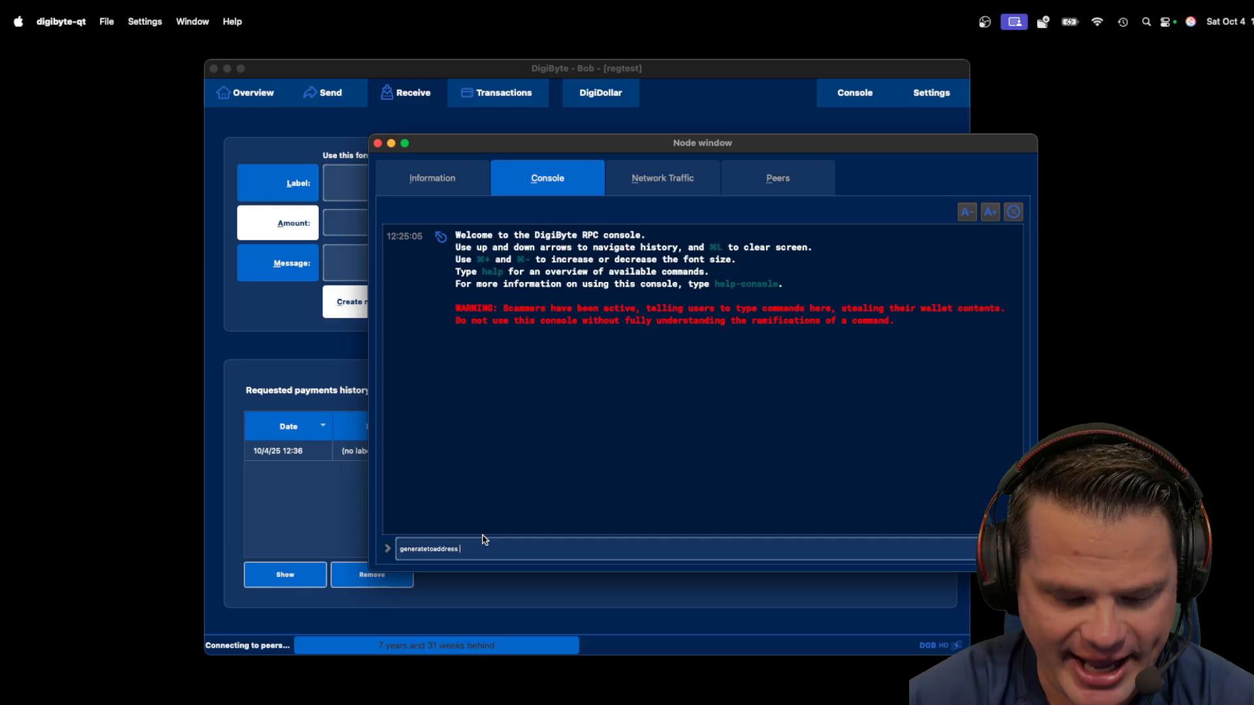
{"action": "type", "text": "651"}
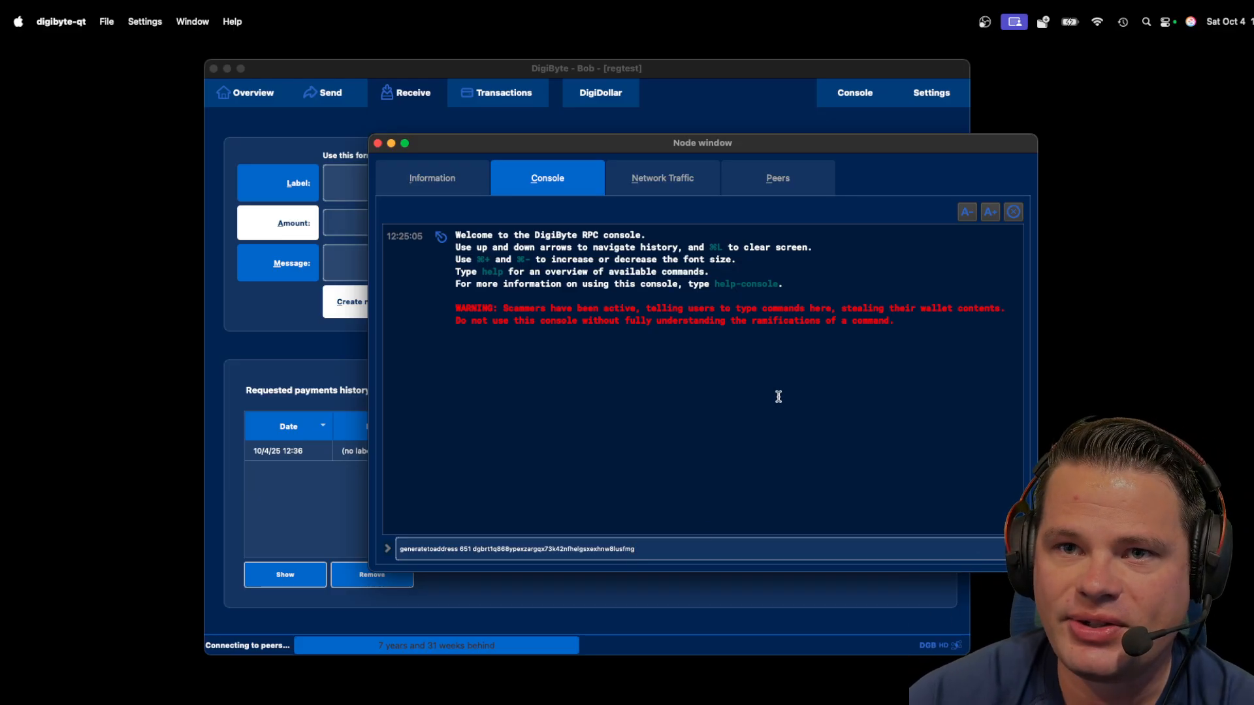
{"action": "key", "text": "Return"}
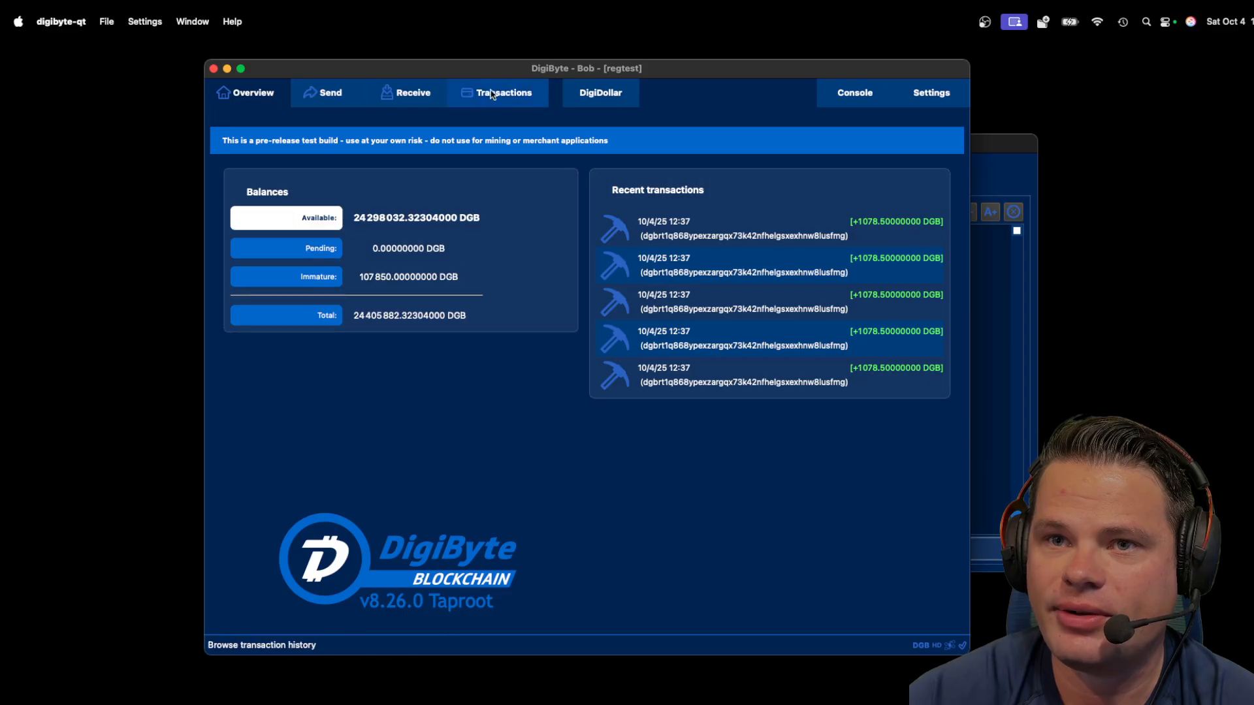
{"action": "mouse_move", "coordinate": [675, 200]}
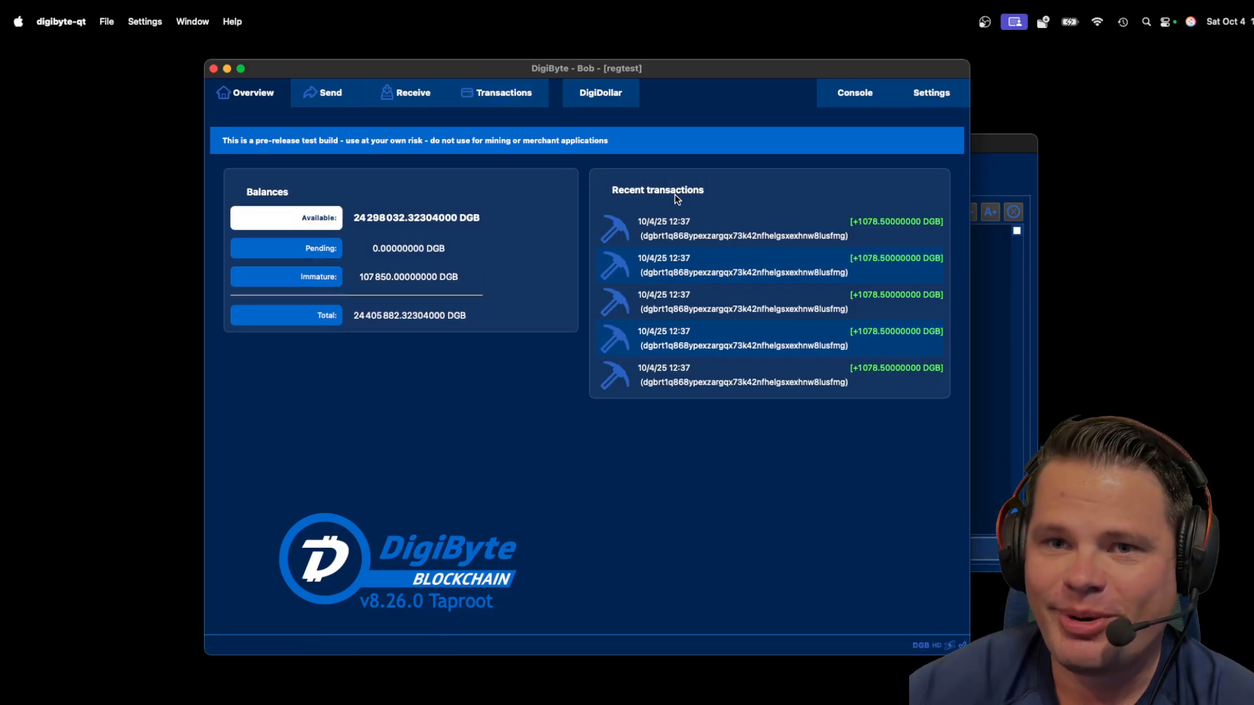
{"action": "mouse_move", "coordinate": [575, 163]}
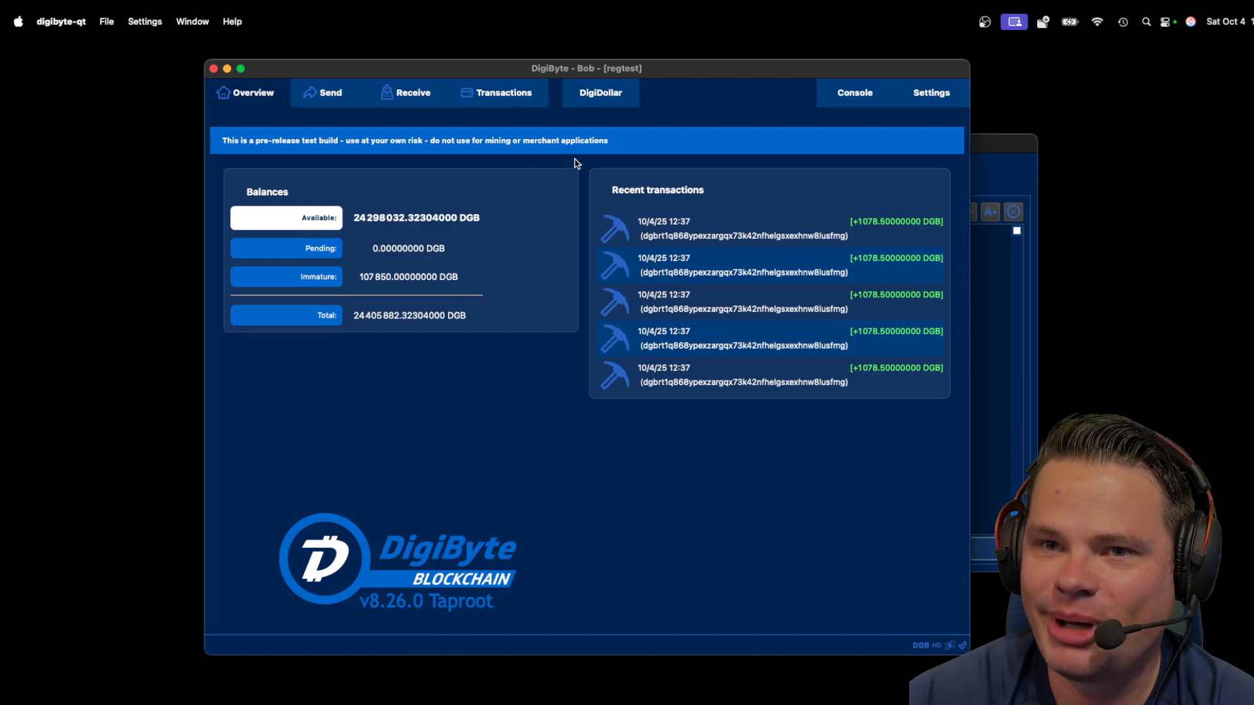
{"action": "mouse_move", "coordinate": [453, 141]}
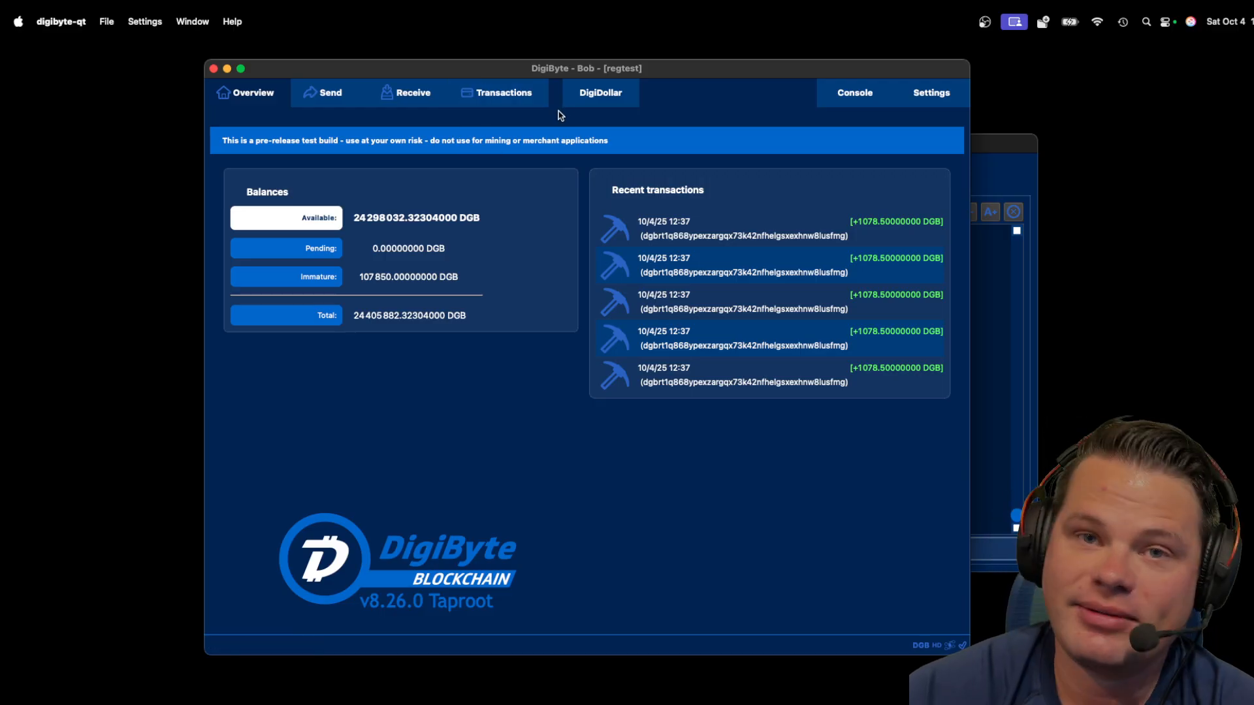
{"action": "mouse_move", "coordinate": [584, 226]}
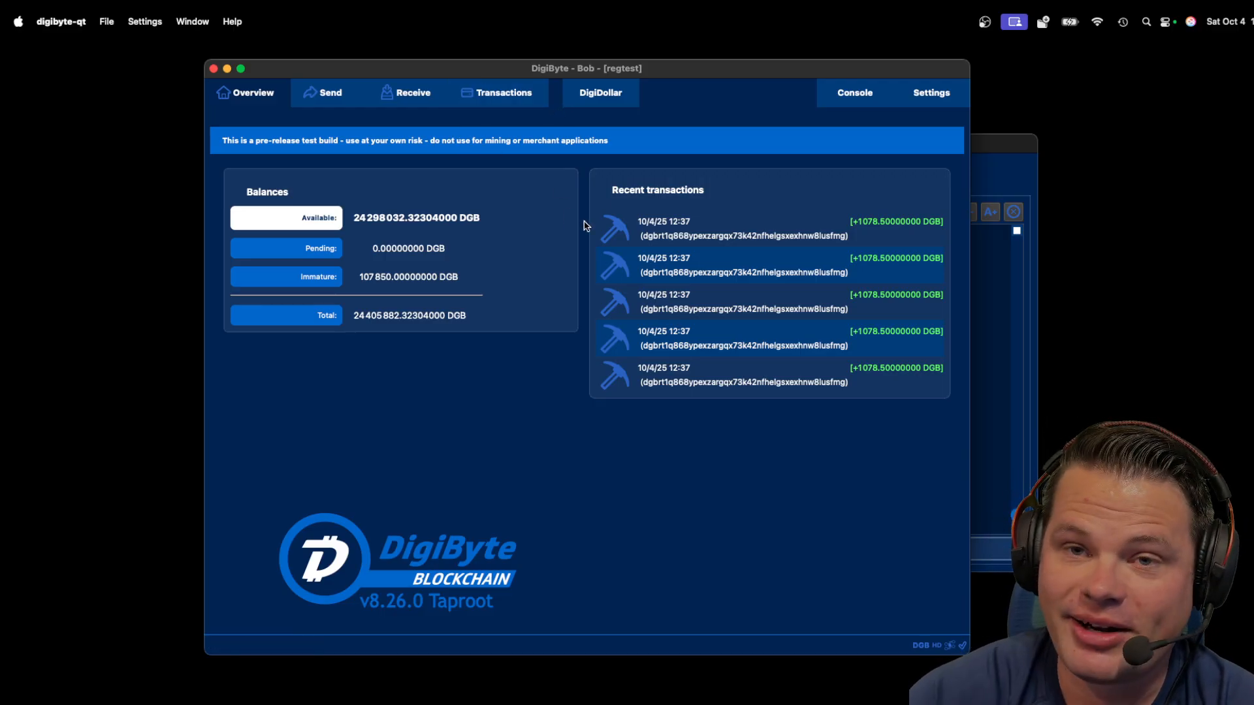
{"action": "mouse_move", "coordinate": [572, 222]}
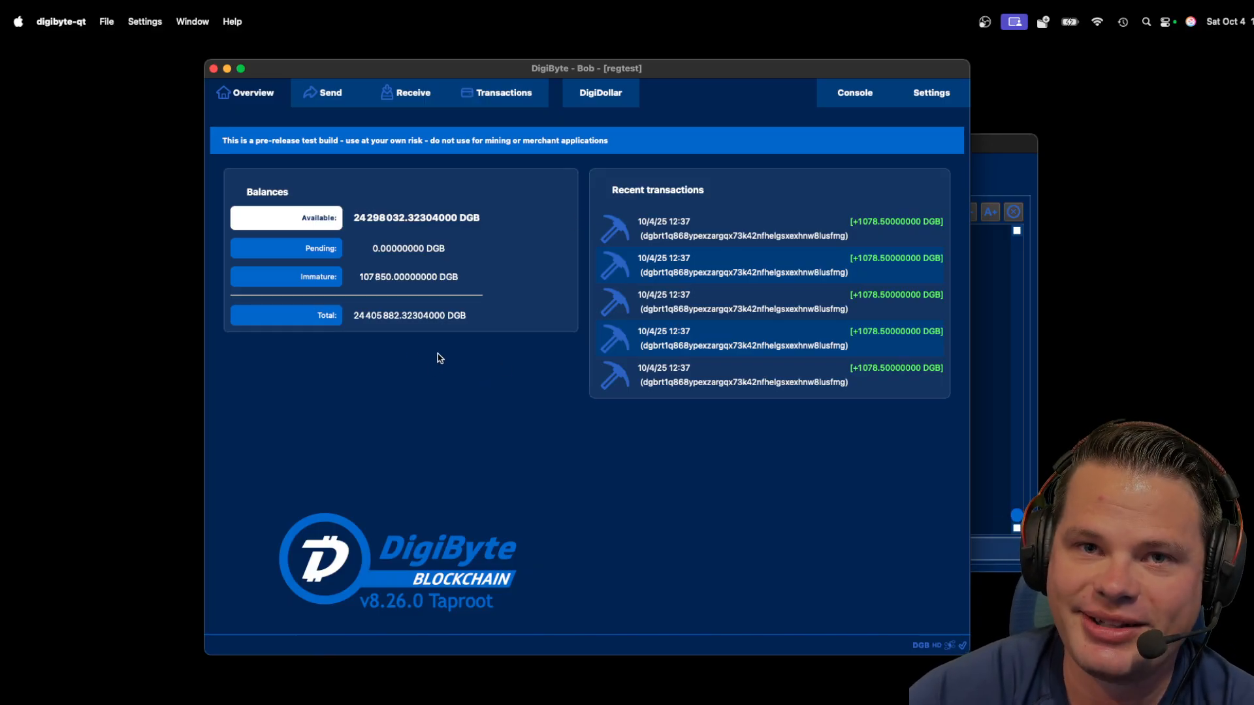
{"action": "mouse_move", "coordinate": [413, 93]}
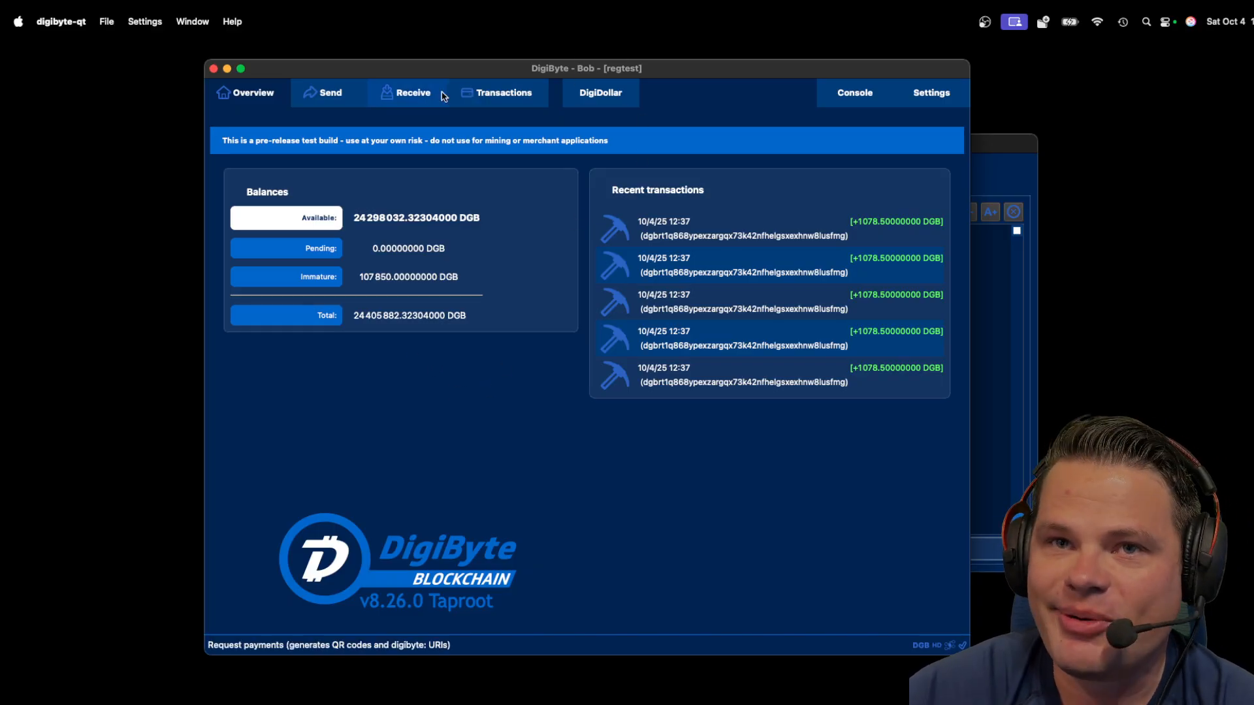
{"action": "left_click", "coordinate": [501, 91]}
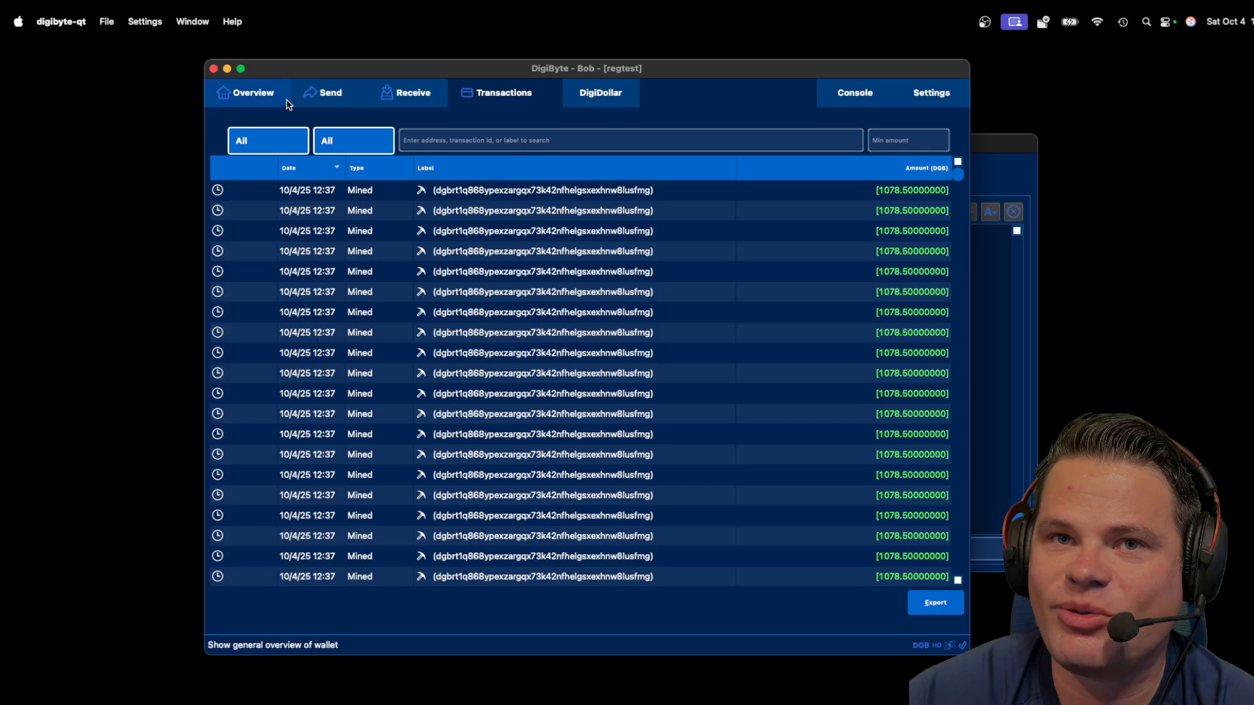
{"action": "left_click", "coordinate": [253, 92]}
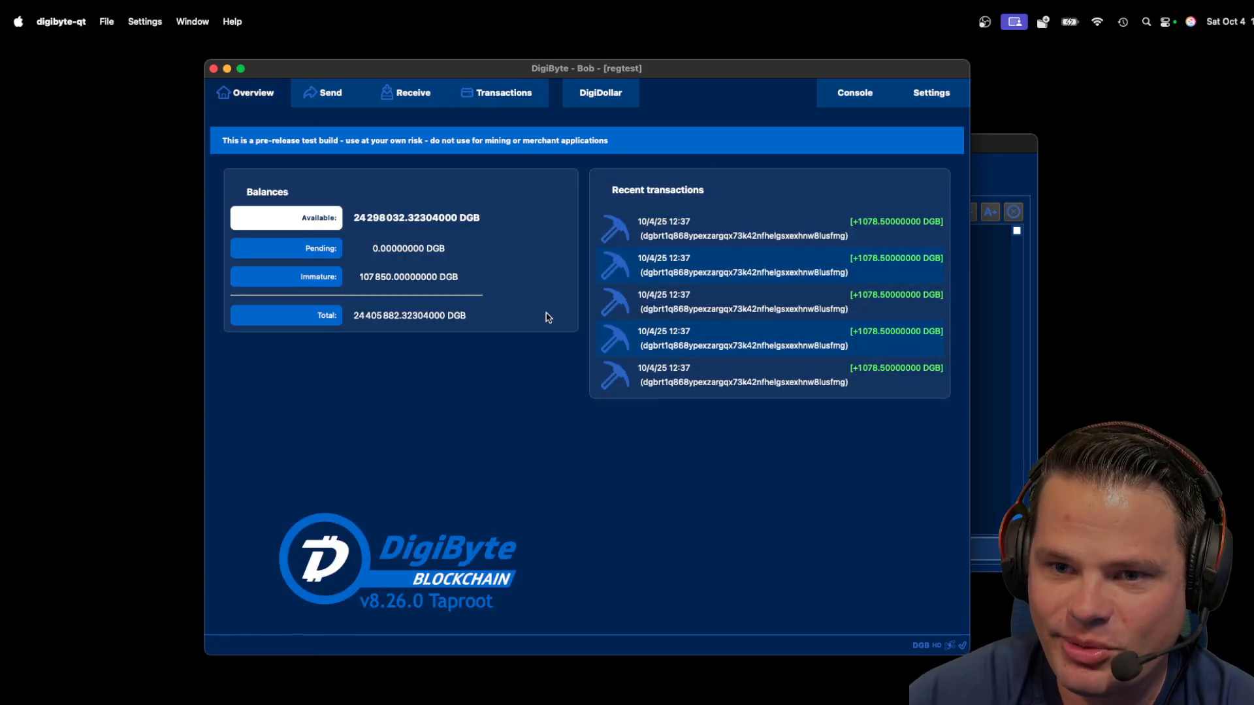
{"action": "mouse_move", "coordinate": [599, 92]}
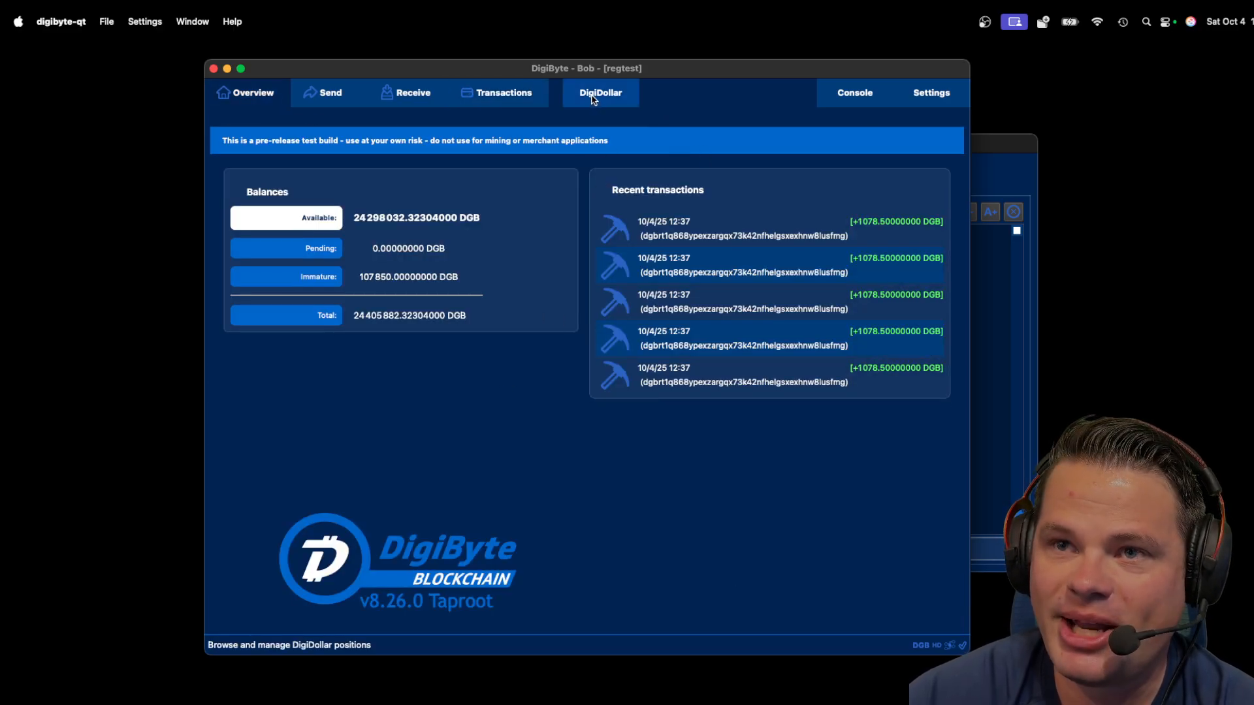
Browse the DigiDollar Receive, Redeem and Vault pages, ending on the Mint page.
{"action": "left_click", "coordinate": [600, 91]}
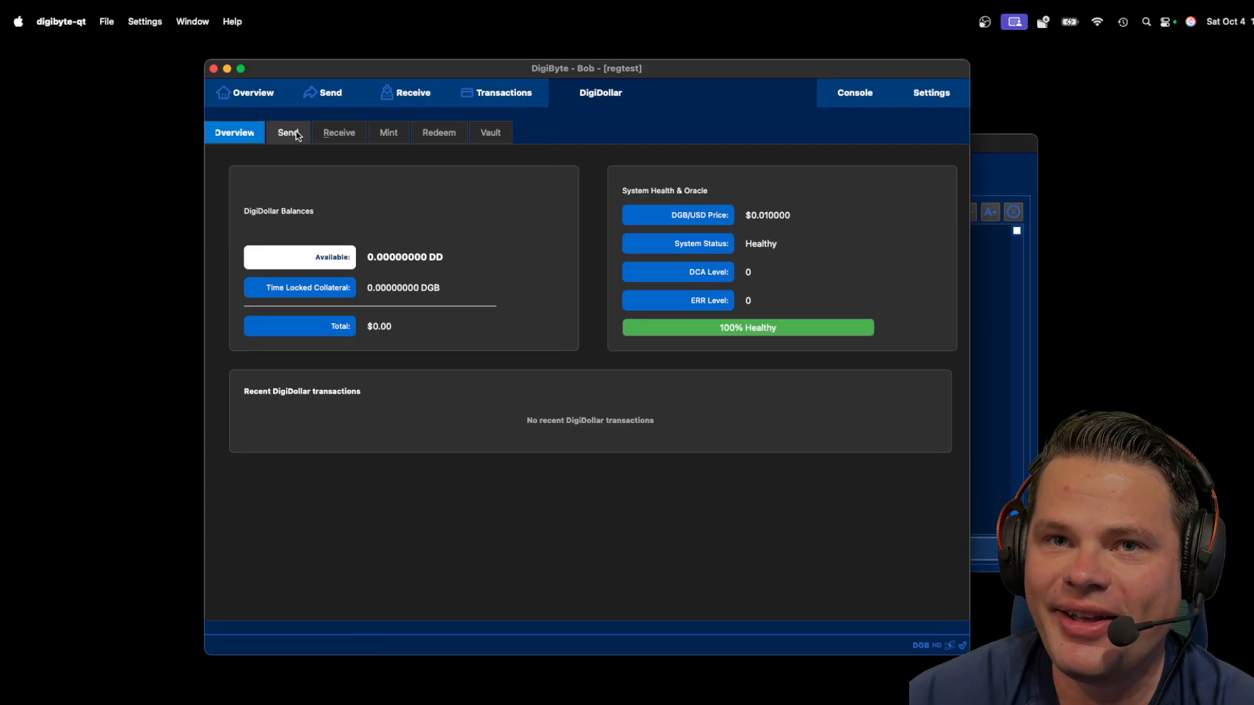
{"action": "left_click", "coordinate": [338, 132]}
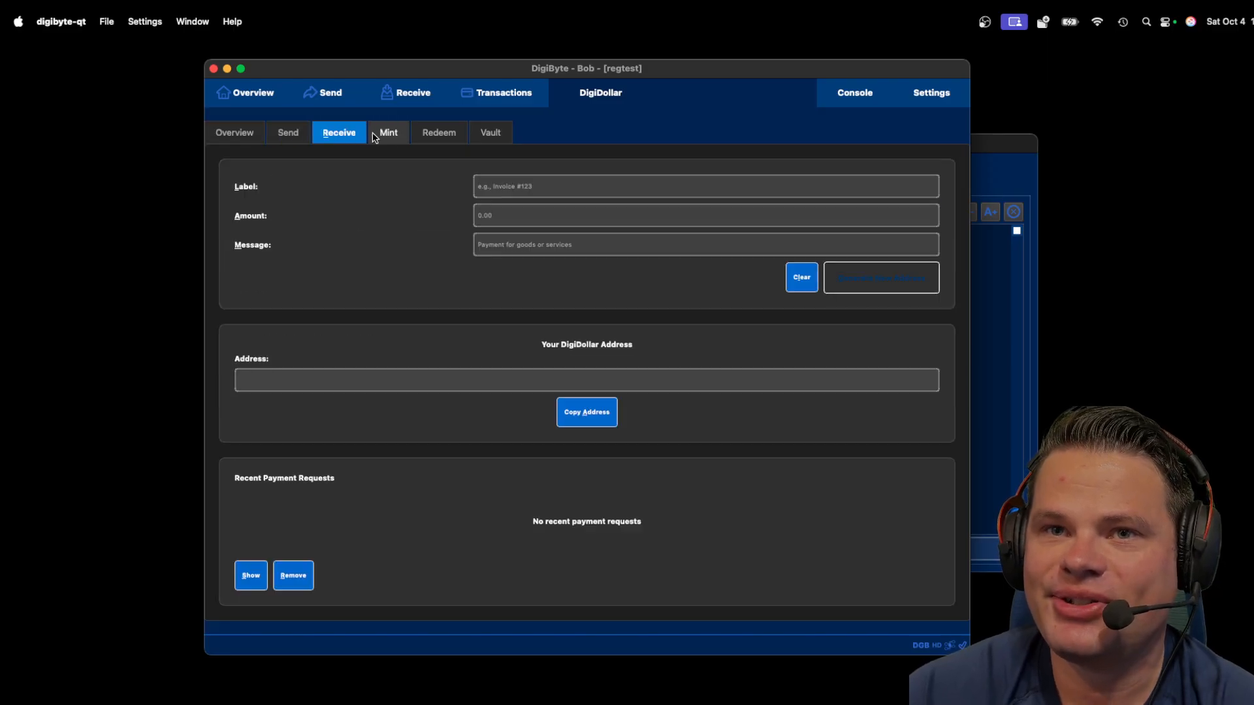
{"action": "left_click", "coordinate": [439, 132]}
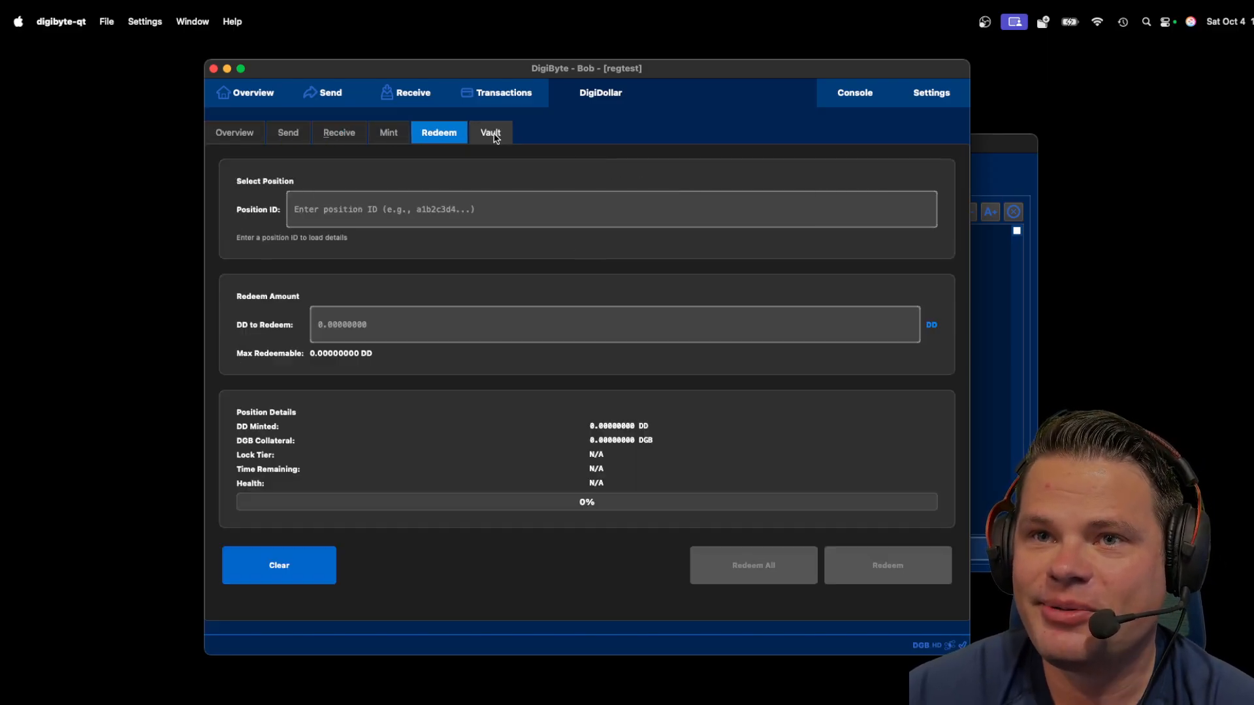
{"action": "left_click", "coordinate": [490, 132]}
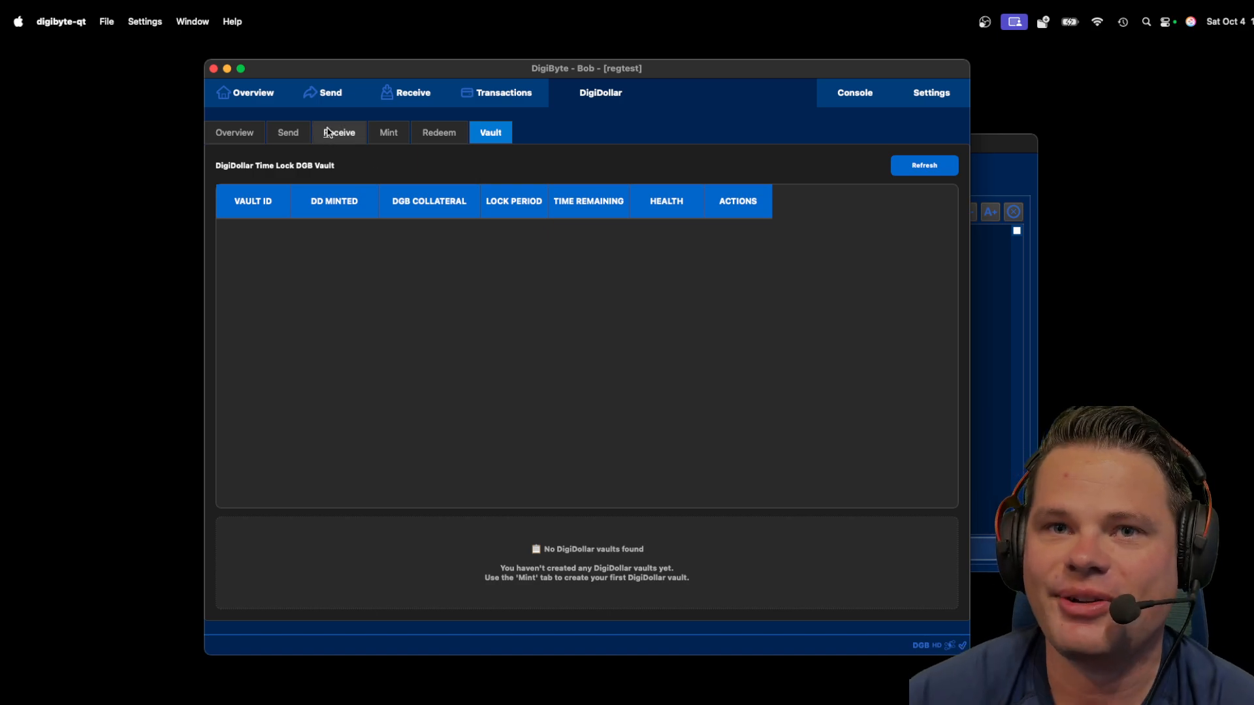
{"action": "left_click", "coordinate": [388, 132]}
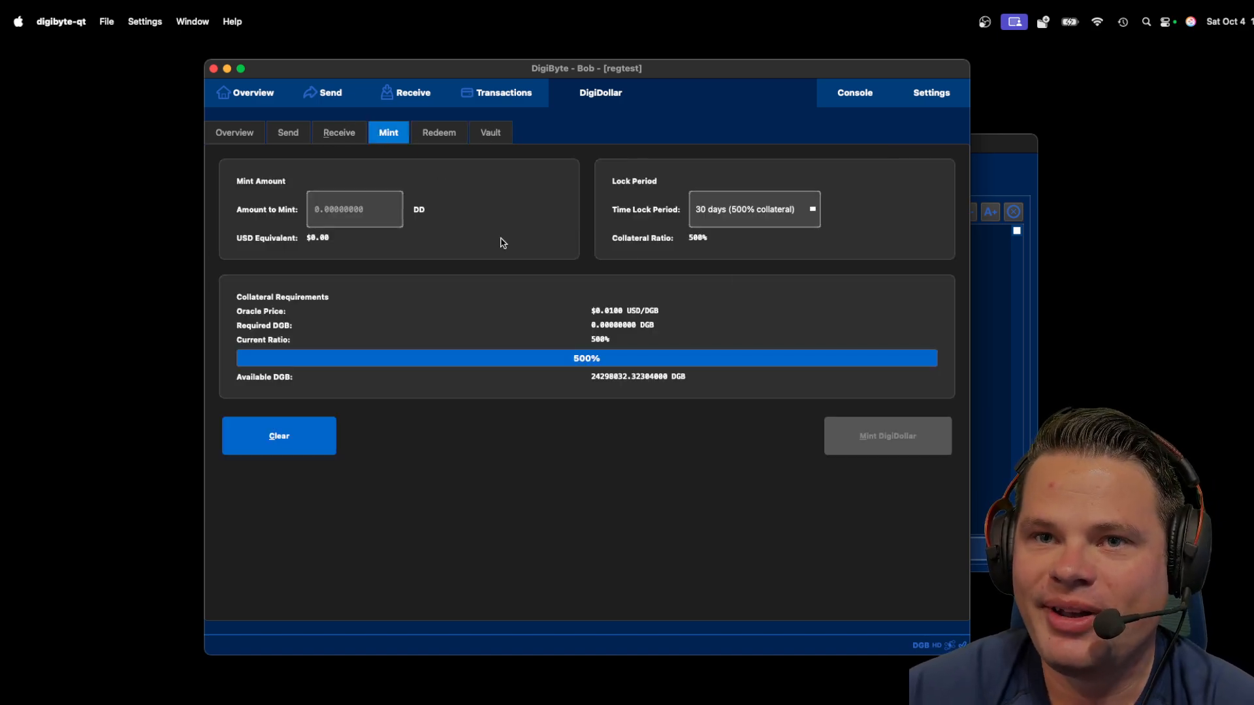
Enter a 250 DD mint amount requiring 125,000 DGB collateral and show the lock period list.
{"action": "left_click", "coordinate": [354, 209]}
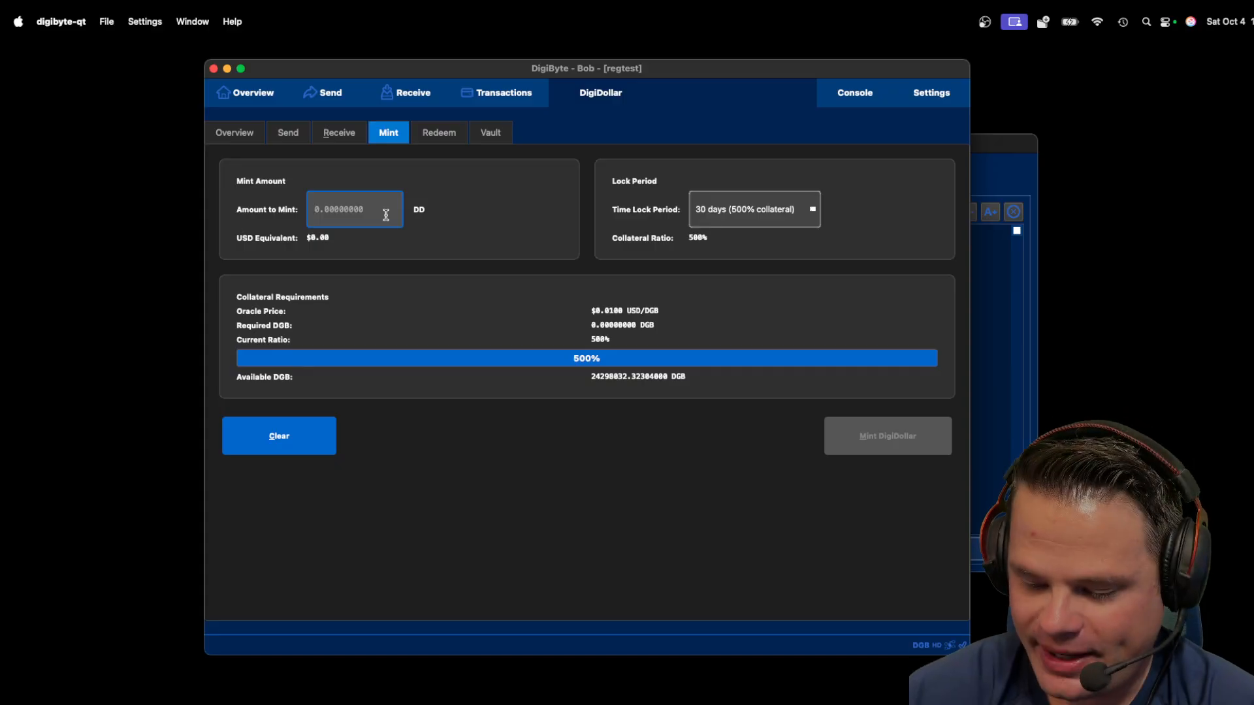
{"action": "type", "text": "250"}
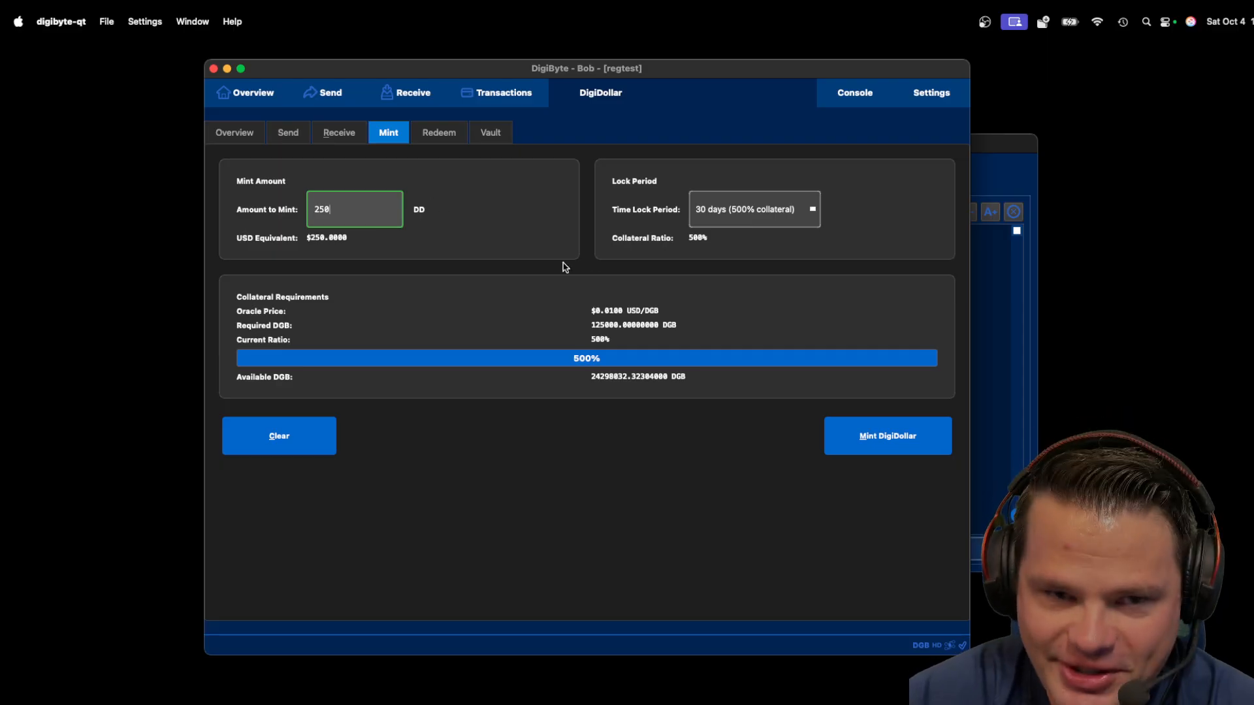
{"action": "mouse_move", "coordinate": [596, 291]}
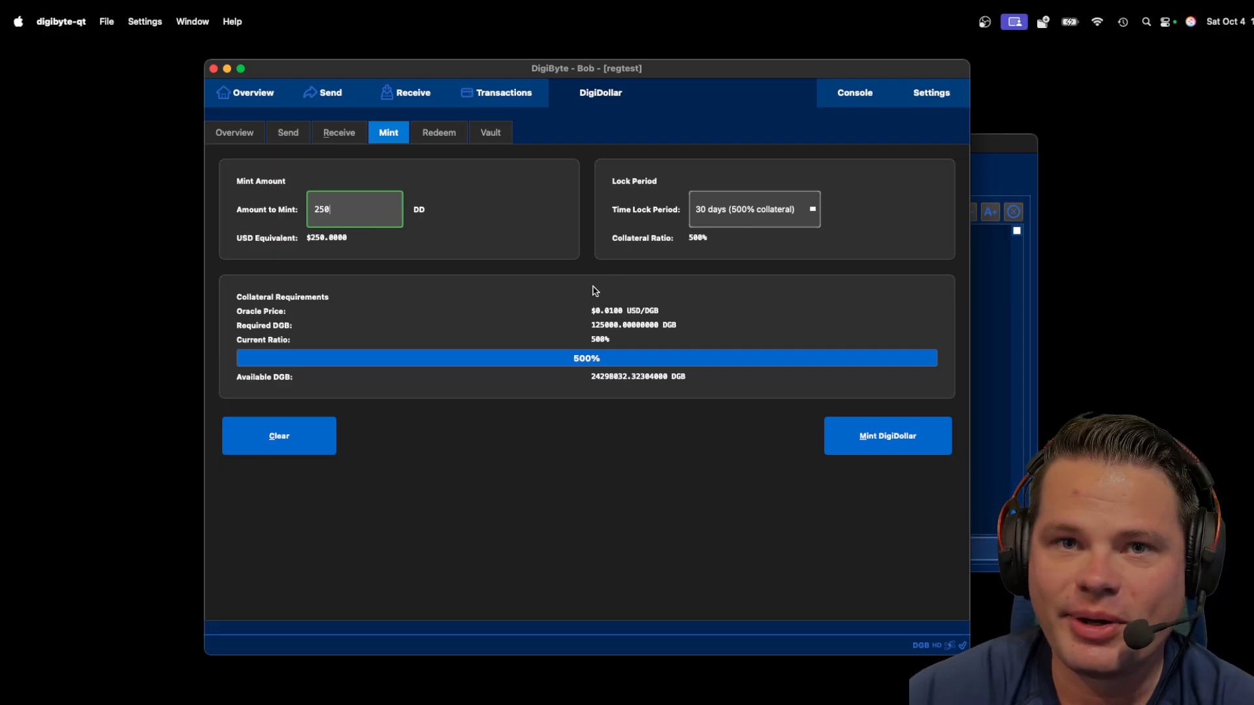
{"action": "mouse_move", "coordinate": [679, 308]}
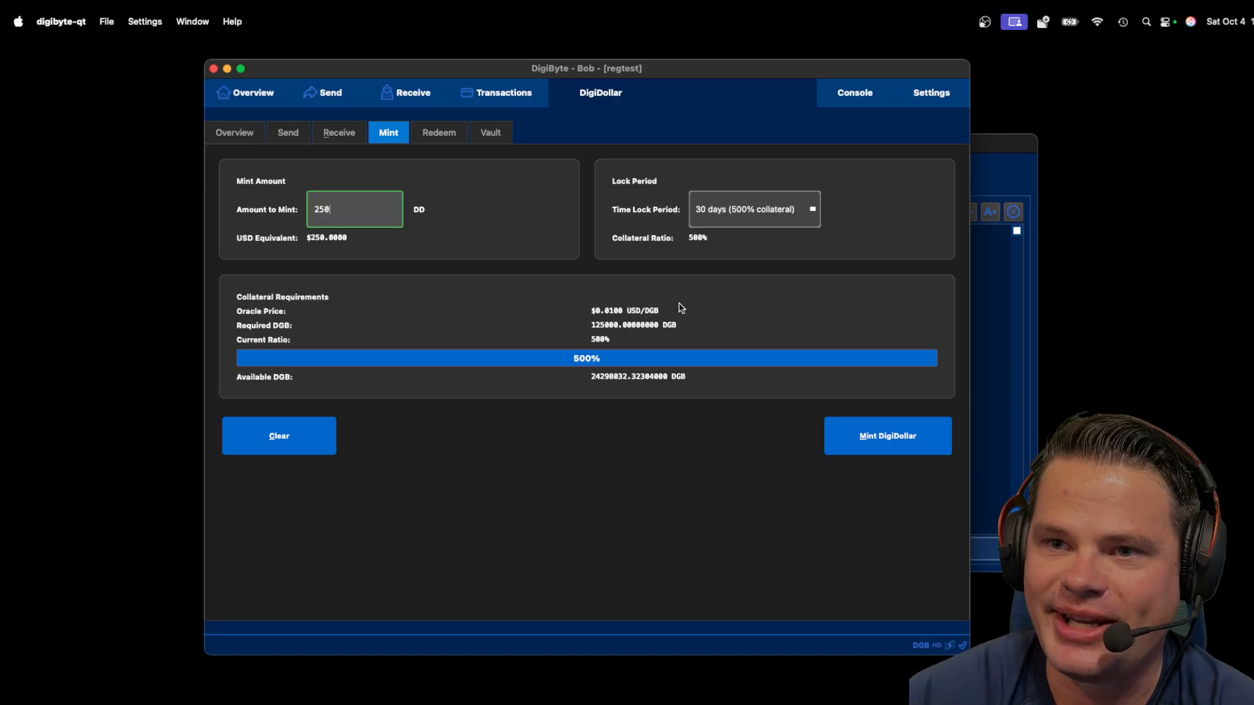
{"action": "mouse_move", "coordinate": [607, 314]}
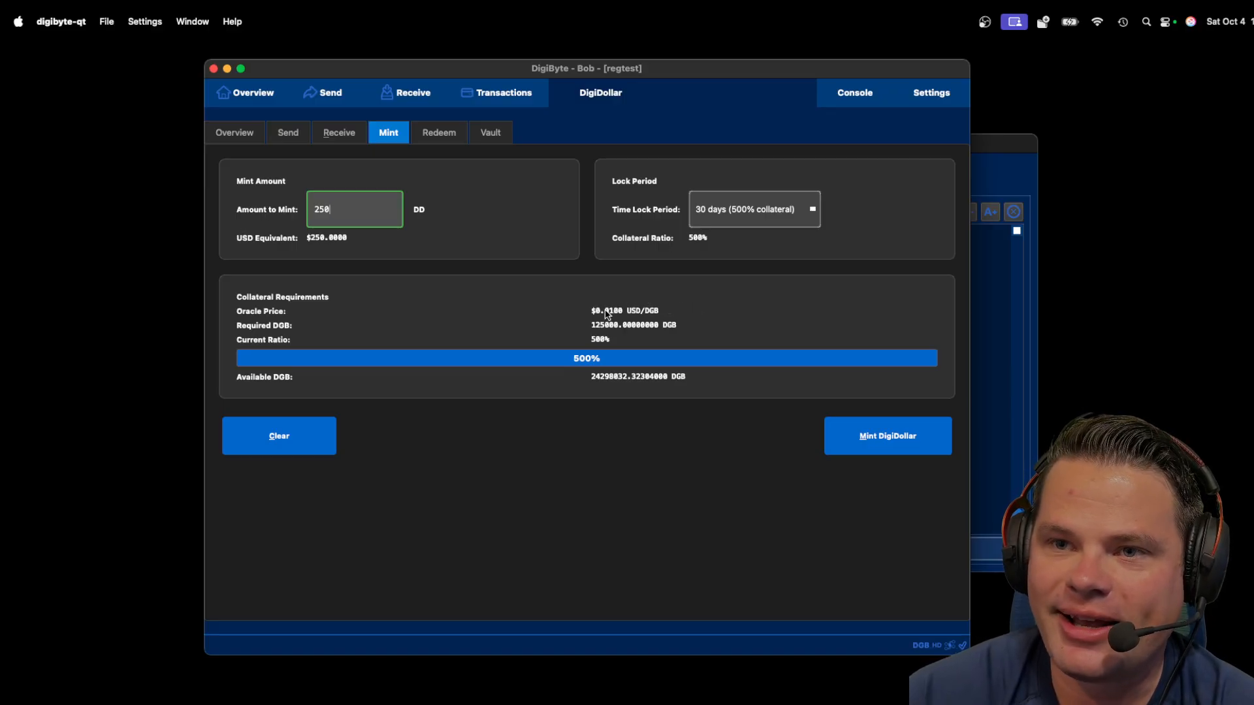
{"action": "mouse_move", "coordinate": [607, 312]}
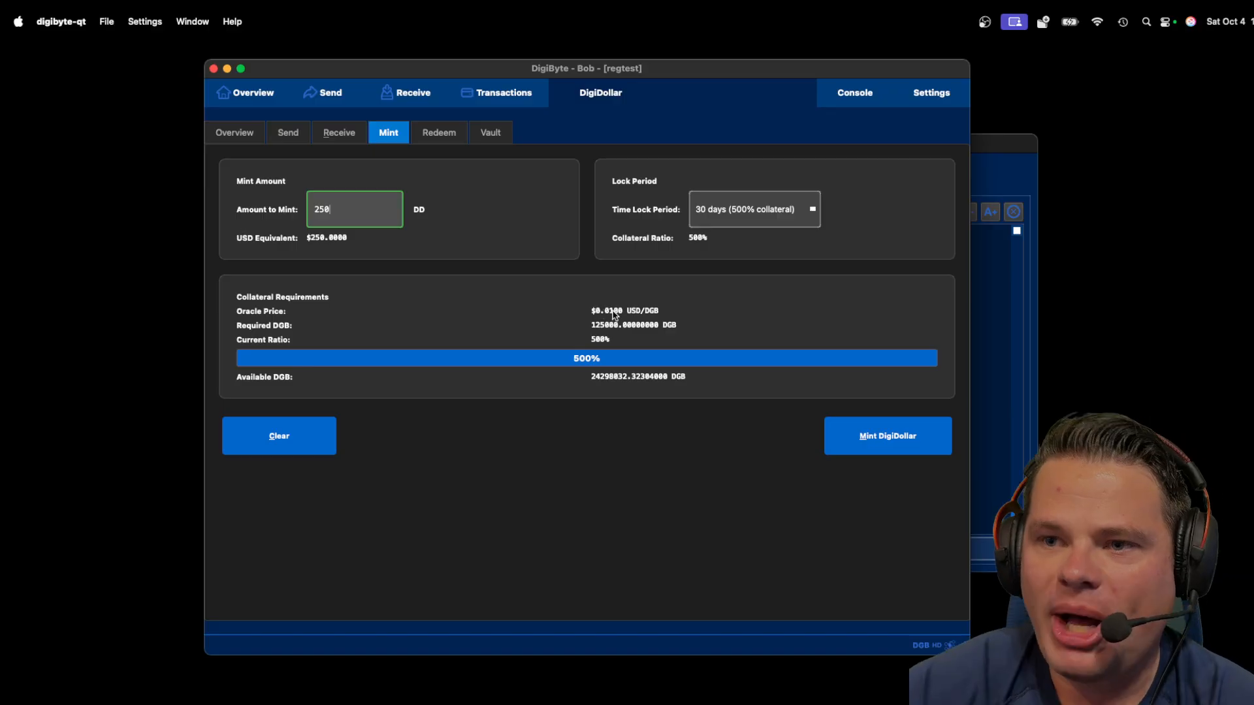
{"action": "left_click", "coordinate": [887, 436]}
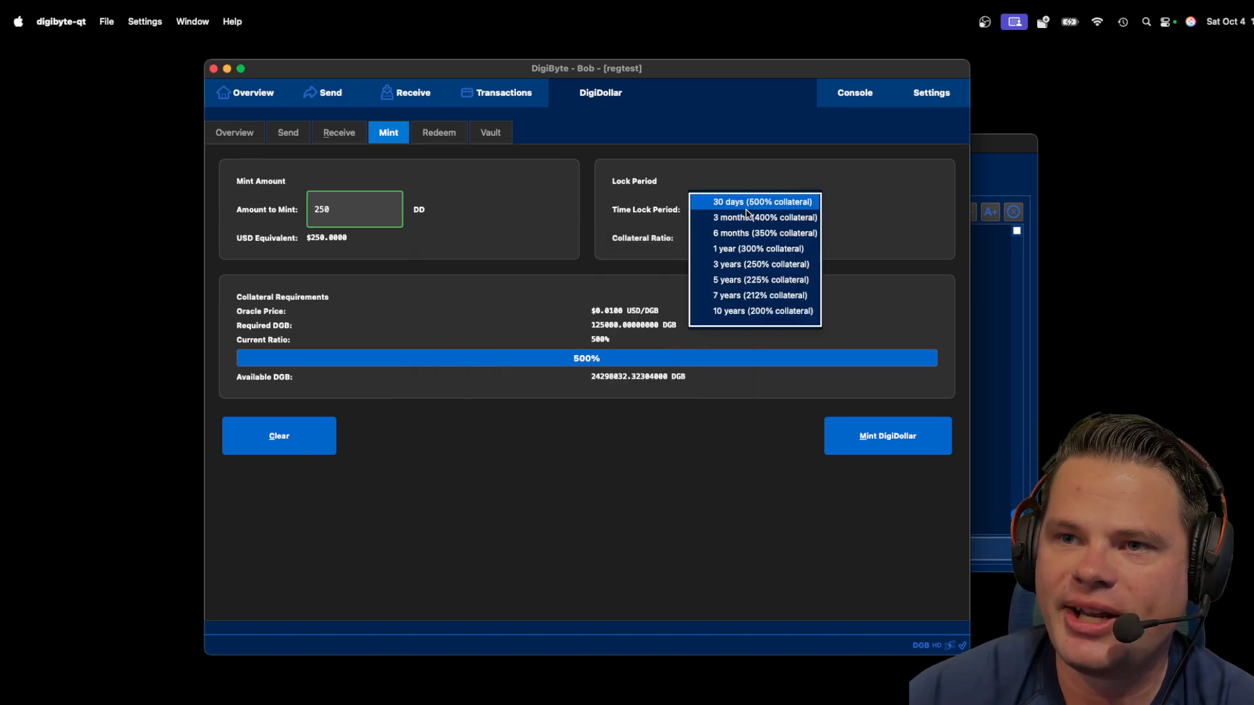
Preview a 7-year lock at 212% collateral, then revert to 30 days at 500%.
{"action": "left_click", "coordinate": [759, 296]}
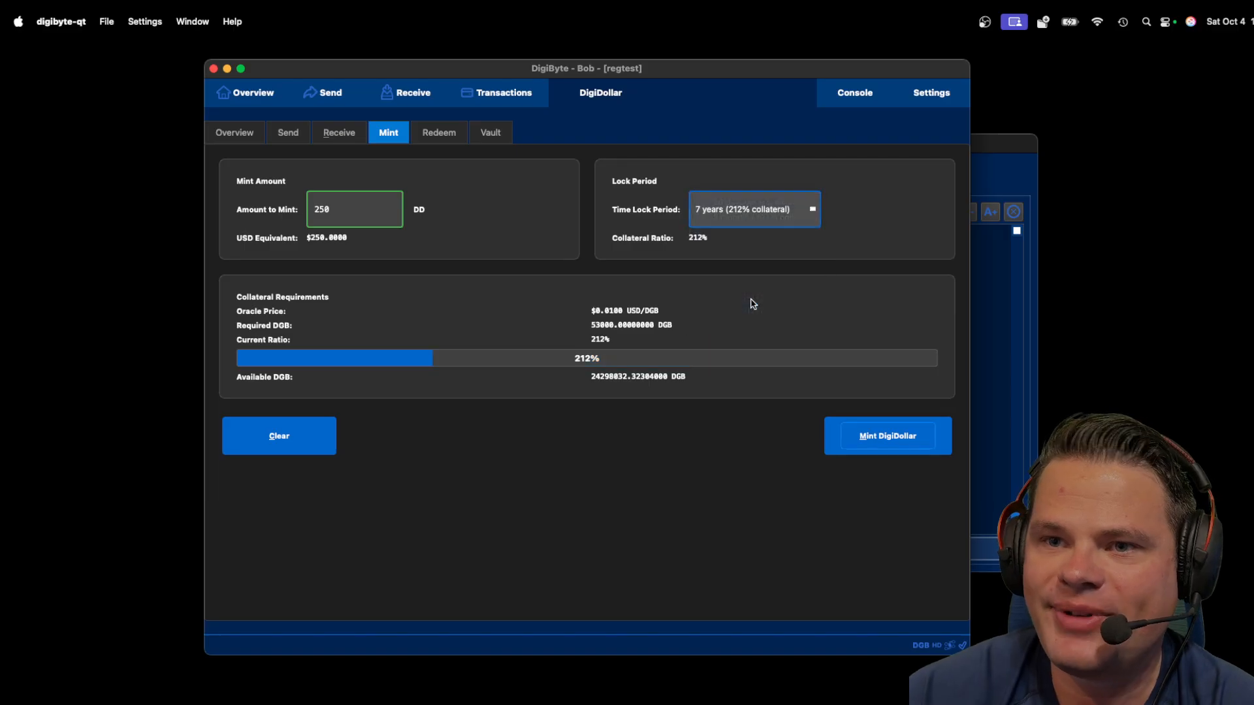
{"action": "mouse_move", "coordinate": [702, 294]}
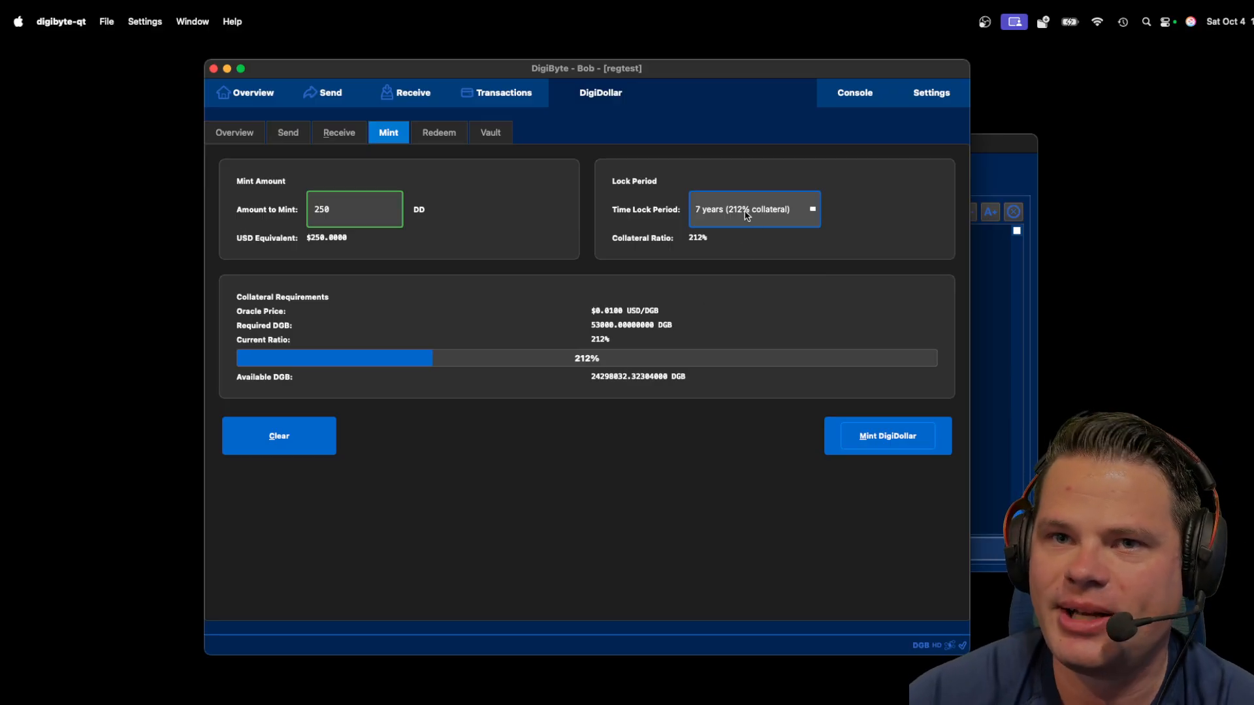
{"action": "mouse_move", "coordinate": [756, 211]}
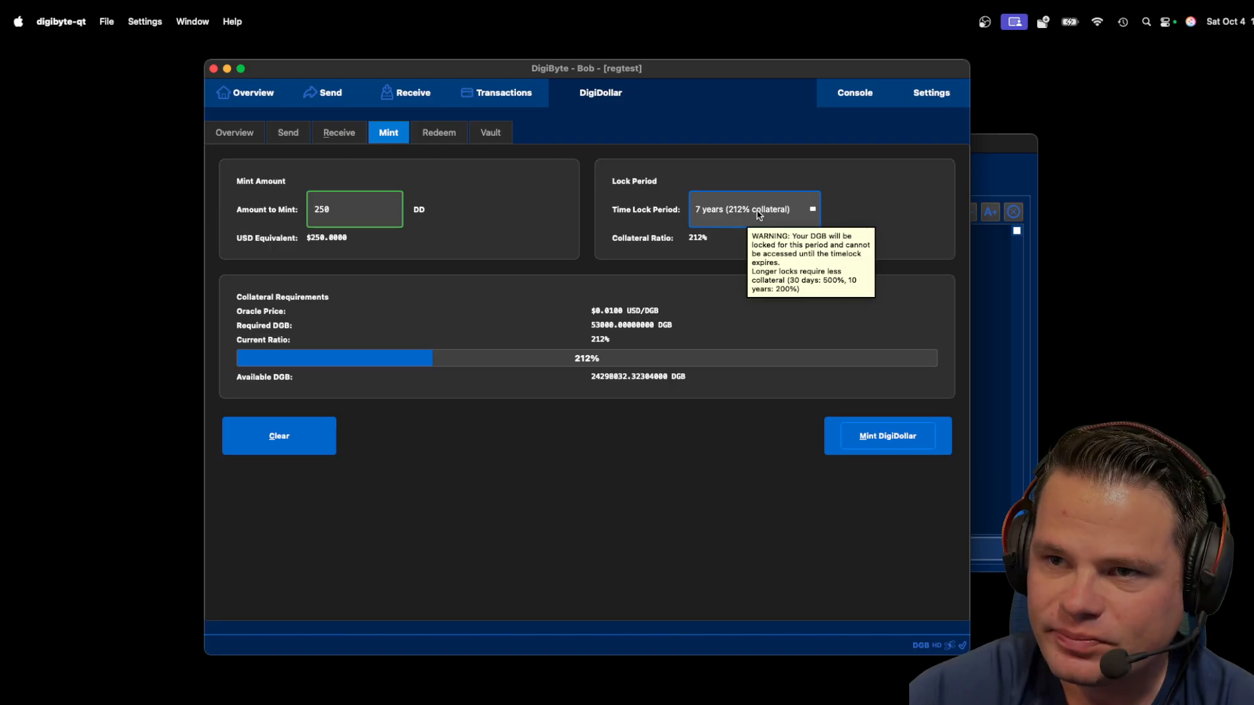
{"action": "left_click", "coordinate": [752, 210]}
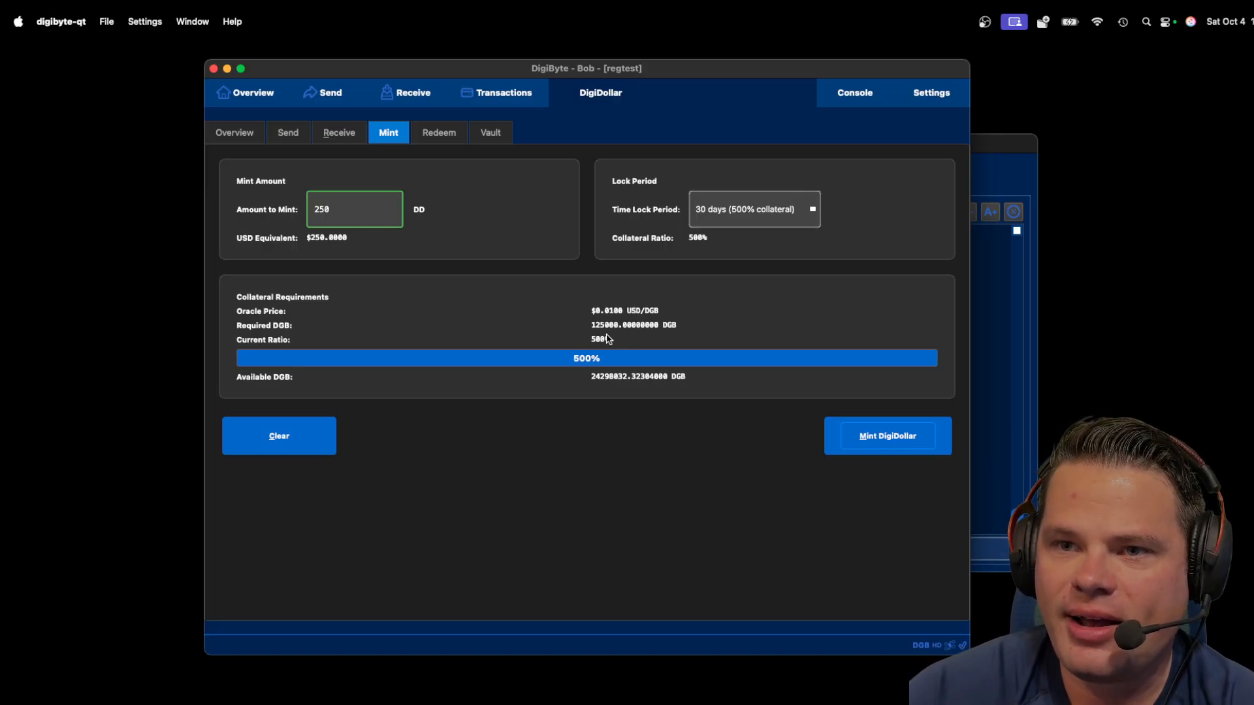
{"action": "mouse_move", "coordinate": [626, 347]}
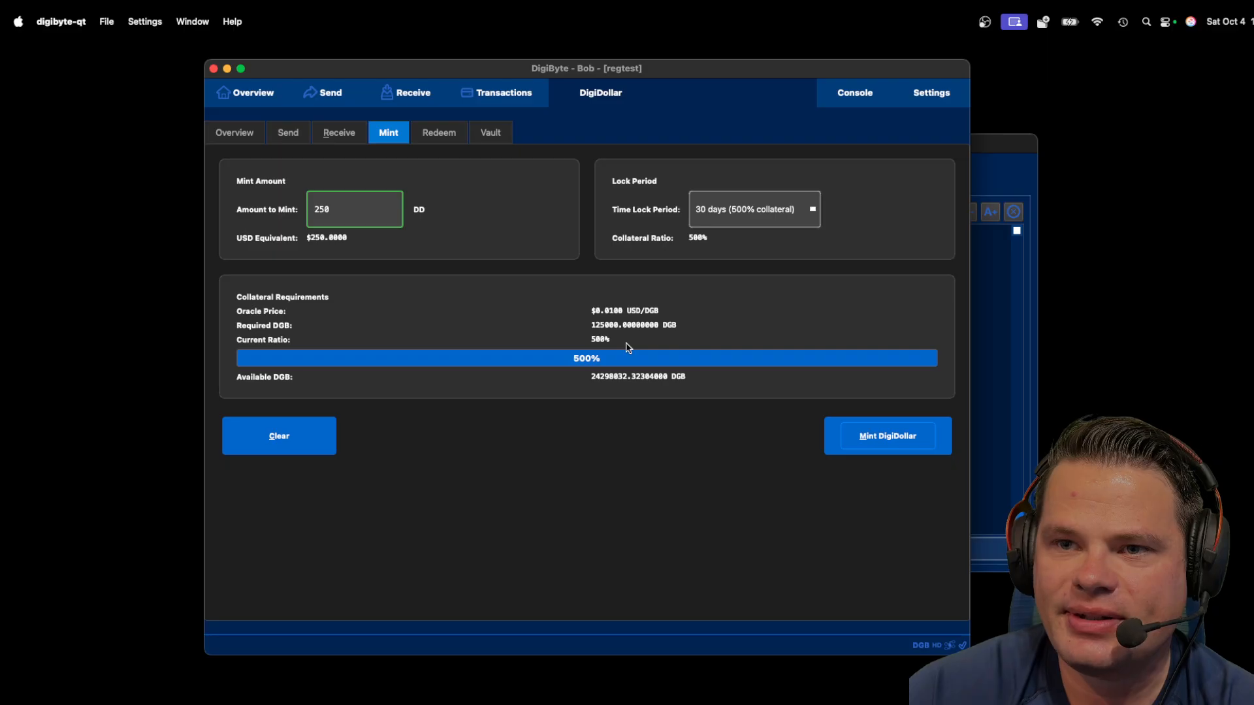
{"action": "mouse_move", "coordinate": [641, 340]}
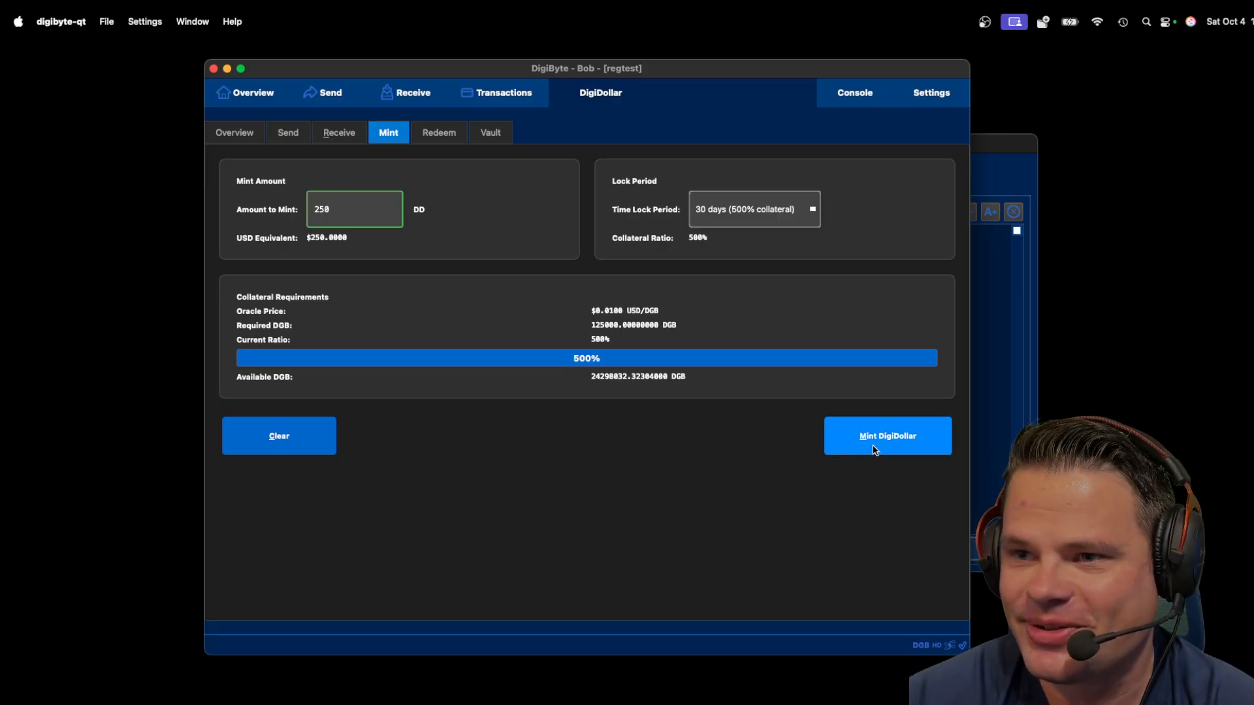
Confirm minting 250 DD with 125,000 DGB locked for 30 days and dismiss the success message.
{"action": "left_click", "coordinate": [887, 436]}
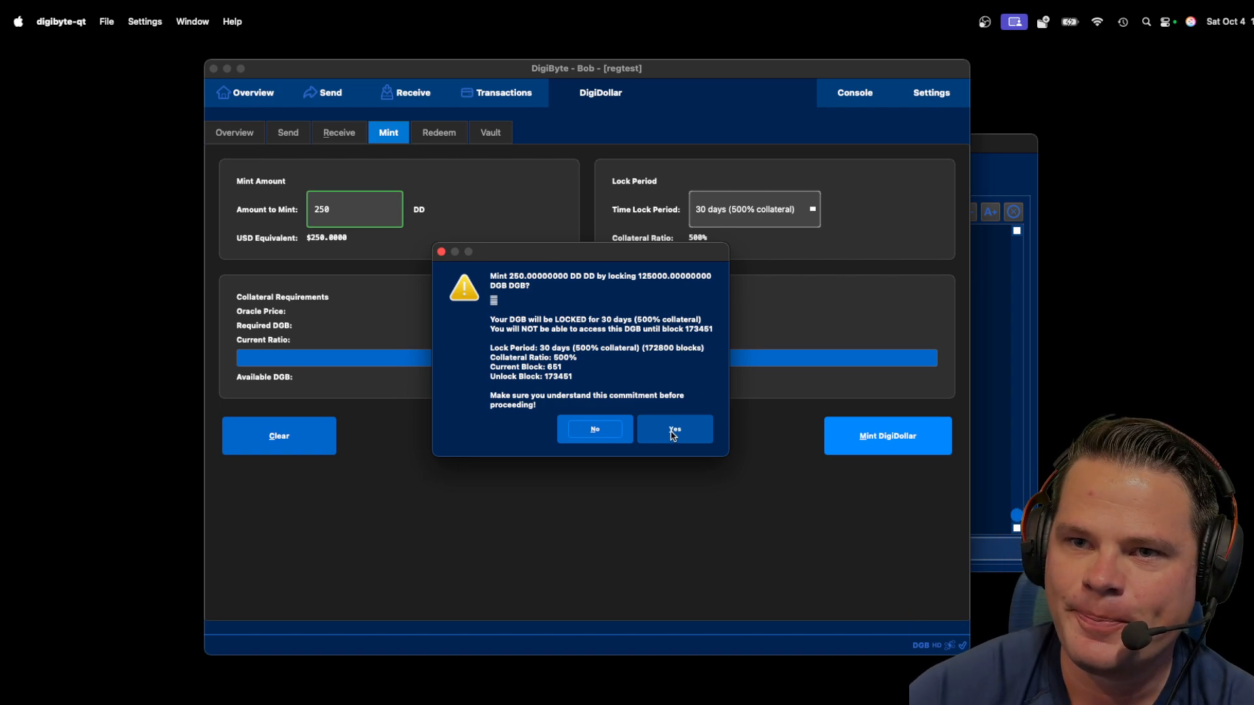
{"action": "left_click", "coordinate": [674, 429]}
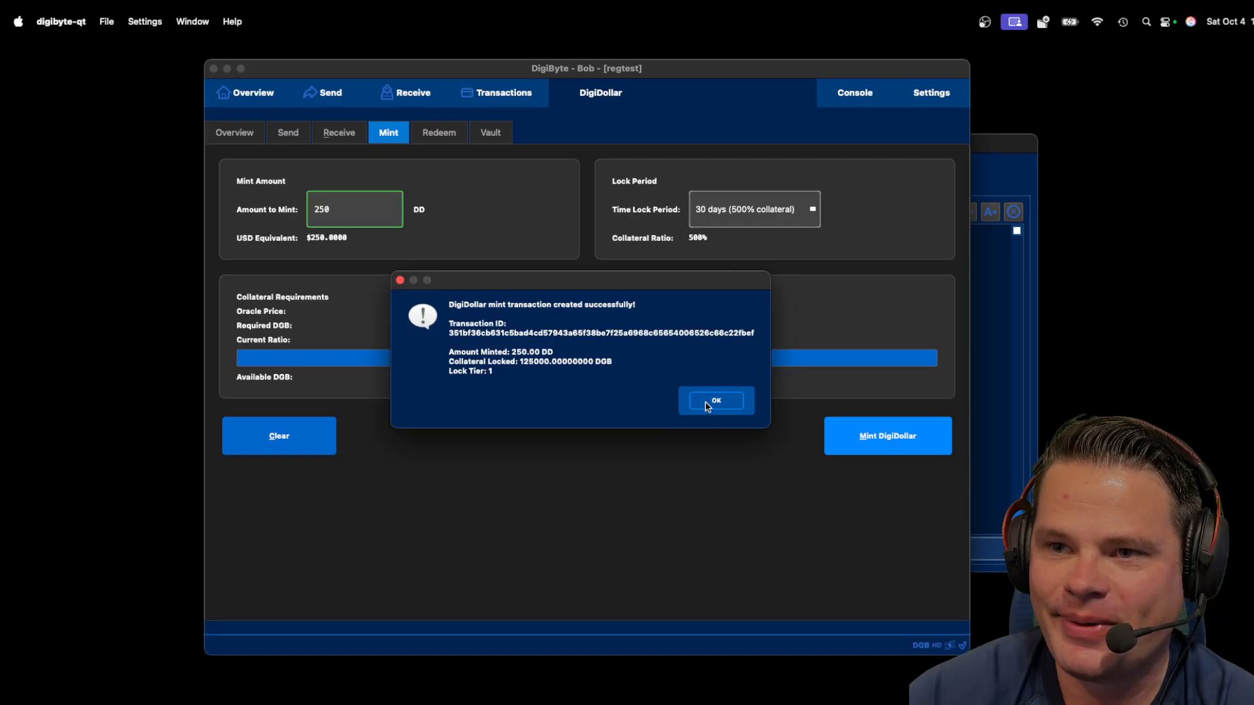
{"action": "left_click", "coordinate": [715, 401]}
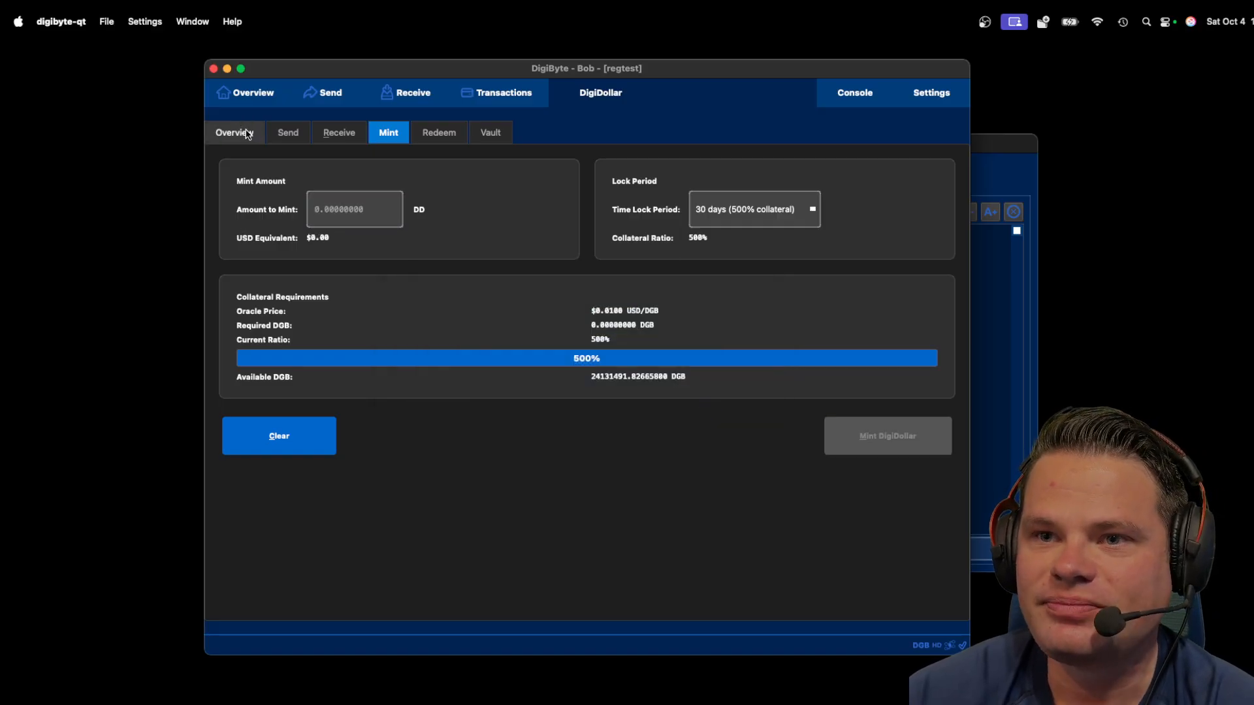
Check the new 30-day vault, then view the overview showing 250 DD available and a pending mint.
{"action": "left_click", "coordinate": [234, 132]}
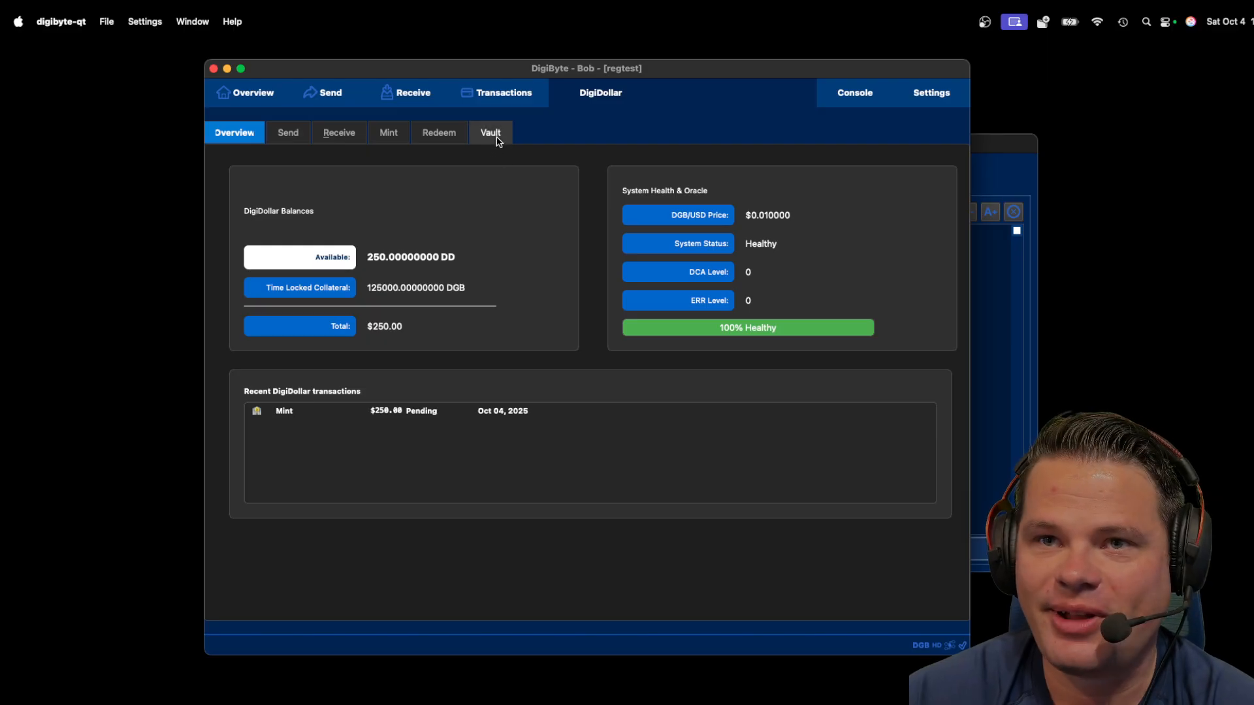
{"action": "left_click", "coordinate": [490, 132]}
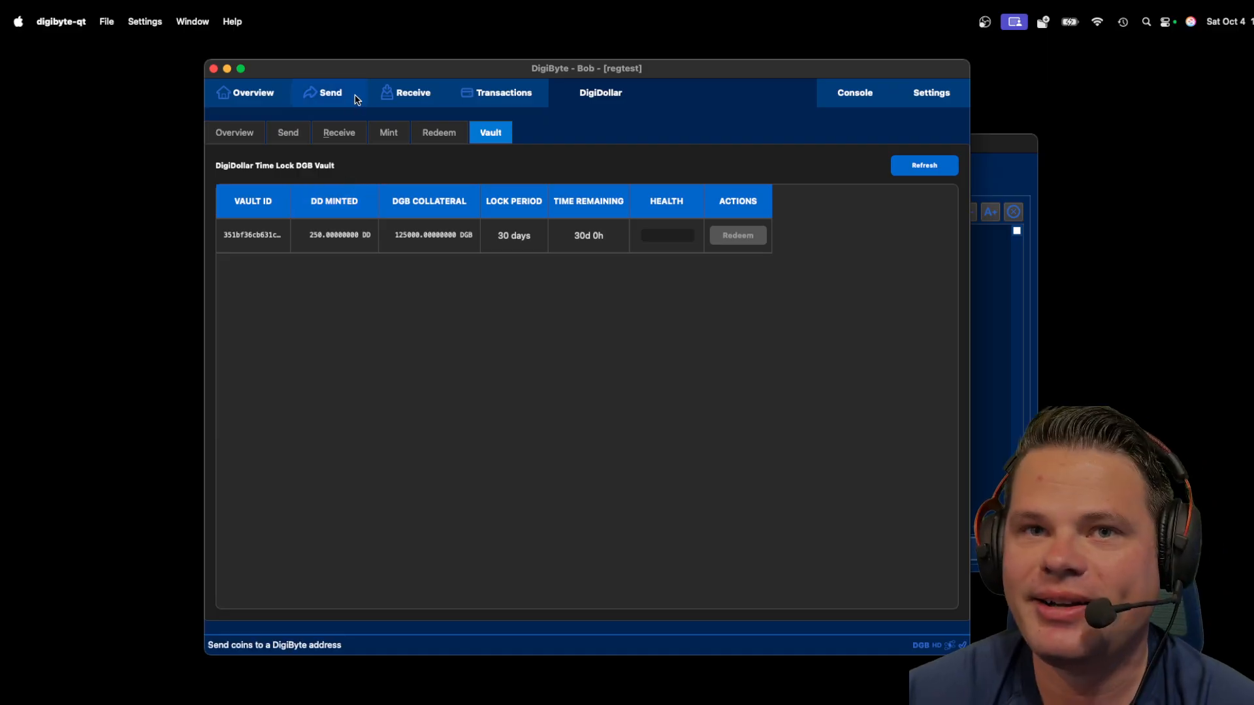
{"action": "left_click", "coordinate": [234, 132]}
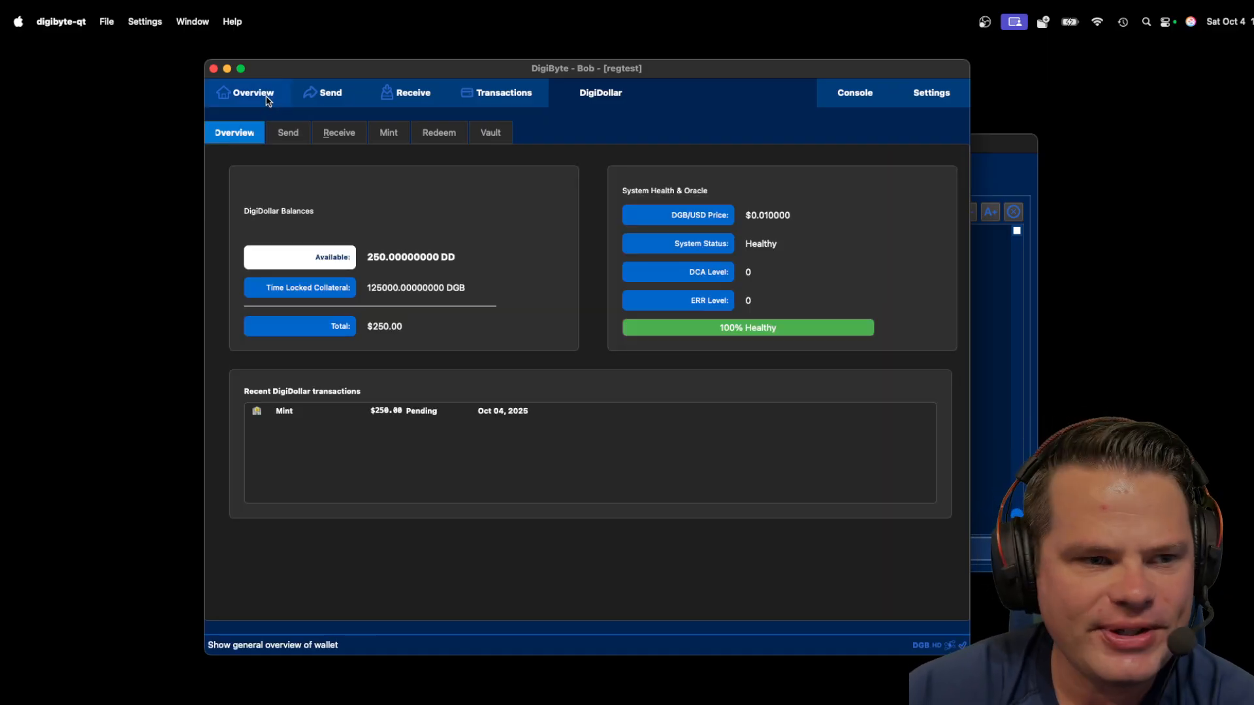
Review Bob's transactions listing the 125,000 DGB mint outflow, then bring the node console forward.
{"action": "left_click", "coordinate": [254, 92]}
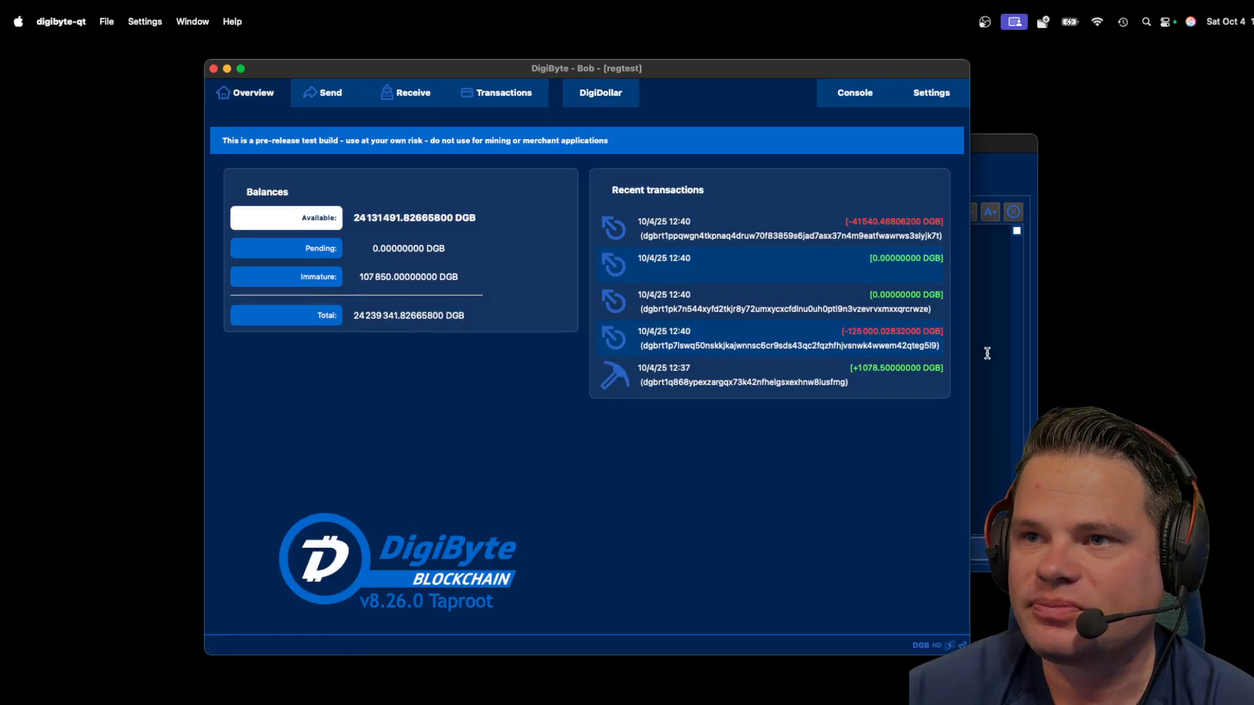
{"action": "mouse_move", "coordinate": [750, 232]}
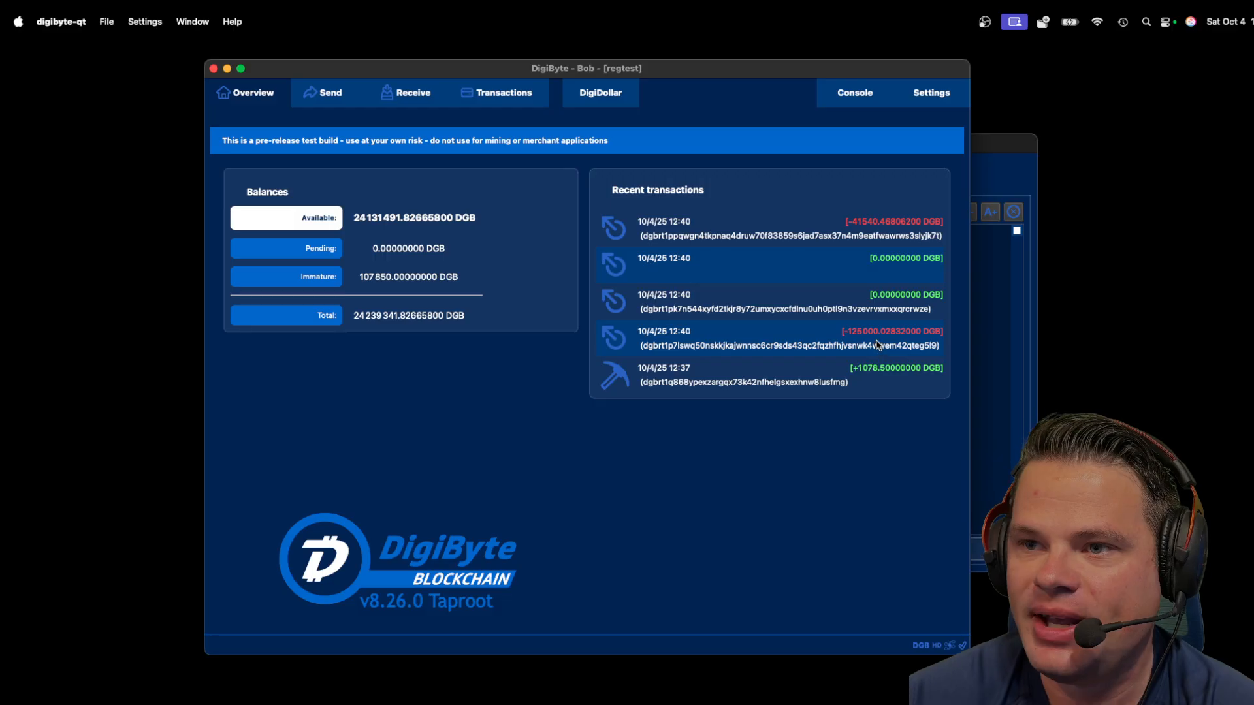
{"action": "mouse_move", "coordinate": [876, 312]}
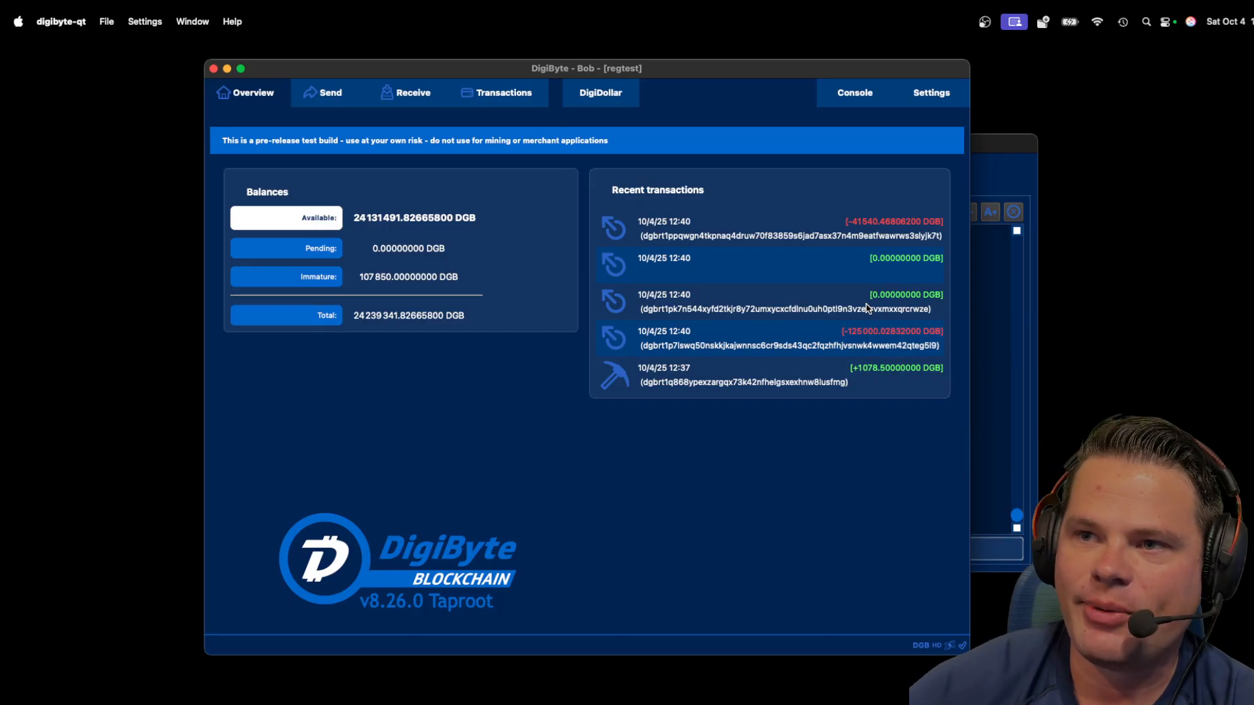
{"action": "left_click", "coordinate": [502, 91]}
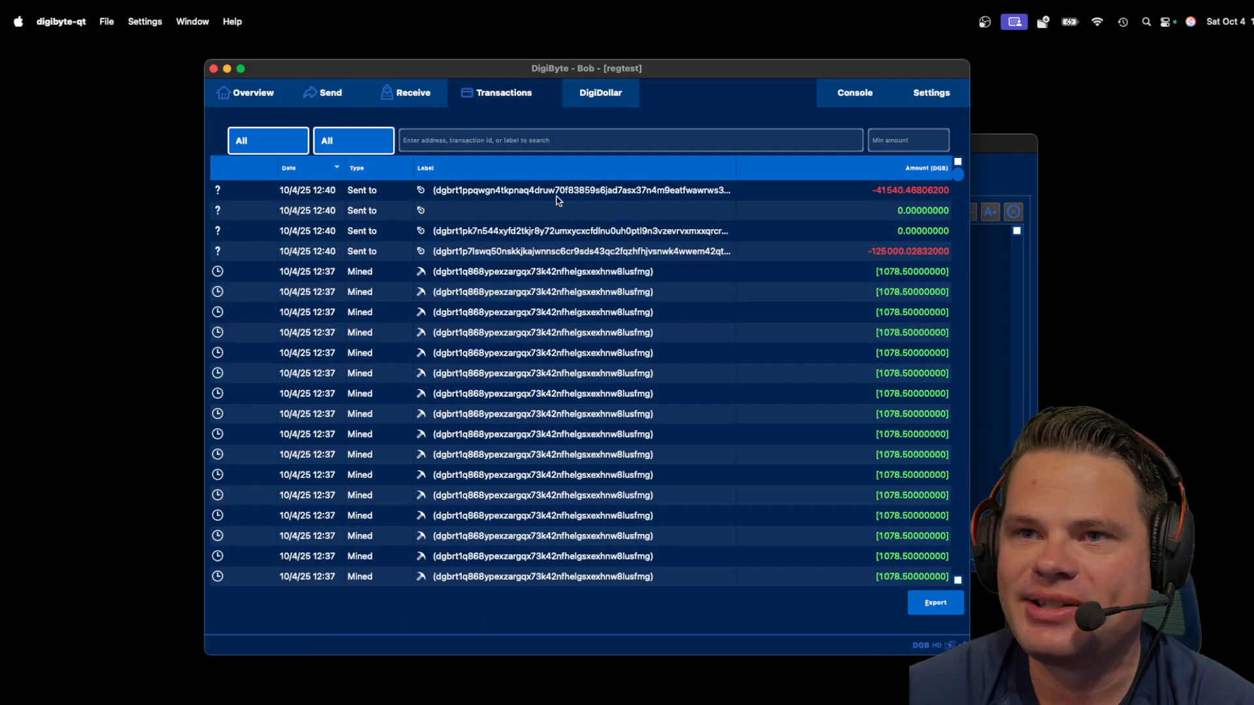
{"action": "mouse_move", "coordinate": [725, 110]}
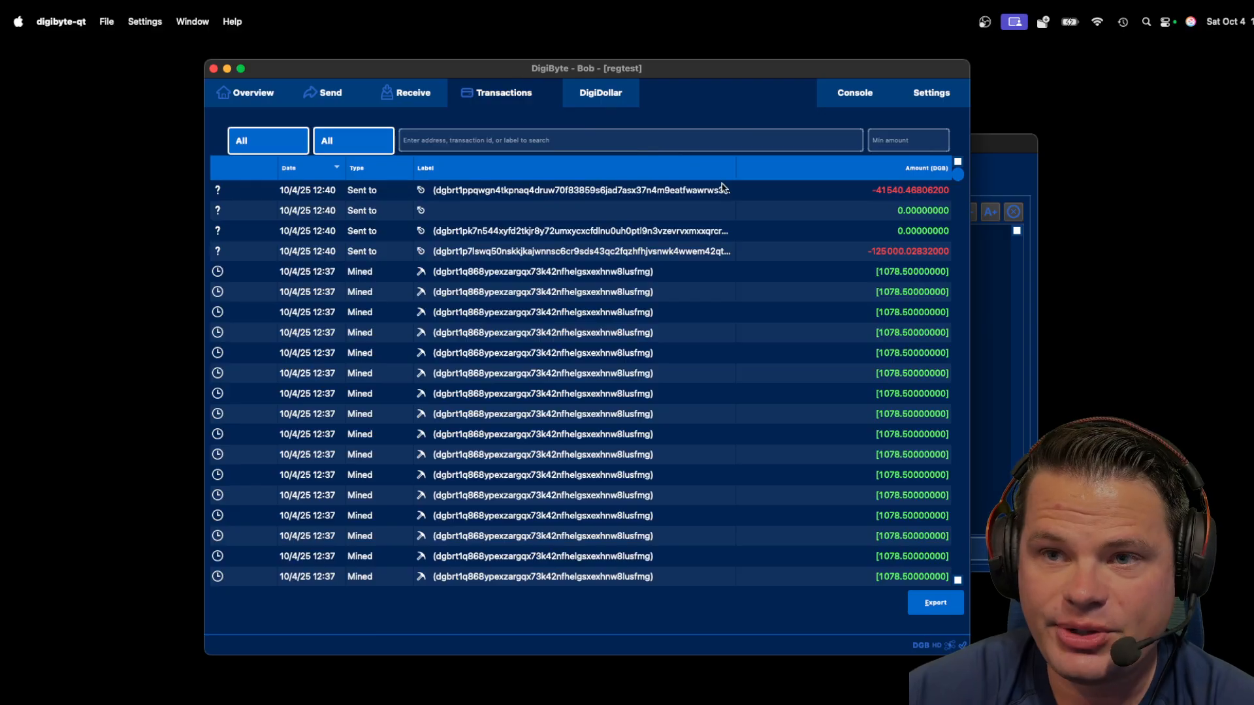
{"action": "mouse_move", "coordinate": [720, 189]}
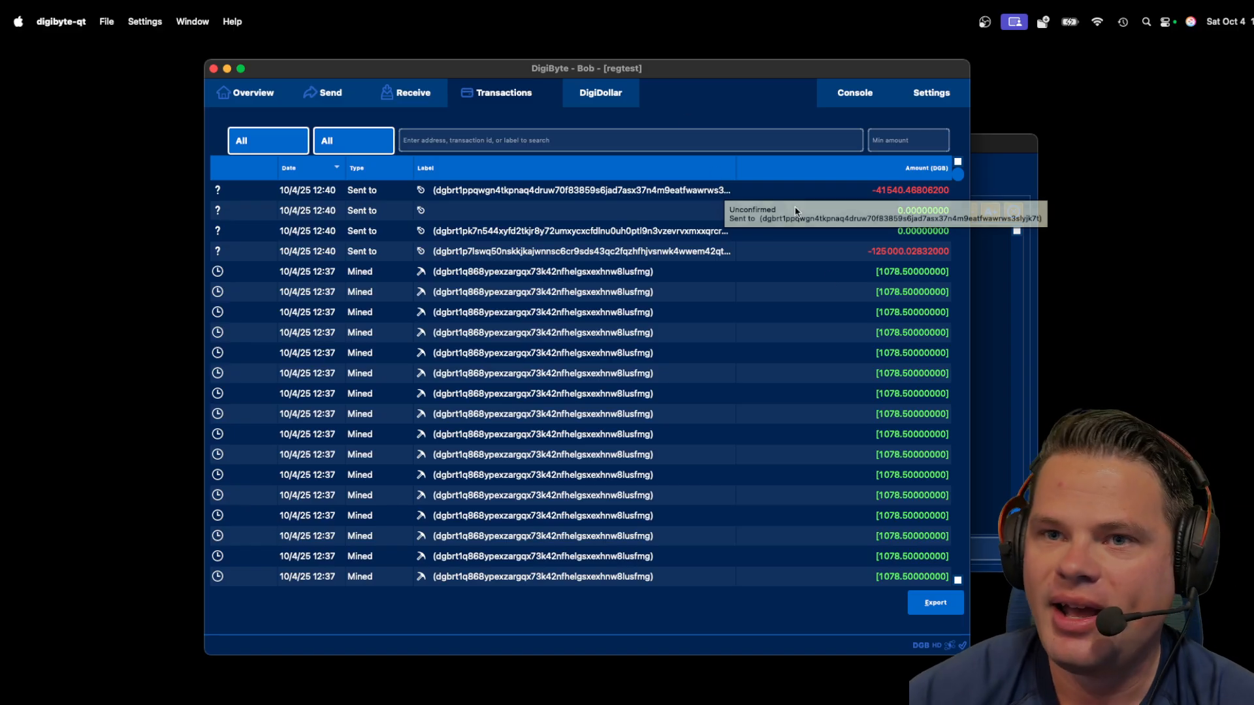
{"action": "left_click", "coordinate": [855, 91]}
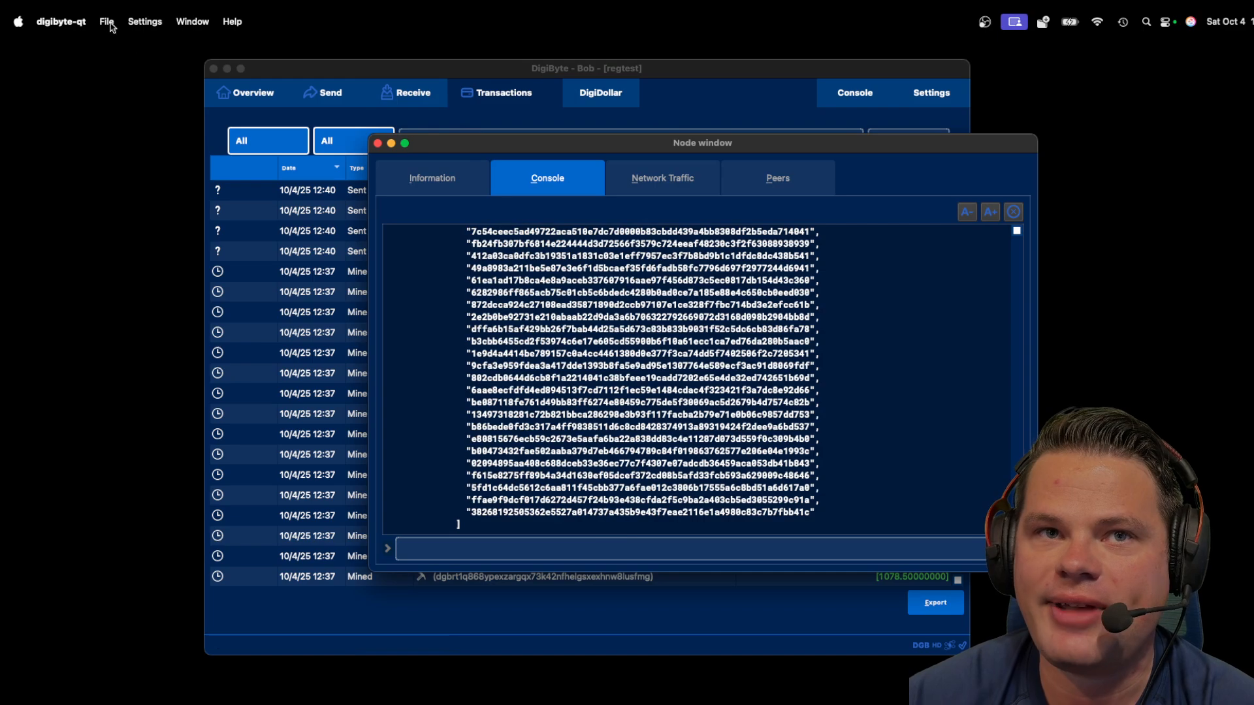
Create a second wallet named Alice via File > Create Wallet and close the node window.
{"action": "left_click", "coordinate": [105, 23]}
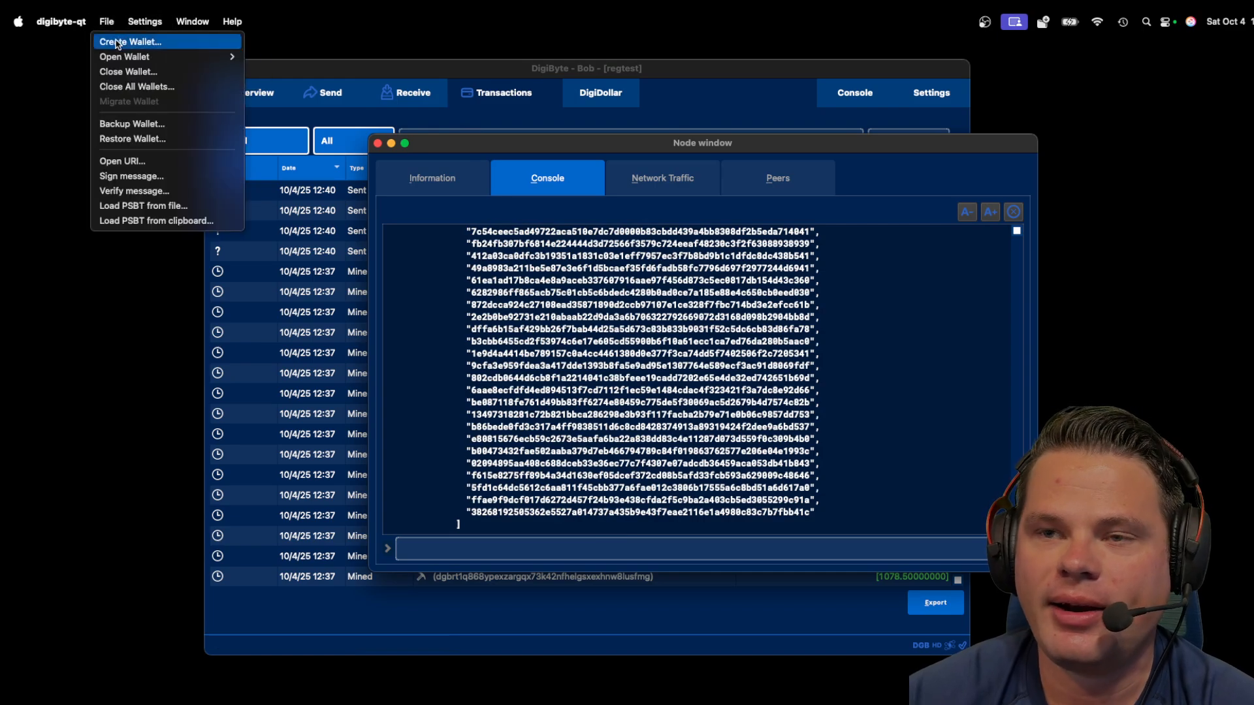
{"action": "left_click", "coordinate": [131, 40]}
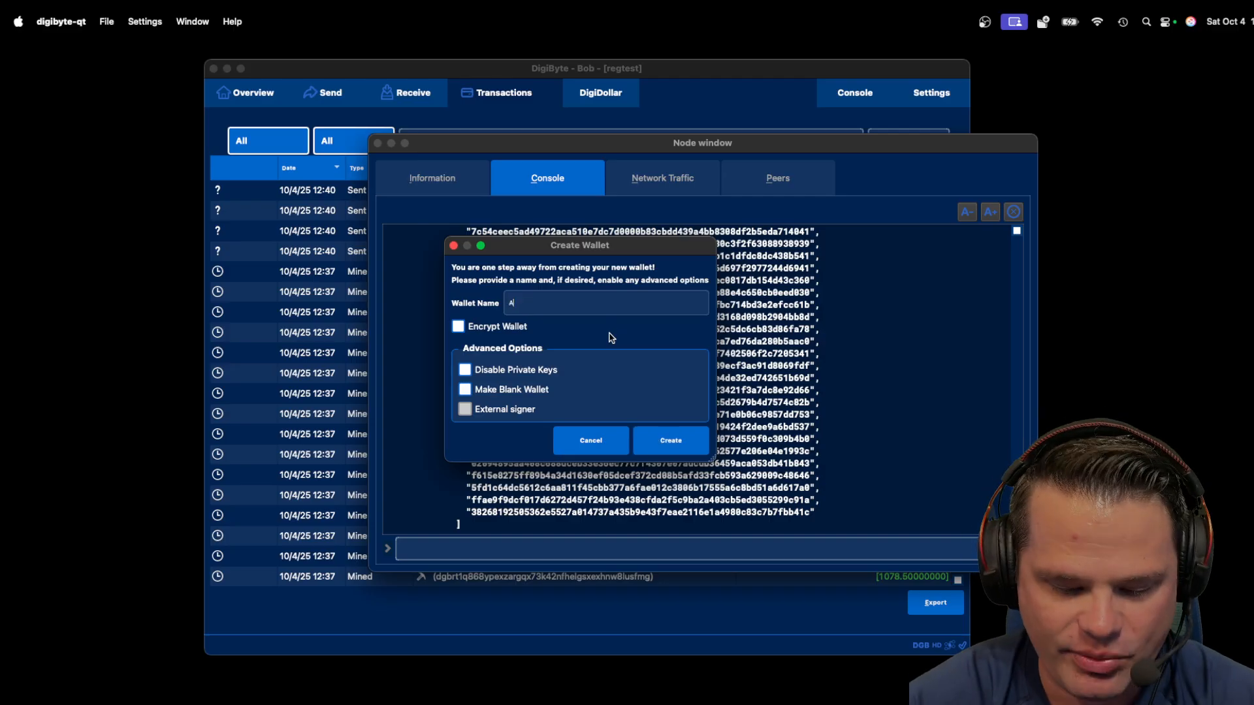
{"action": "left_click", "coordinate": [668, 440]}
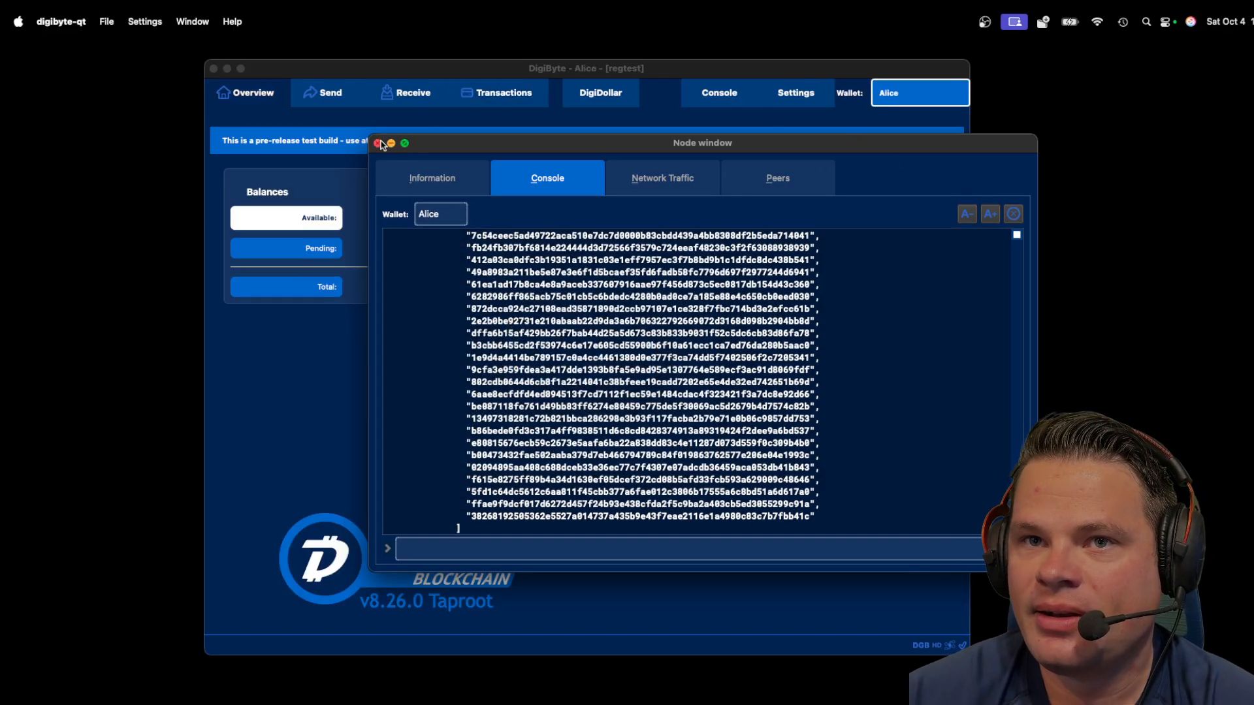
{"action": "left_click", "coordinate": [379, 144]}
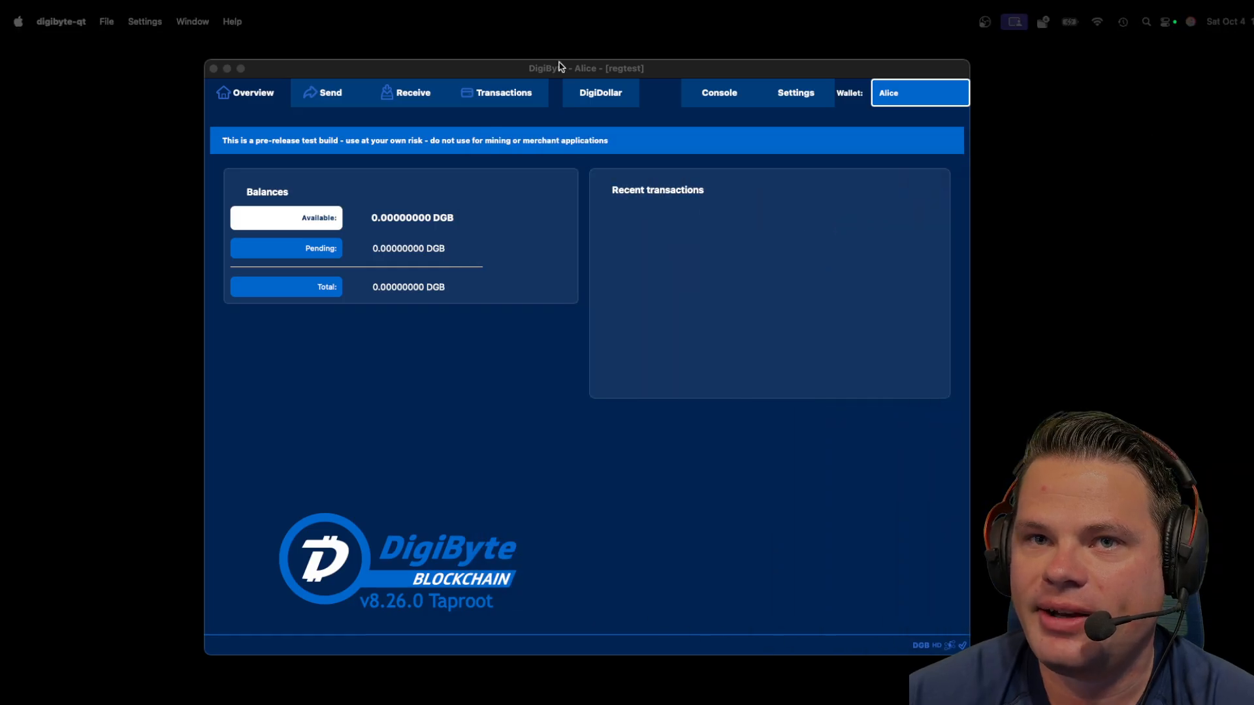
{"action": "mouse_move", "coordinate": [928, 93]}
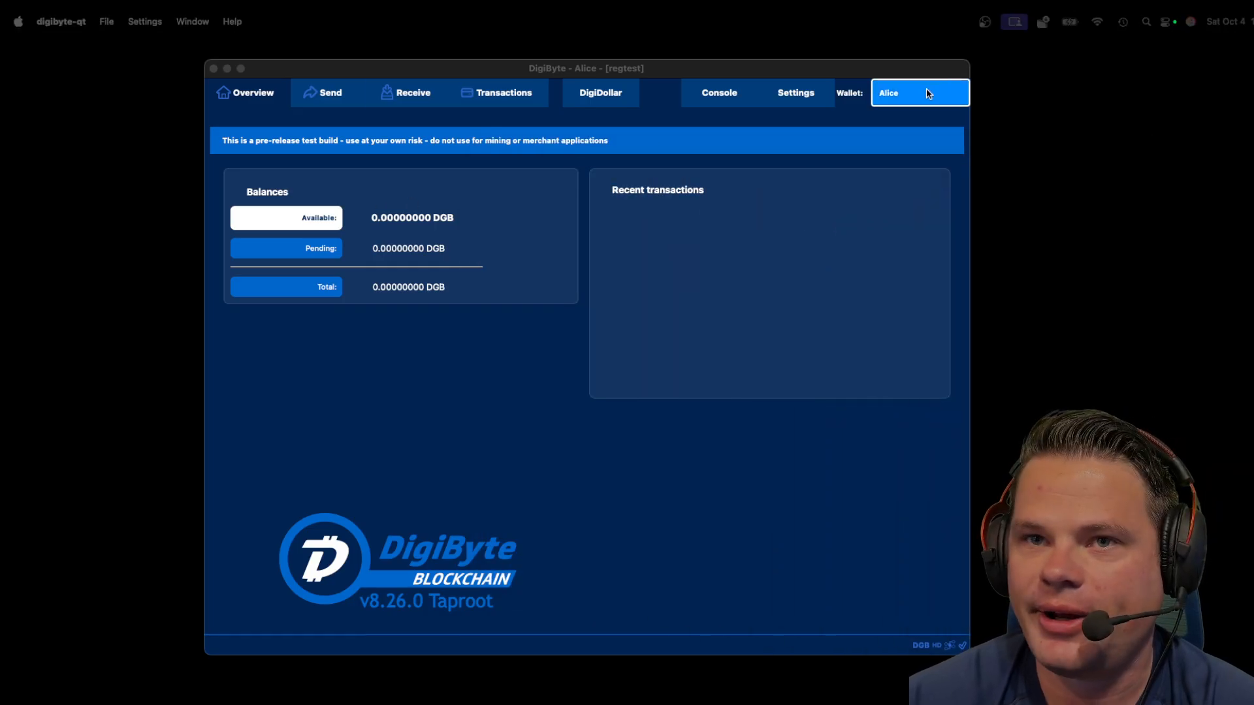
{"action": "left_click", "coordinate": [920, 92]}
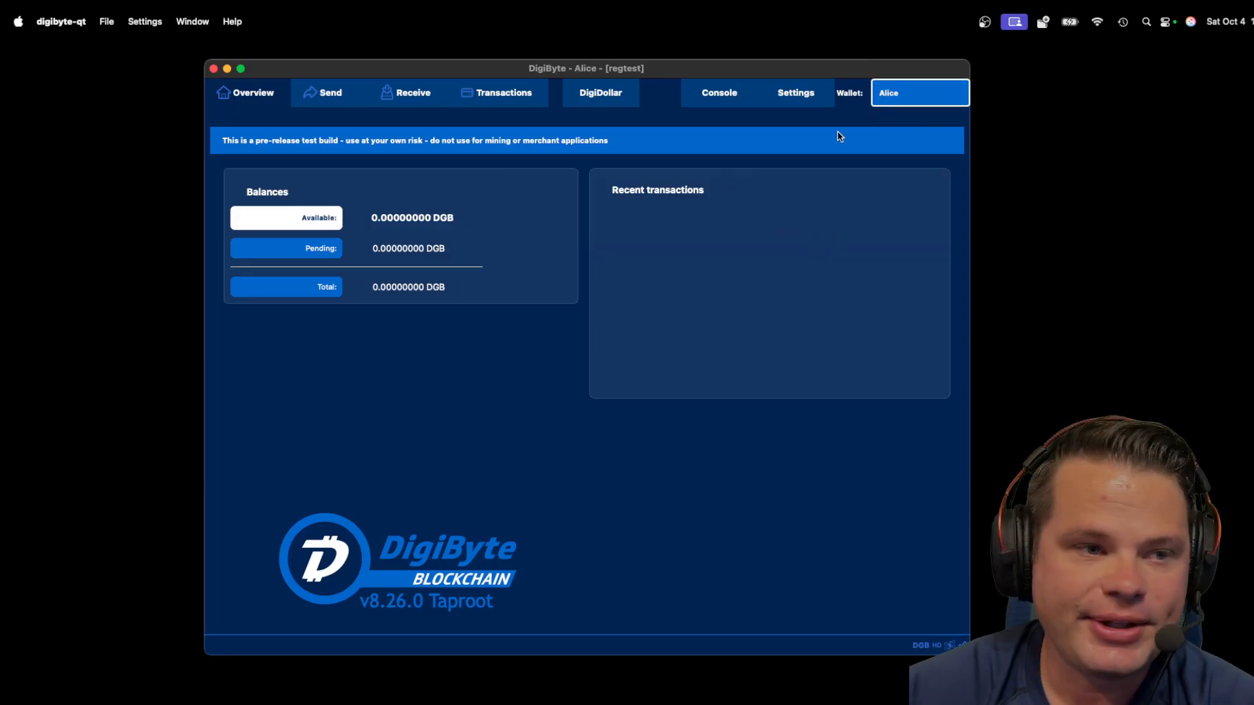
{"action": "mouse_move", "coordinate": [632, 230]}
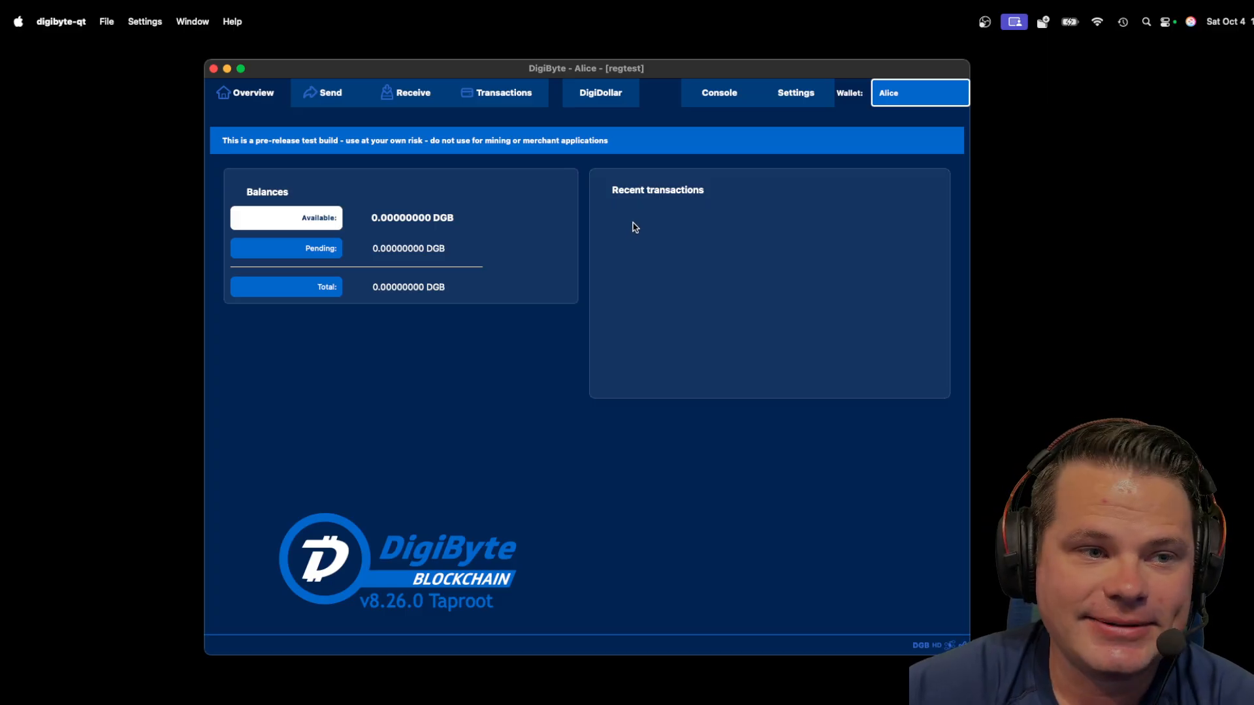
{"action": "mouse_move", "coordinate": [690, 213]}
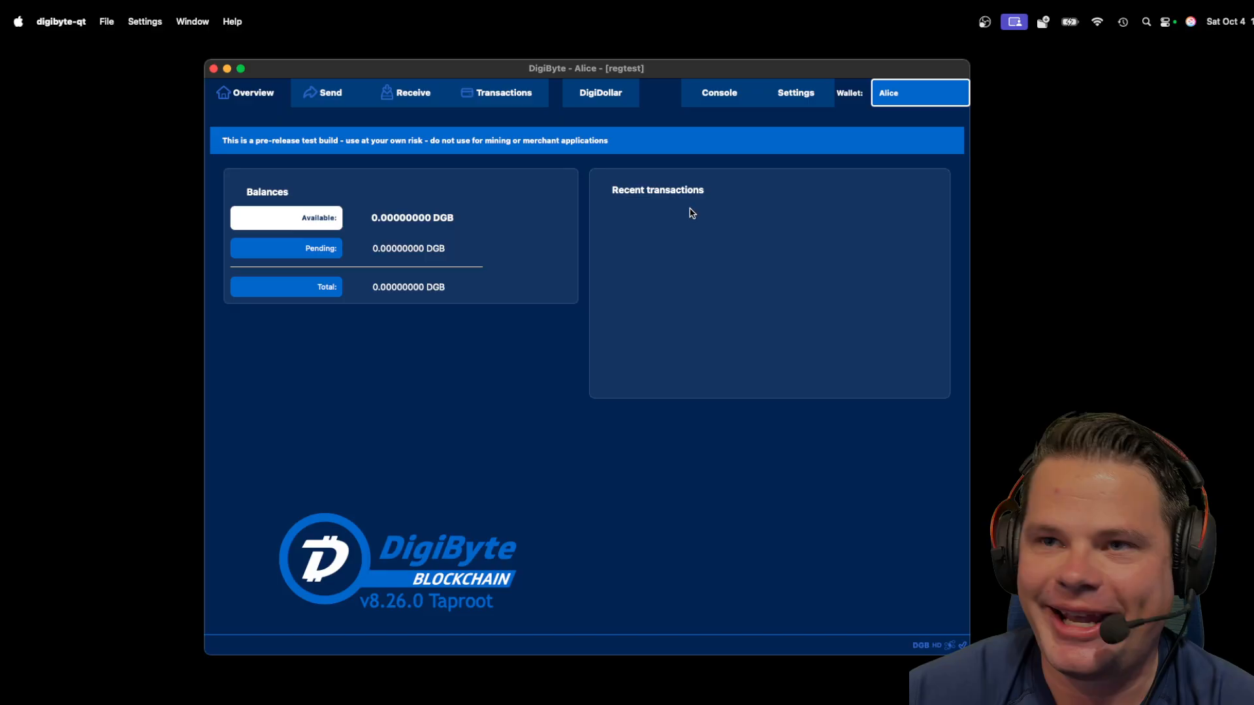
{"action": "mouse_move", "coordinate": [457, 411]}
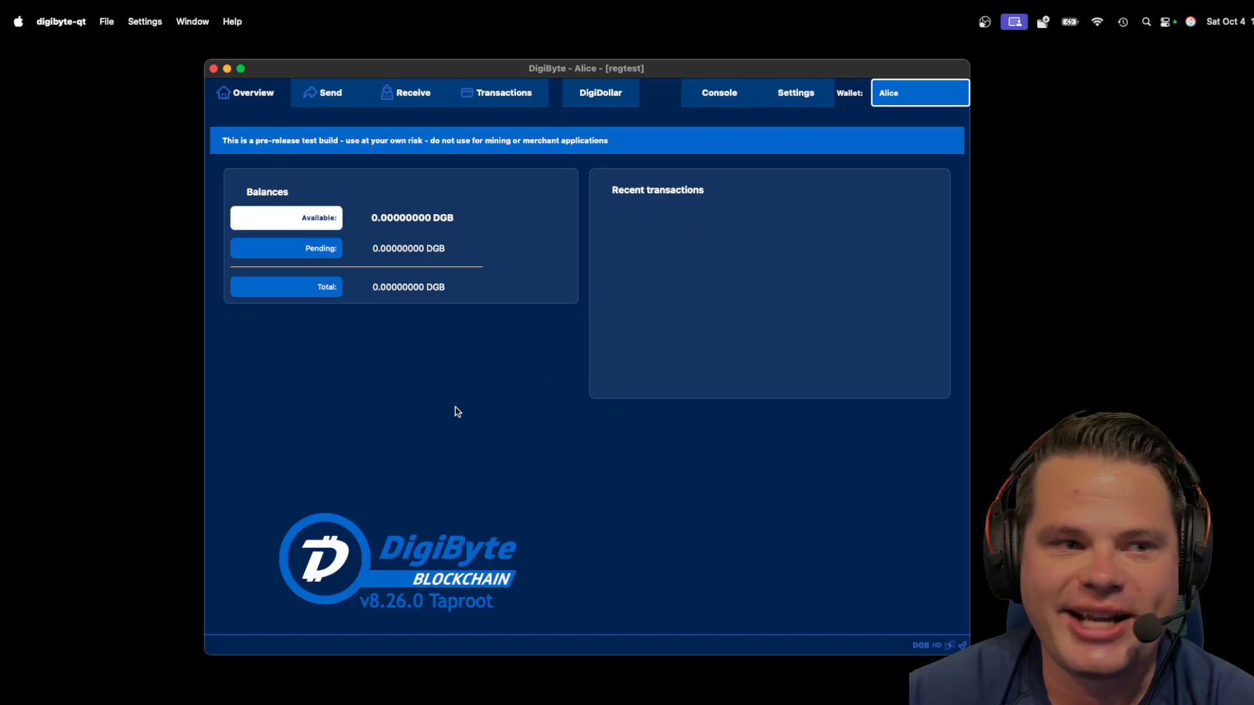
{"action": "mouse_move", "coordinate": [452, 417]}
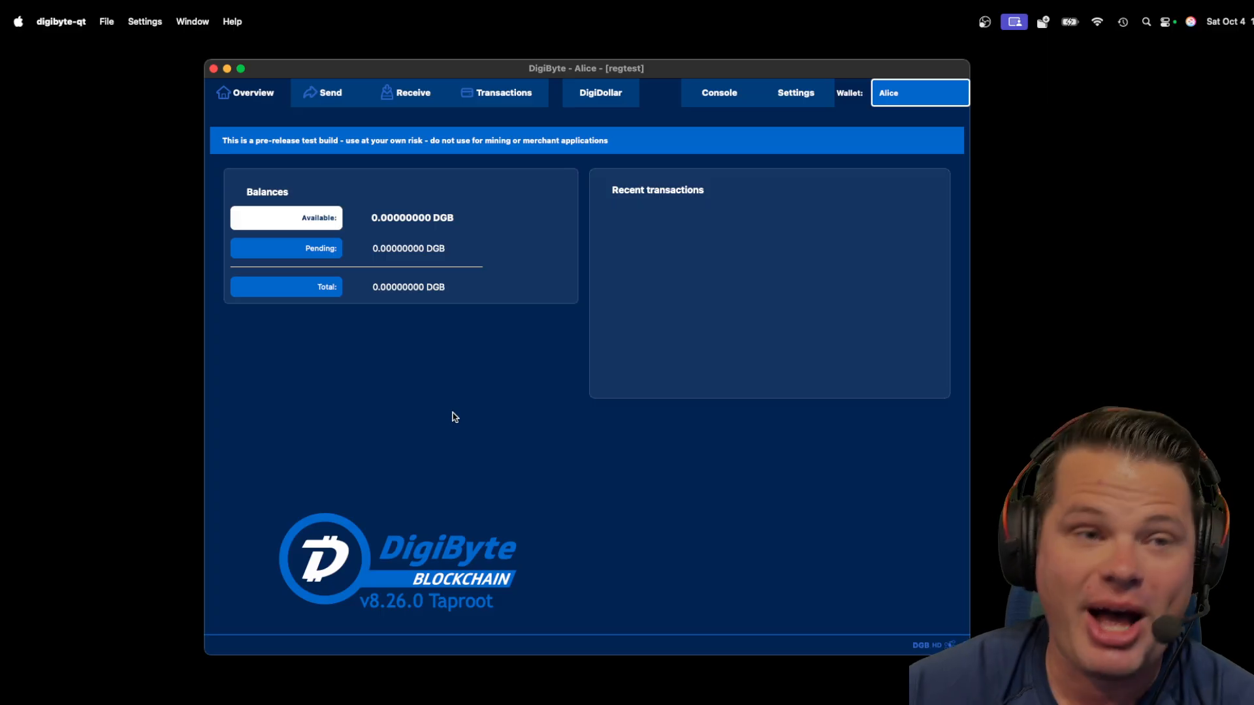
{"action": "mouse_move", "coordinate": [488, 386]}
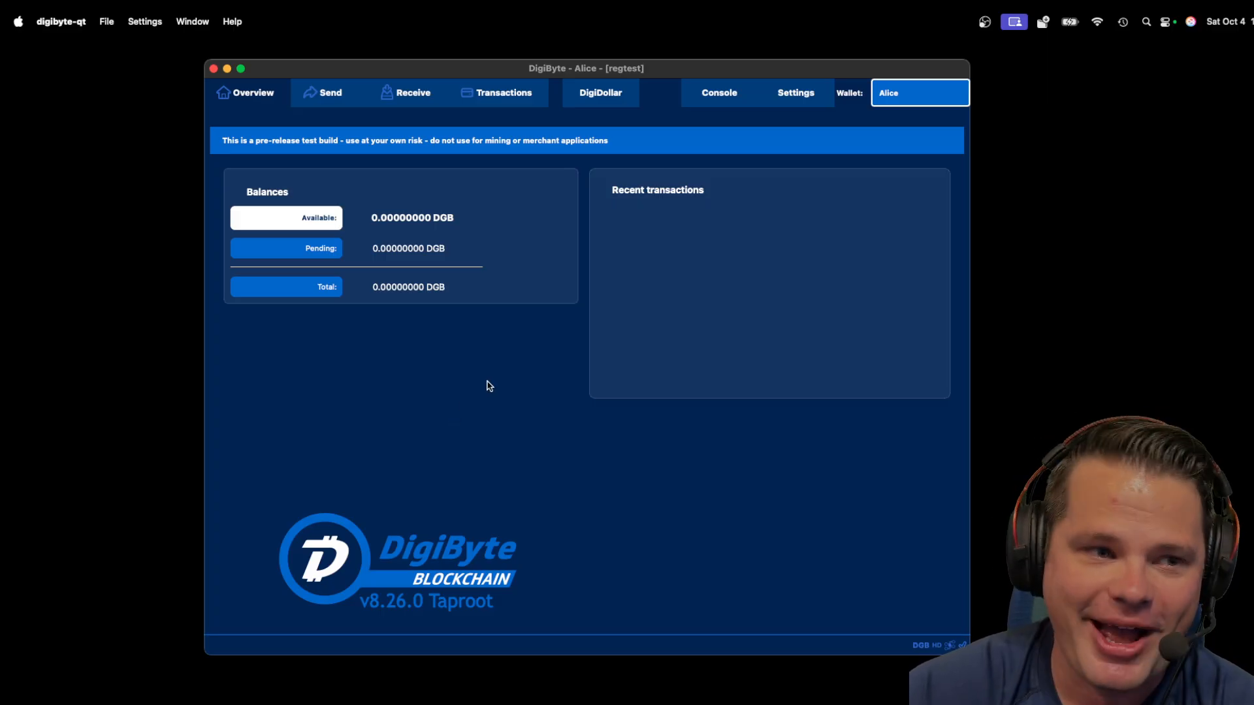
{"action": "mouse_move", "coordinate": [718, 24]}
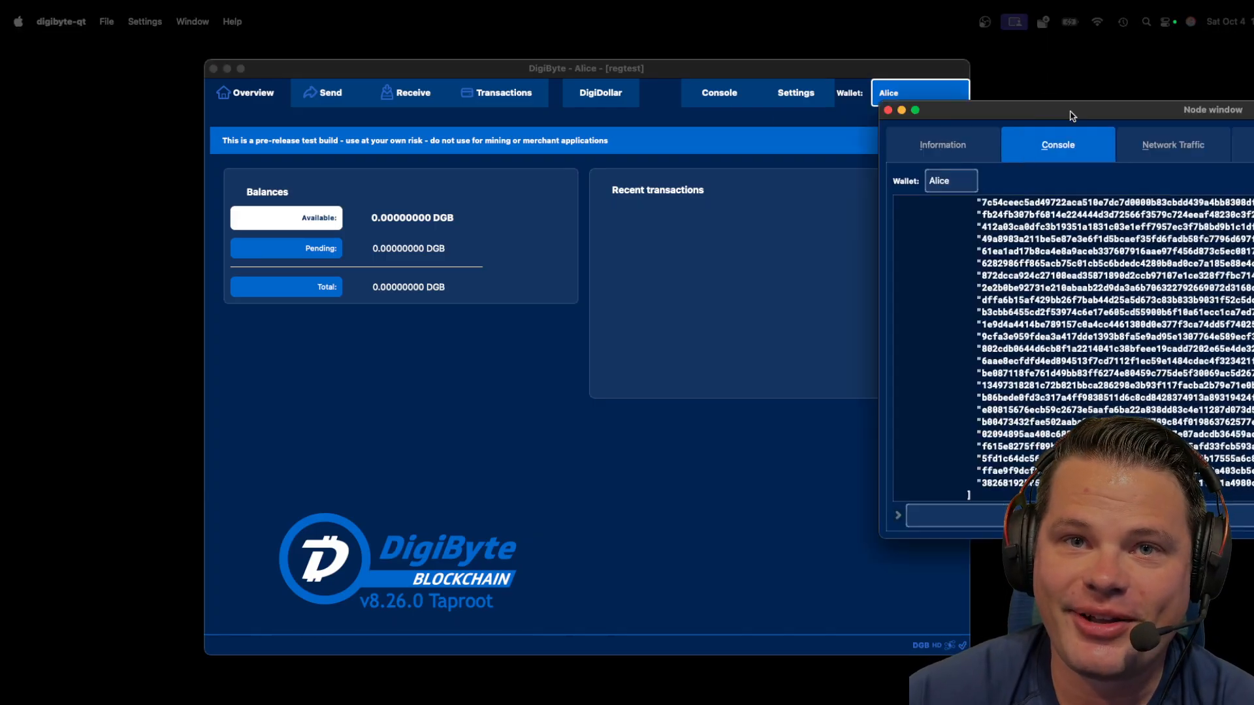
Drag the node window aside so the main wallet window is unobstructed.
{"action": "left_click_drag", "start_coordinate": [1071, 115], "coordinate": [716, 173]}
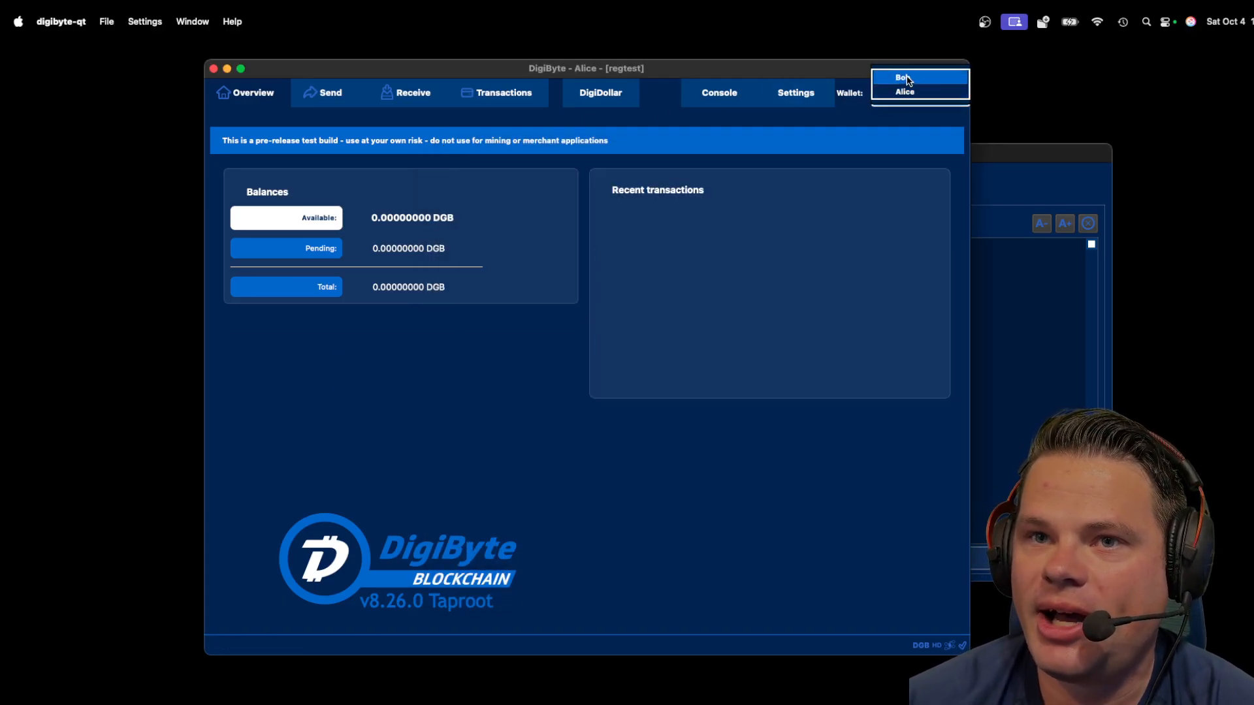
Show Bob's DigiDollar overview with 250 DD available and the mint confirmed.
{"action": "left_click", "coordinate": [904, 77]}
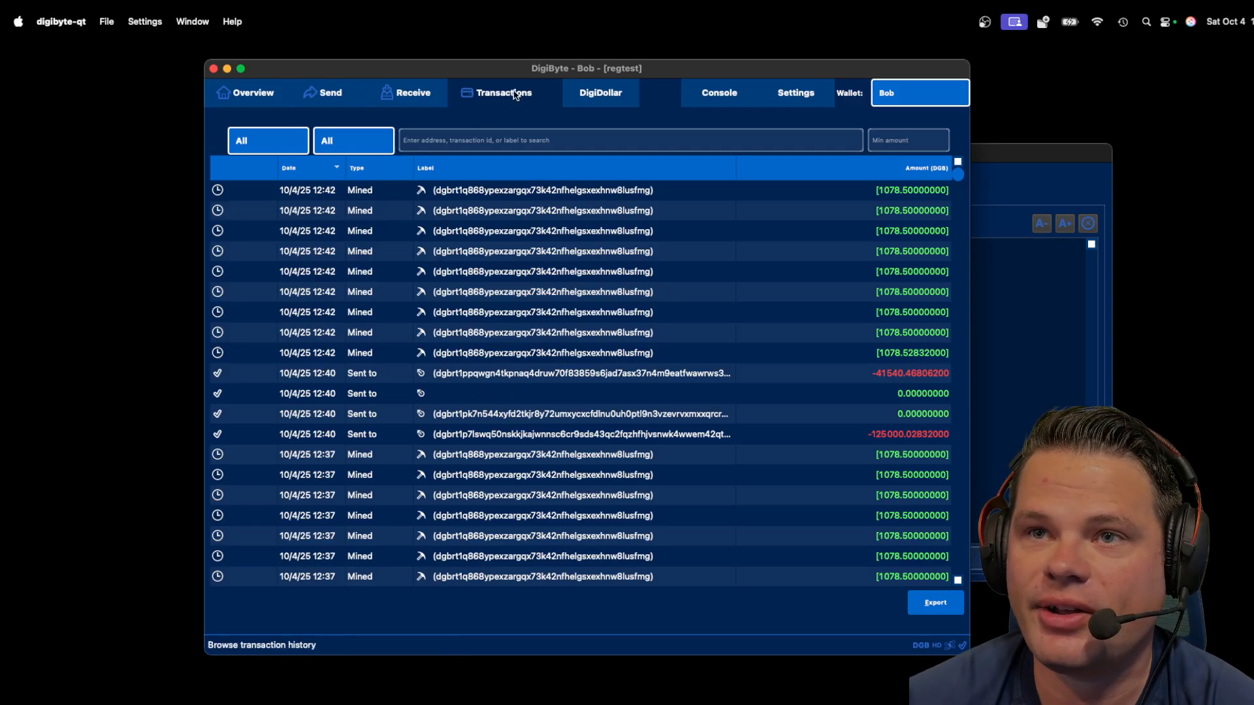
{"action": "left_click", "coordinate": [601, 91]}
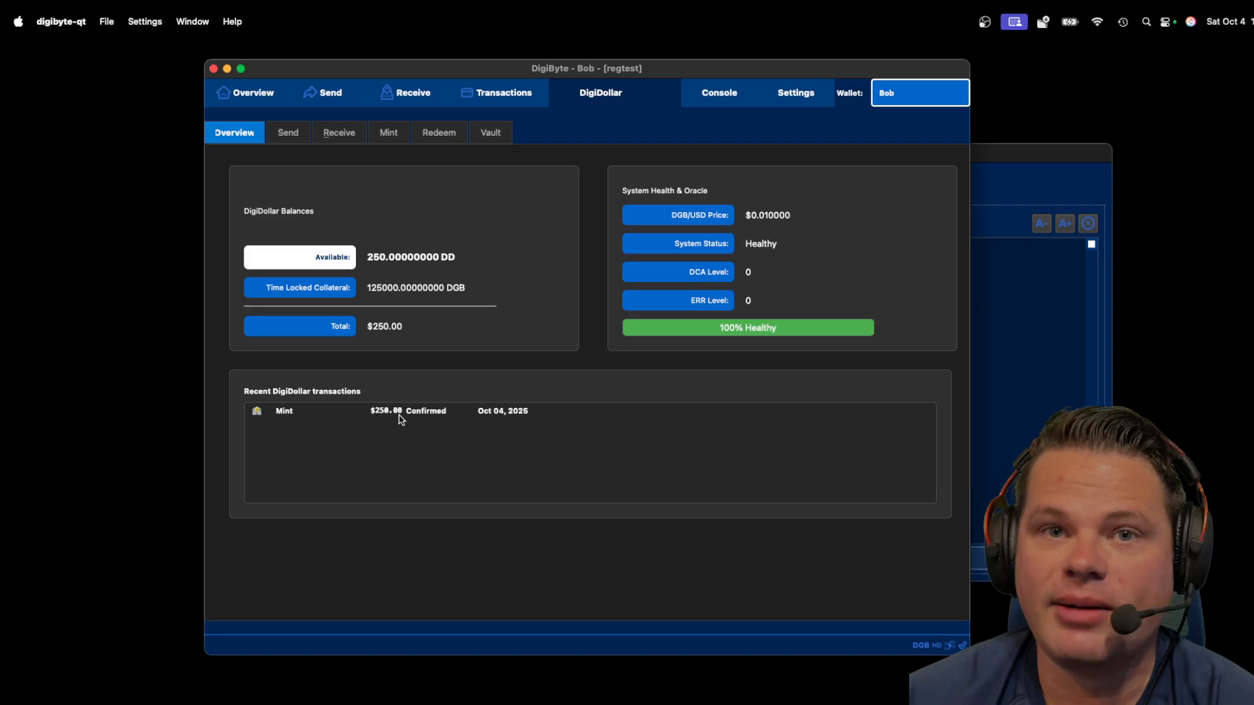
{"action": "mouse_move", "coordinate": [810, 76]}
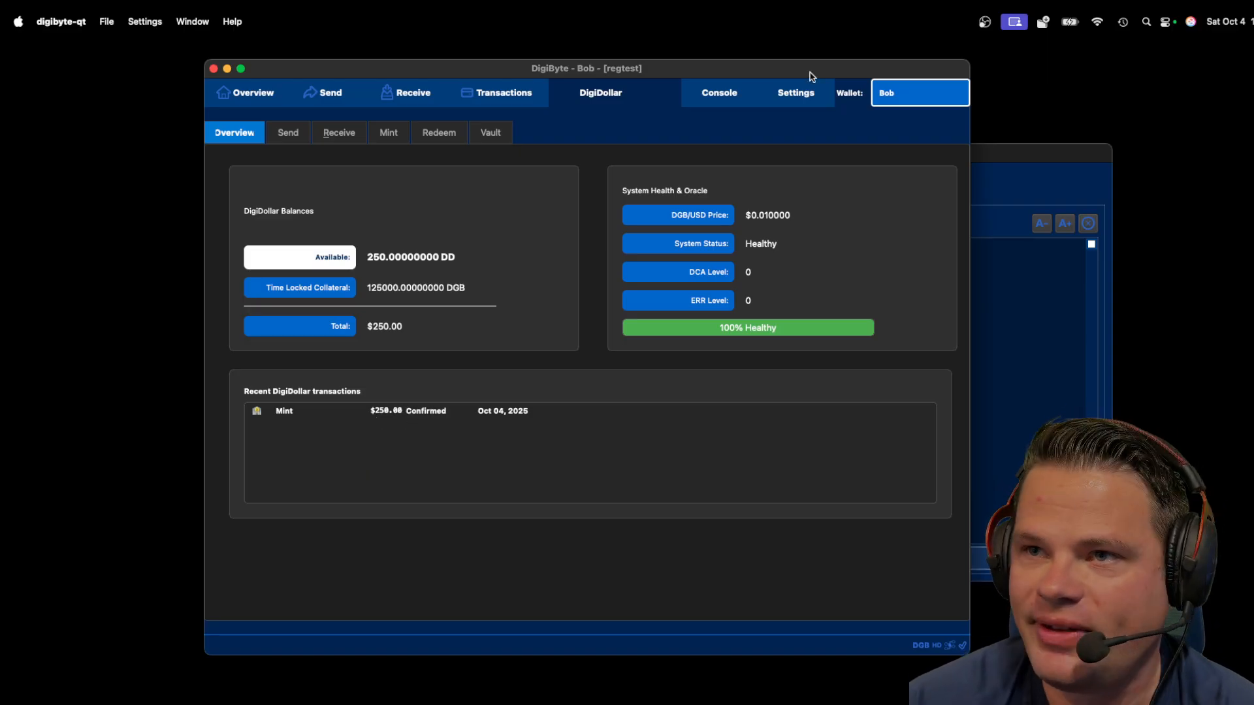
In Alice's wallet, generate a DigiDollar receiving address labelled Steak House and copy it.
{"action": "left_click", "coordinate": [919, 92]}
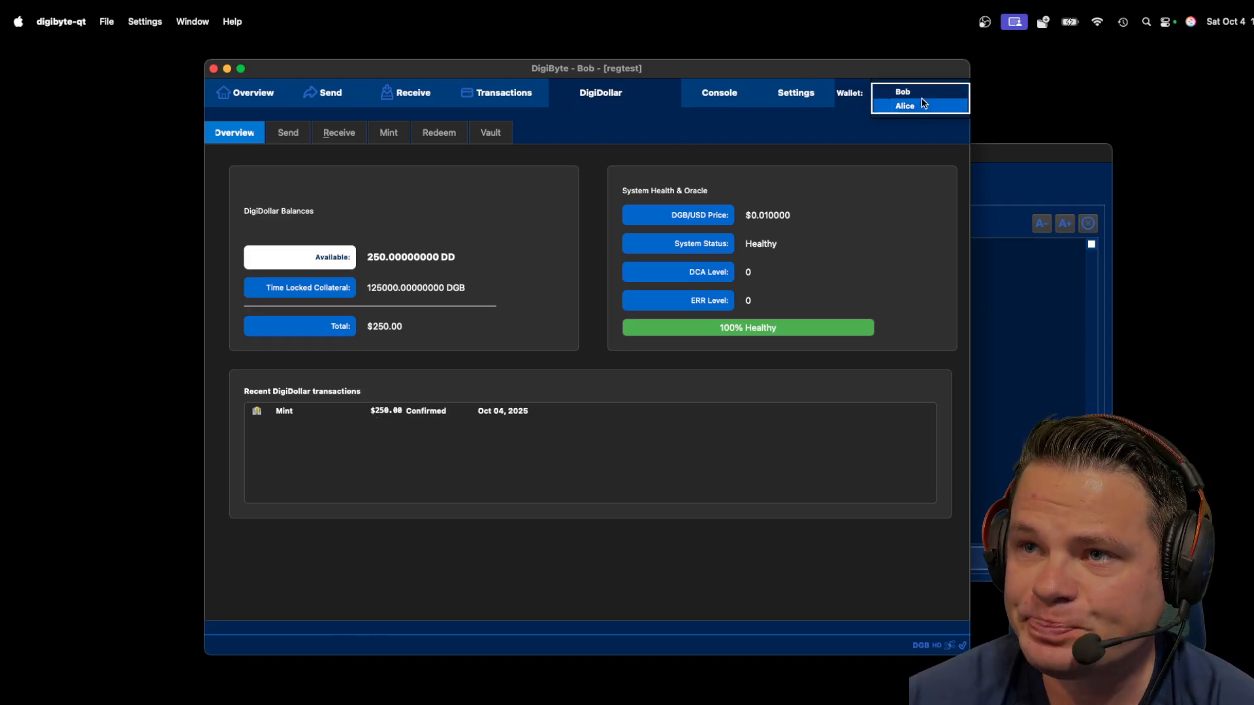
{"action": "left_click", "coordinate": [904, 106]}
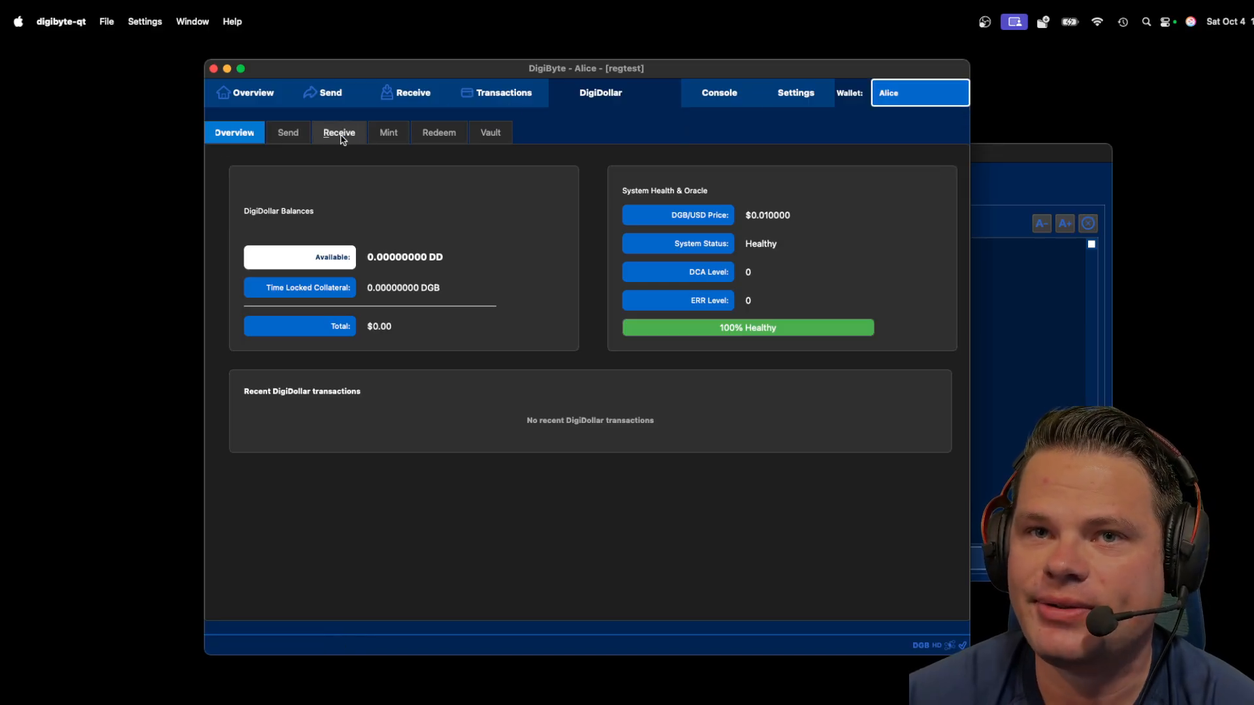
{"action": "left_click", "coordinate": [339, 132]}
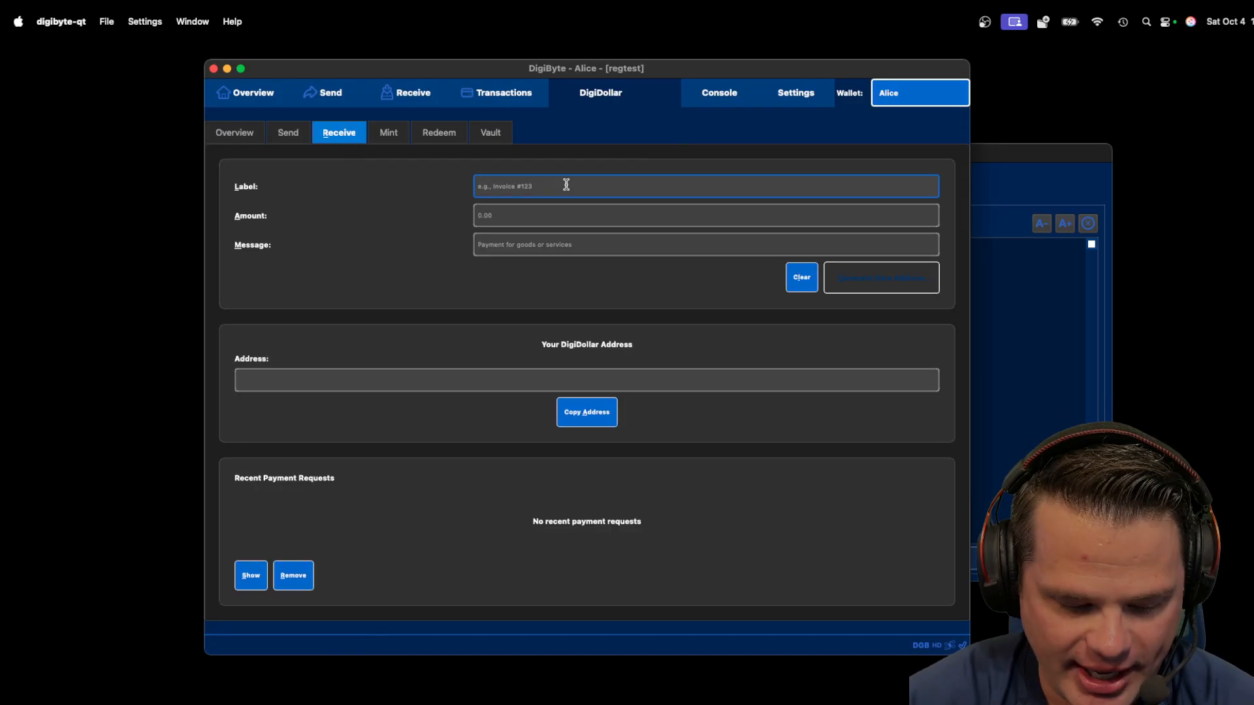
{"action": "type", "text": "Steak House"}
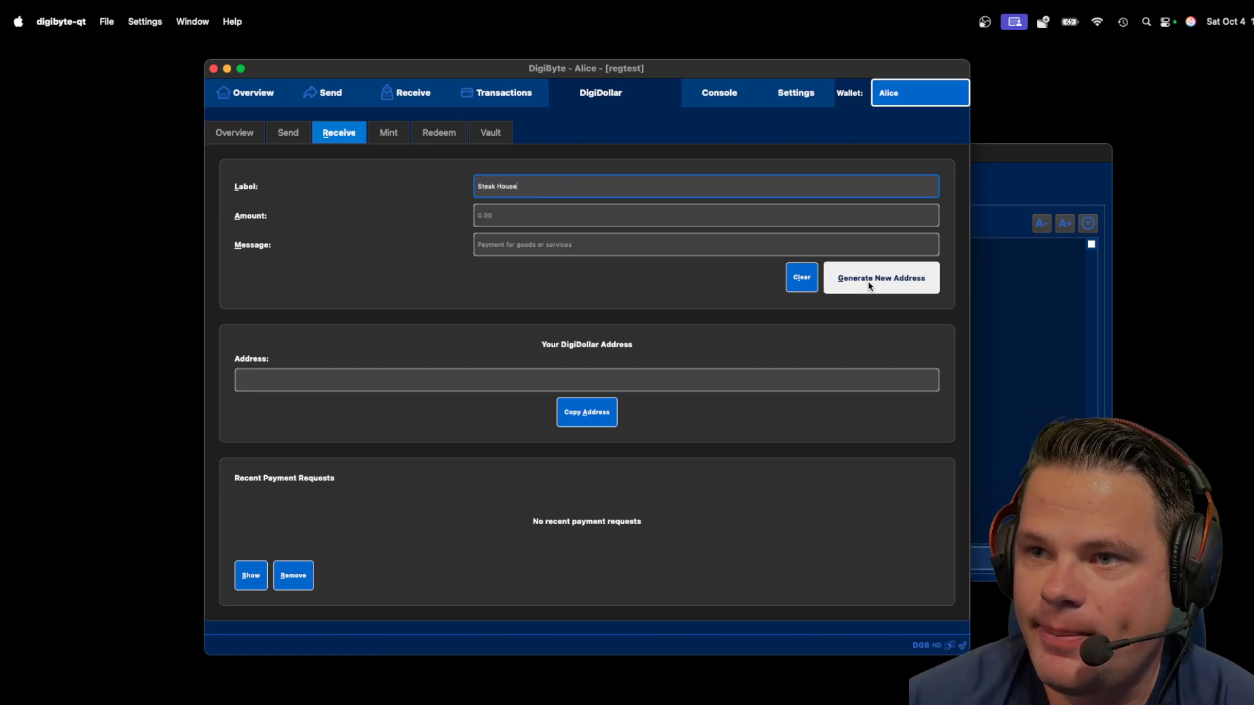
{"action": "left_click", "coordinate": [879, 277]}
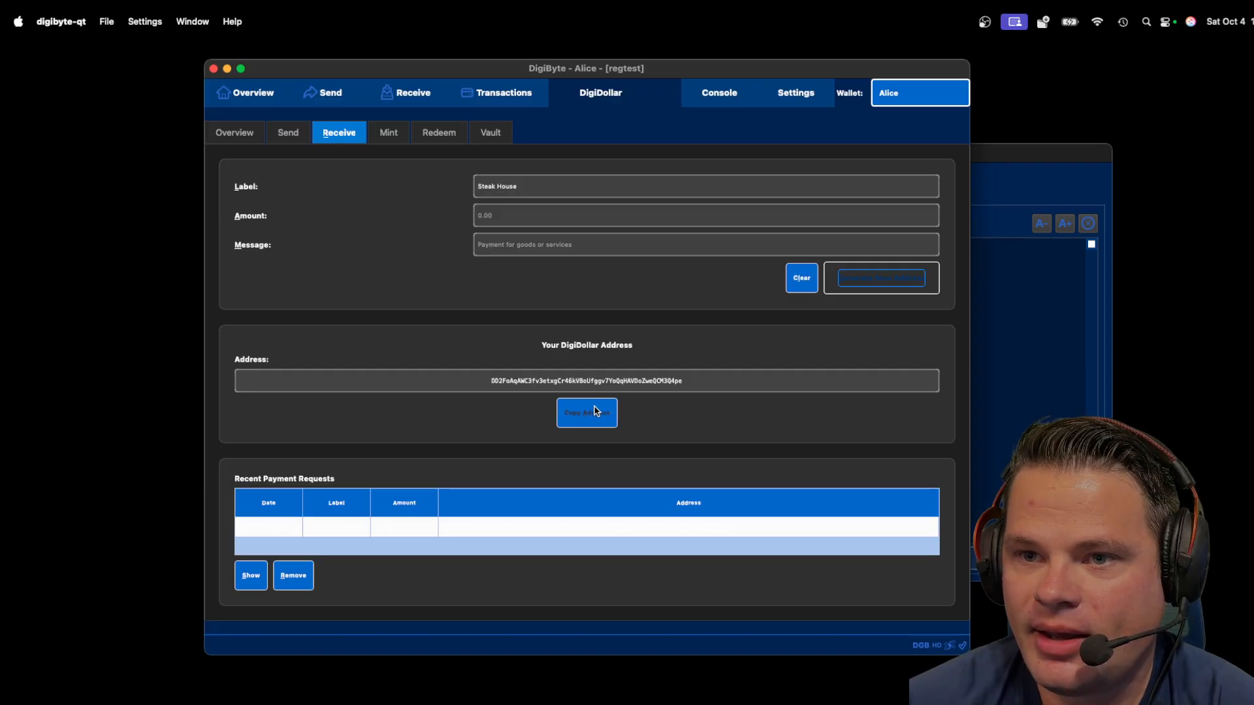
{"action": "left_click", "coordinate": [253, 91]}
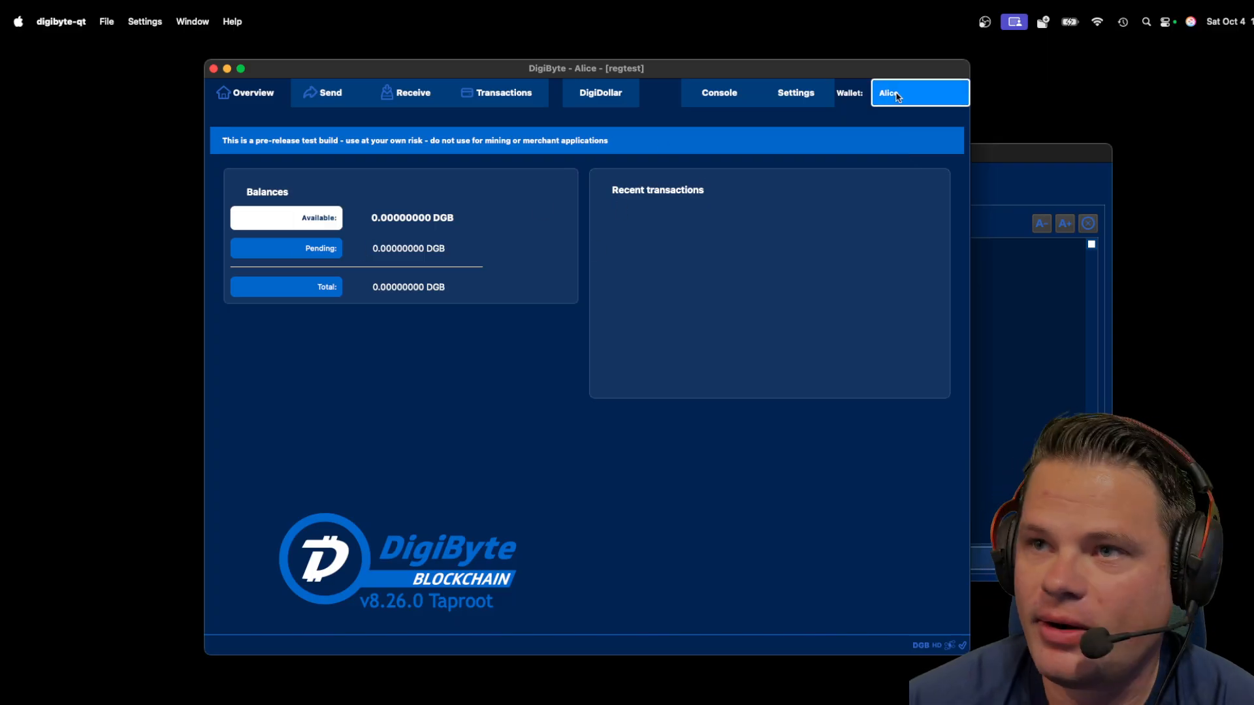
In Bob's DigiDollar send form, enter 75 DD to Alice's pasted address.
{"action": "left_click", "coordinate": [920, 93]}
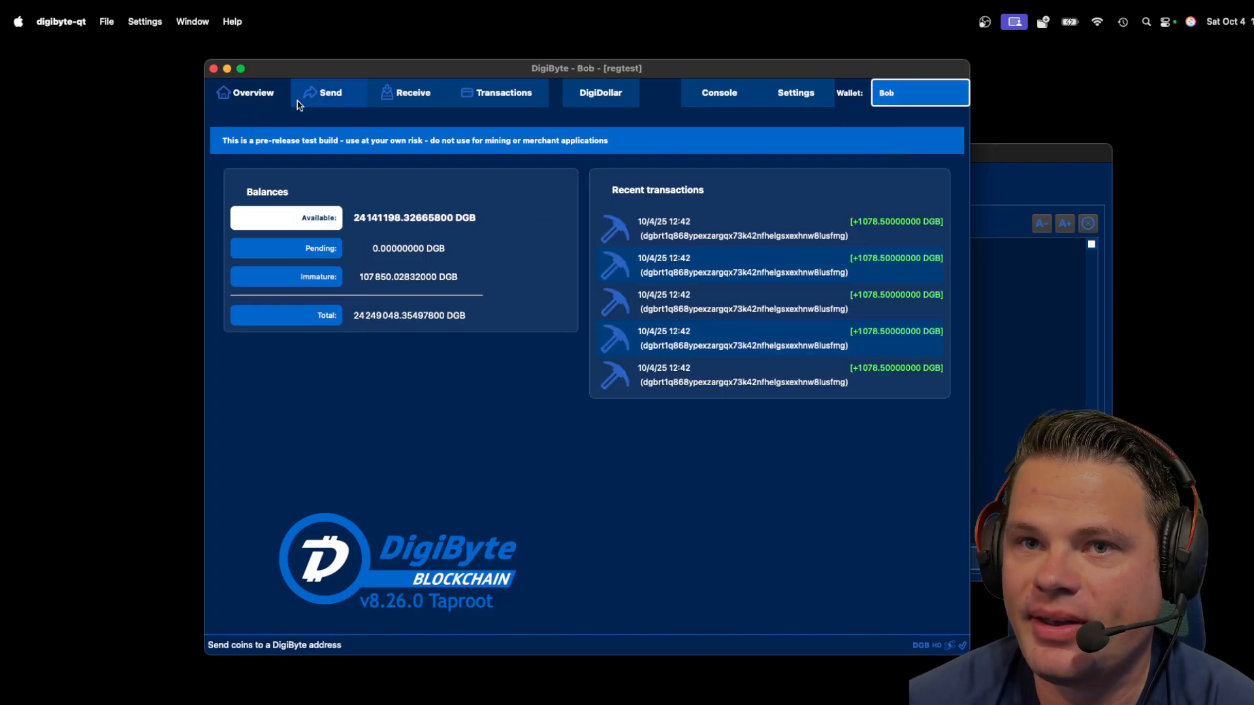
{"action": "left_click", "coordinate": [600, 91]}
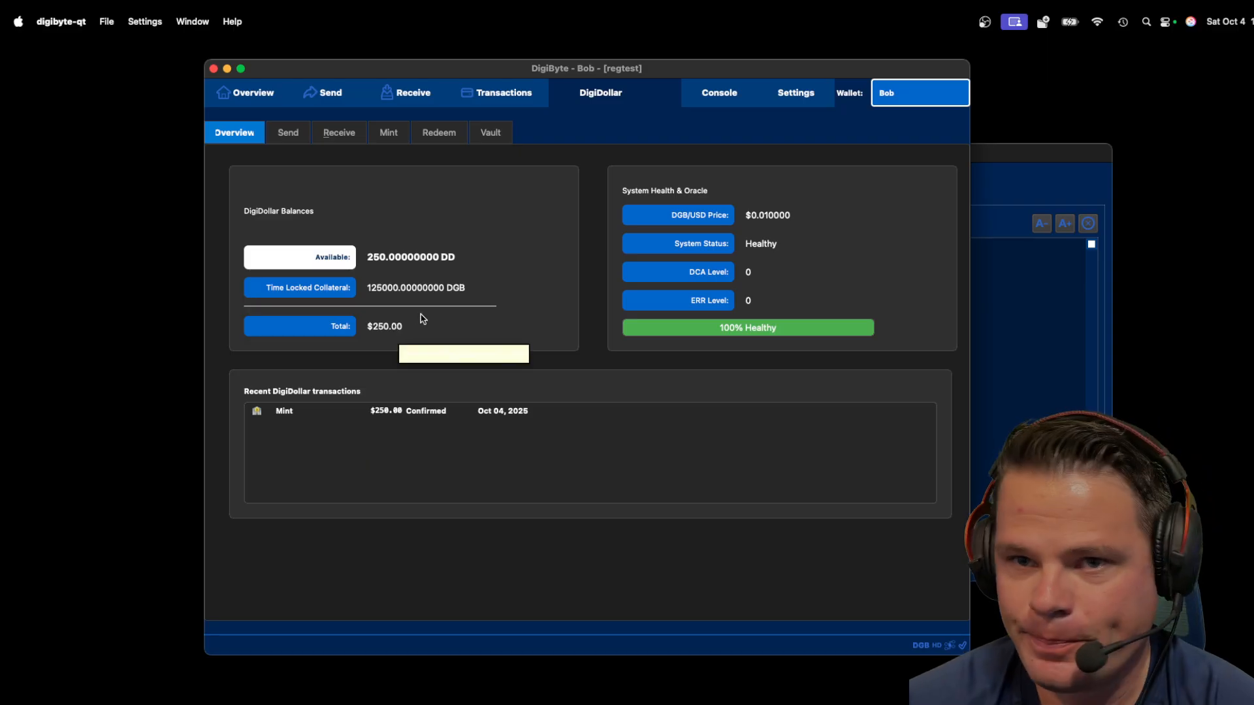
{"action": "mouse_move", "coordinate": [338, 132]}
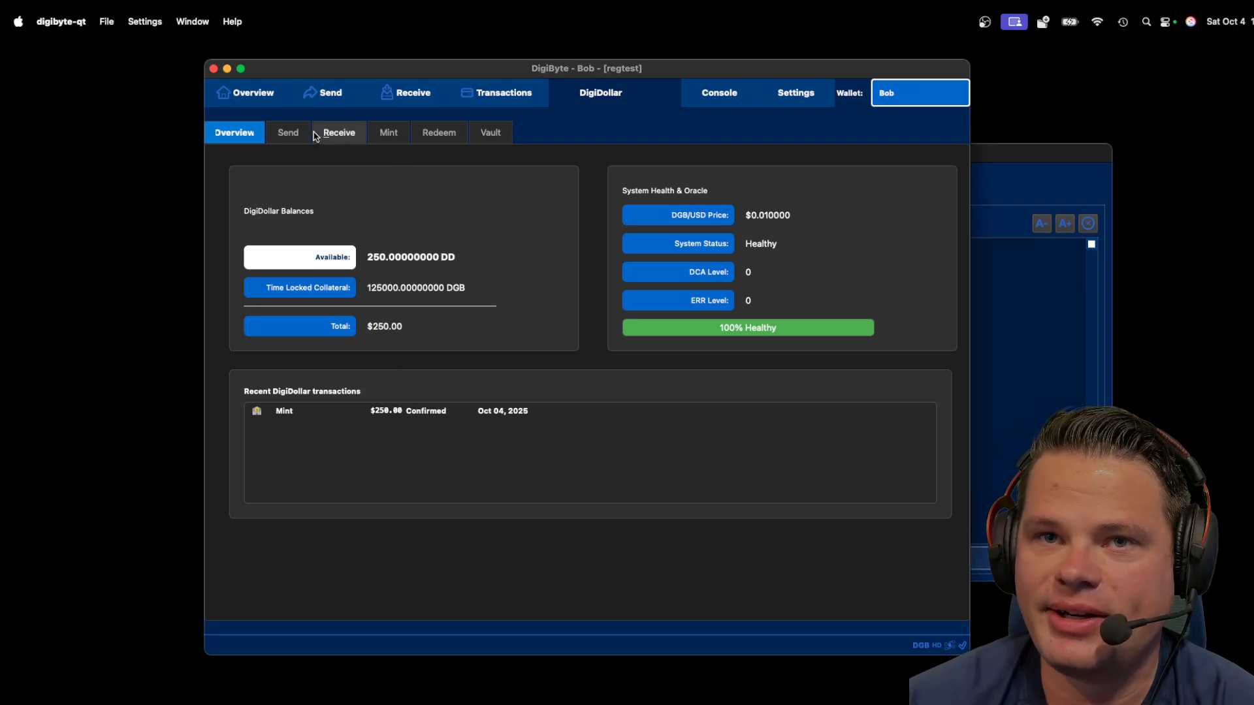
{"action": "left_click", "coordinate": [288, 132]}
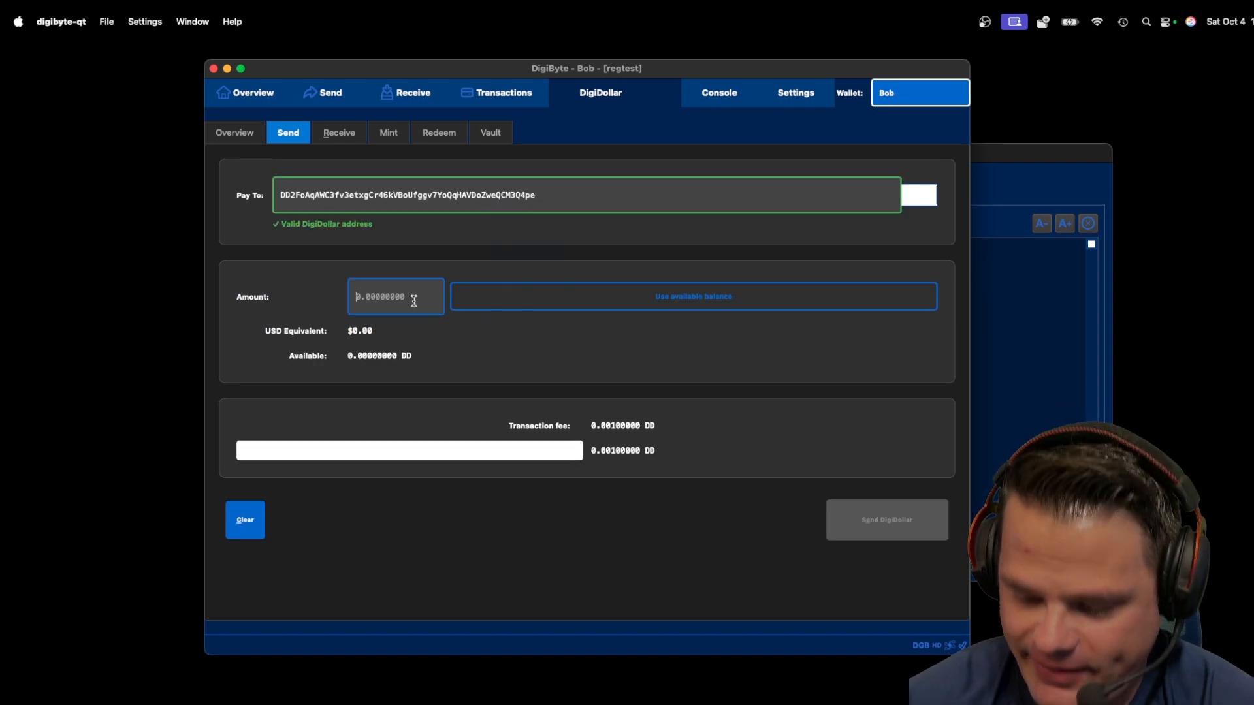
{"action": "type", "text": "75"}
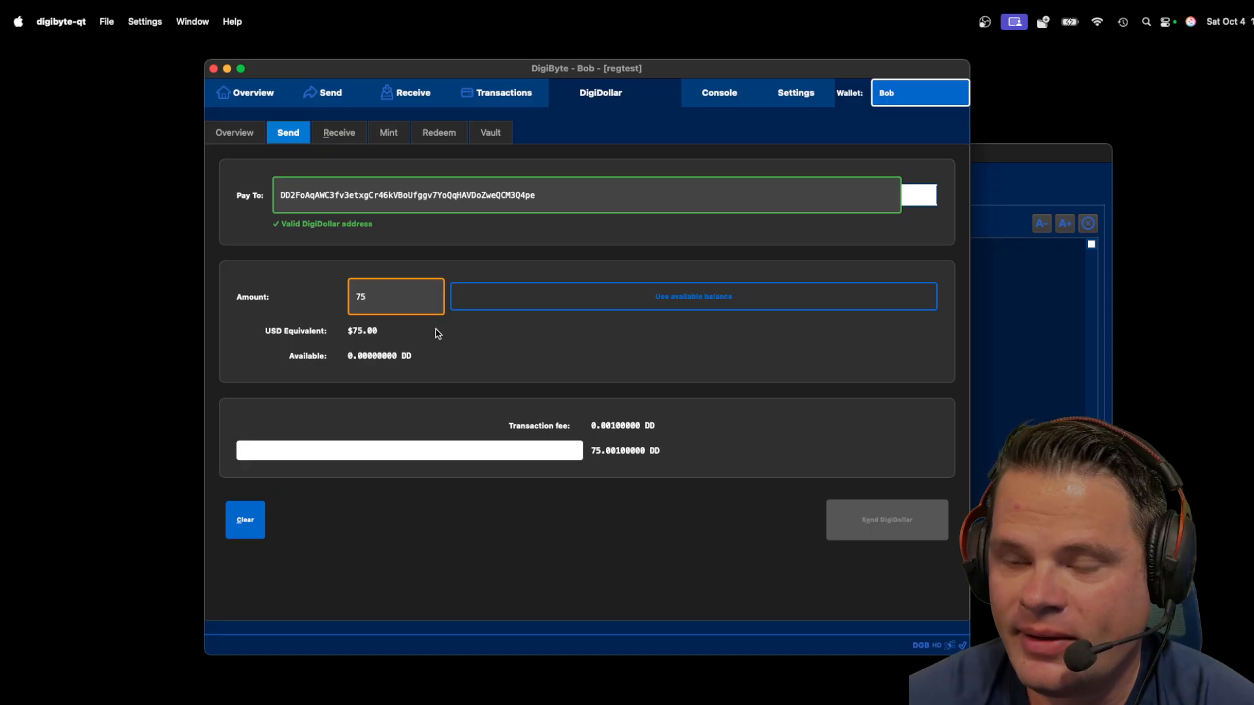
{"action": "mouse_move", "coordinate": [465, 342]}
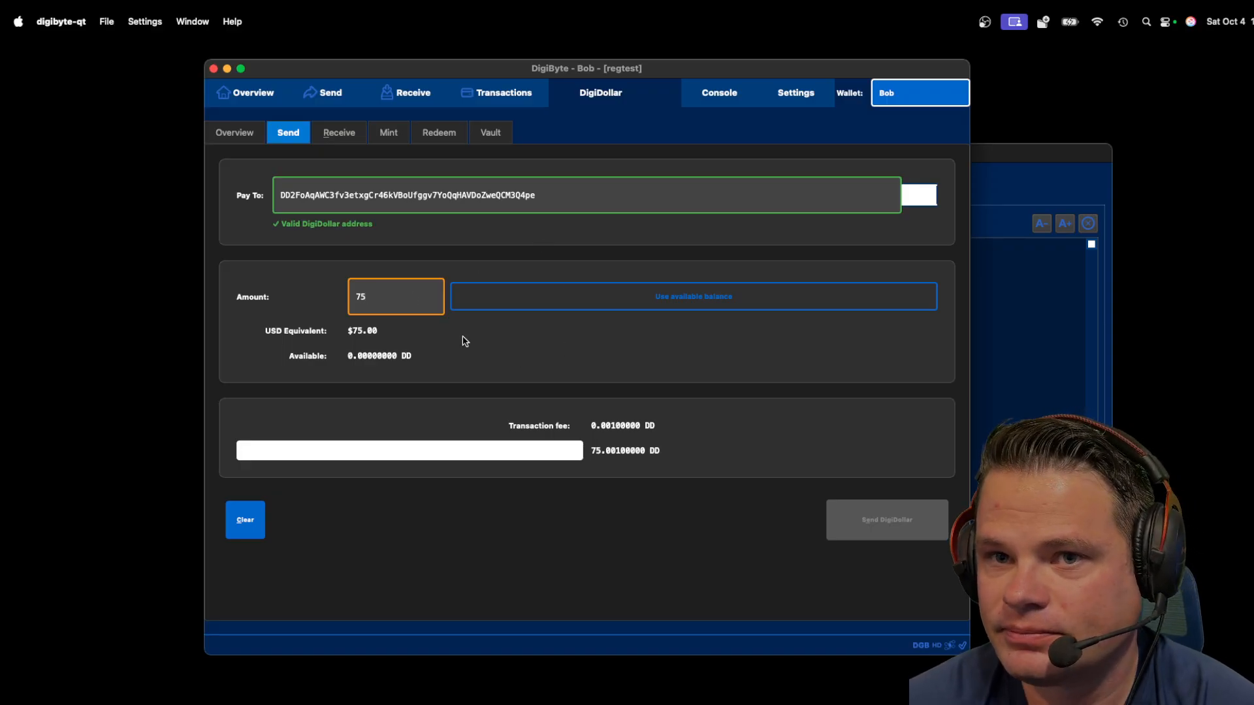
Cycle through the DigiDollar pages until the send form shows 250 DD available.
{"action": "left_click", "coordinate": [234, 132]}
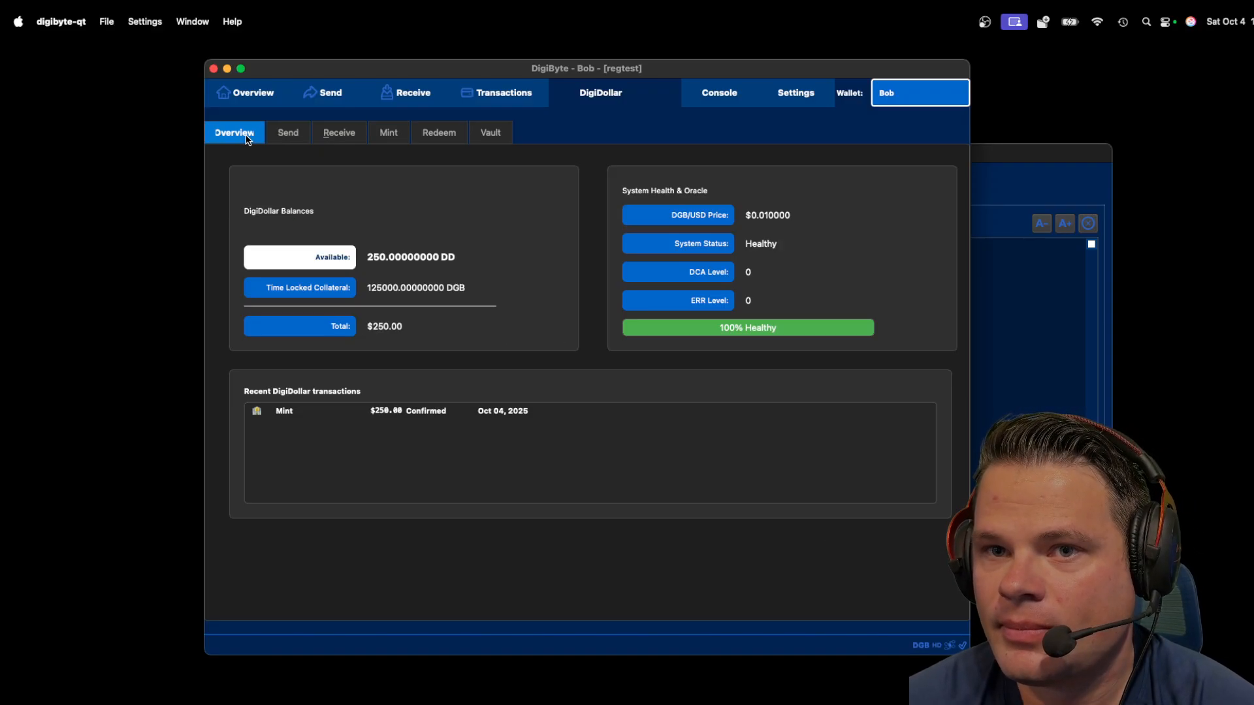
{"action": "left_click", "coordinate": [287, 132]}
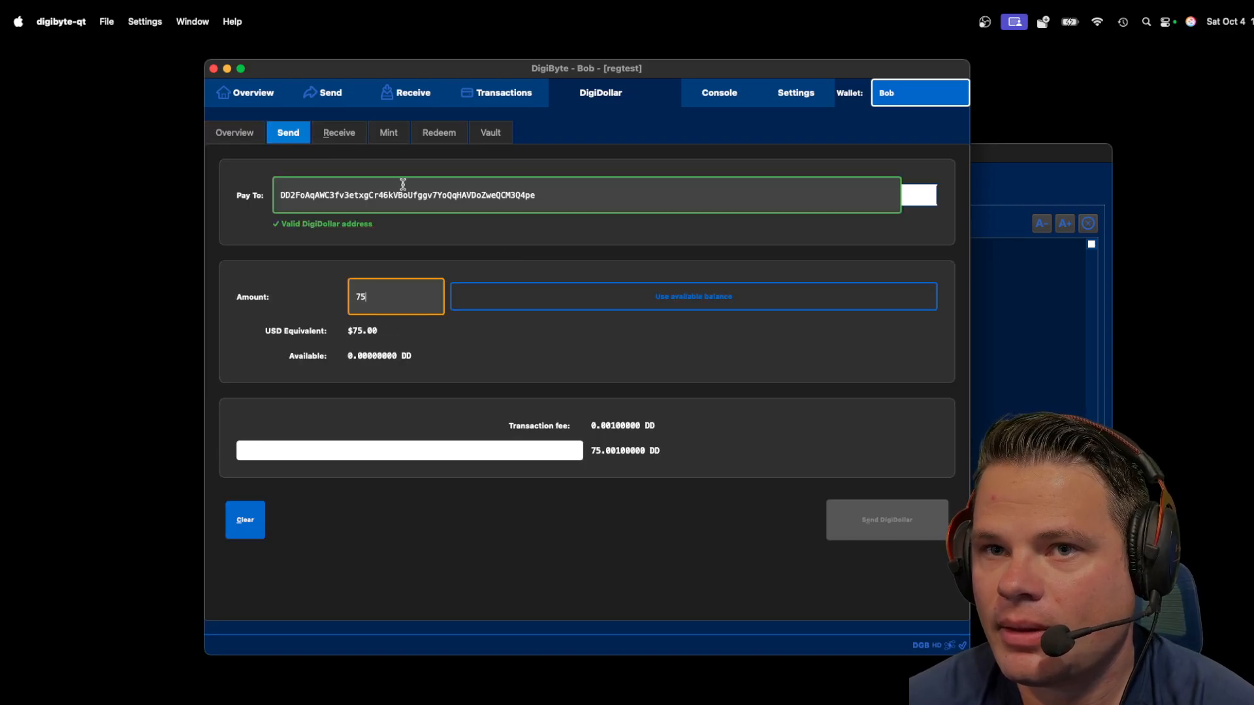
{"action": "left_click", "coordinate": [339, 132]}
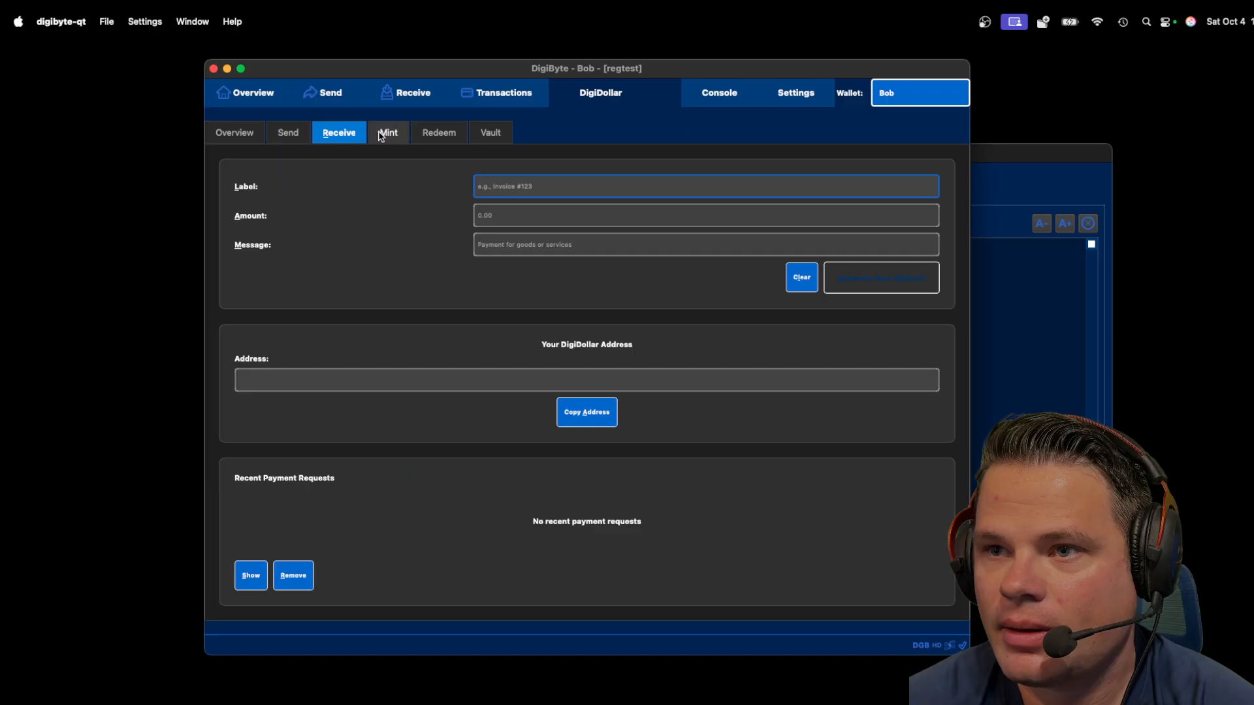
{"action": "left_click", "coordinate": [288, 132]}
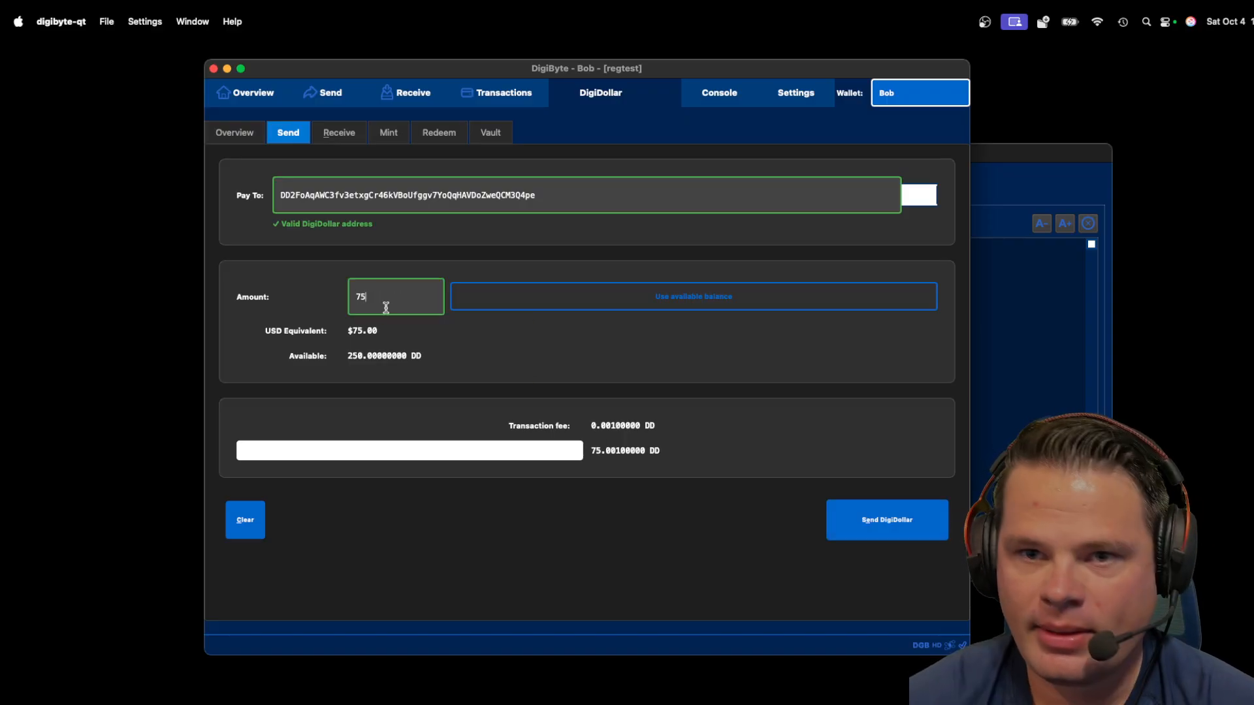
{"action": "mouse_move", "coordinate": [473, 337]}
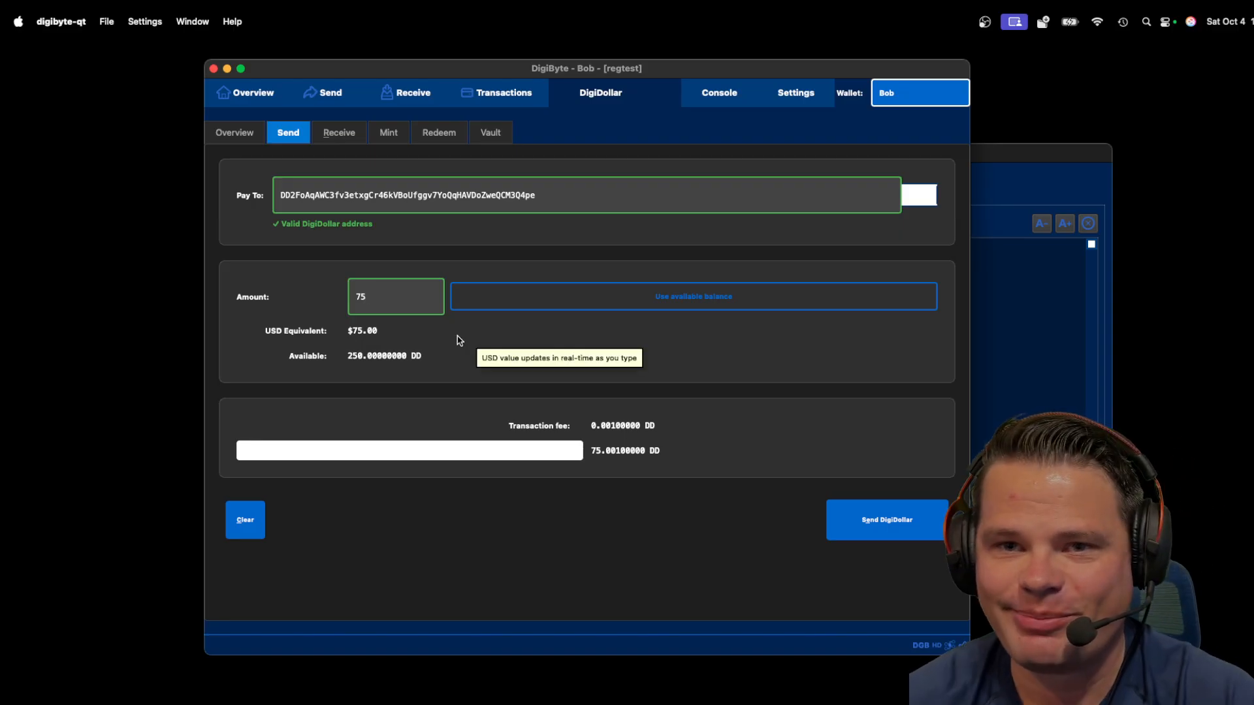
{"action": "mouse_move", "coordinate": [384, 356]}
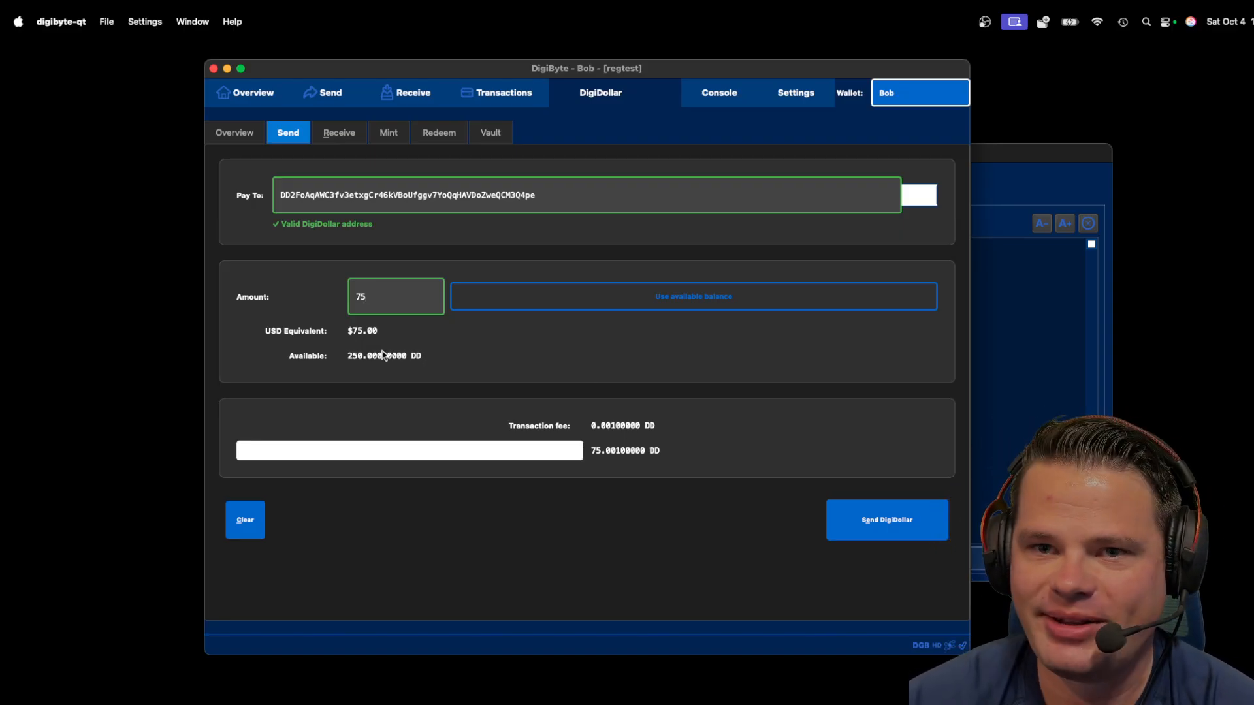
{"action": "mouse_move", "coordinate": [855, 470]}
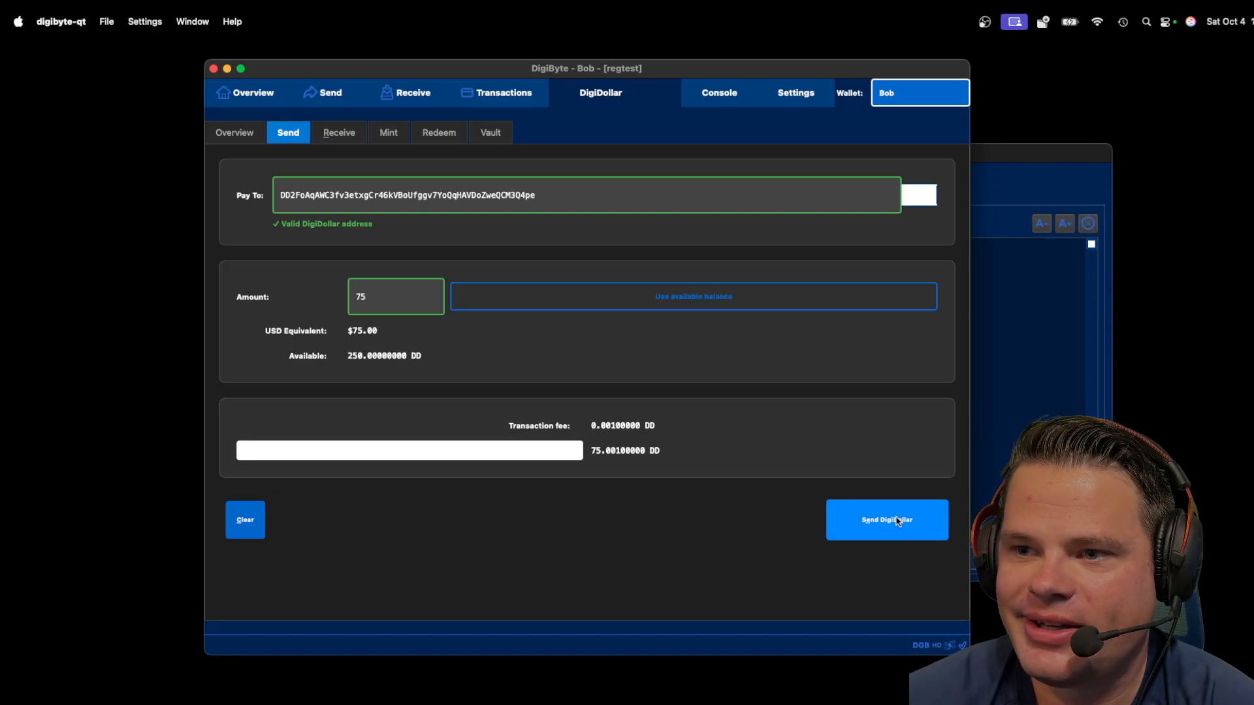
Confirm the 75 DD transfer to Alice and acknowledge the success message, leaving 175 DD.
{"action": "left_click", "coordinate": [886, 520]}
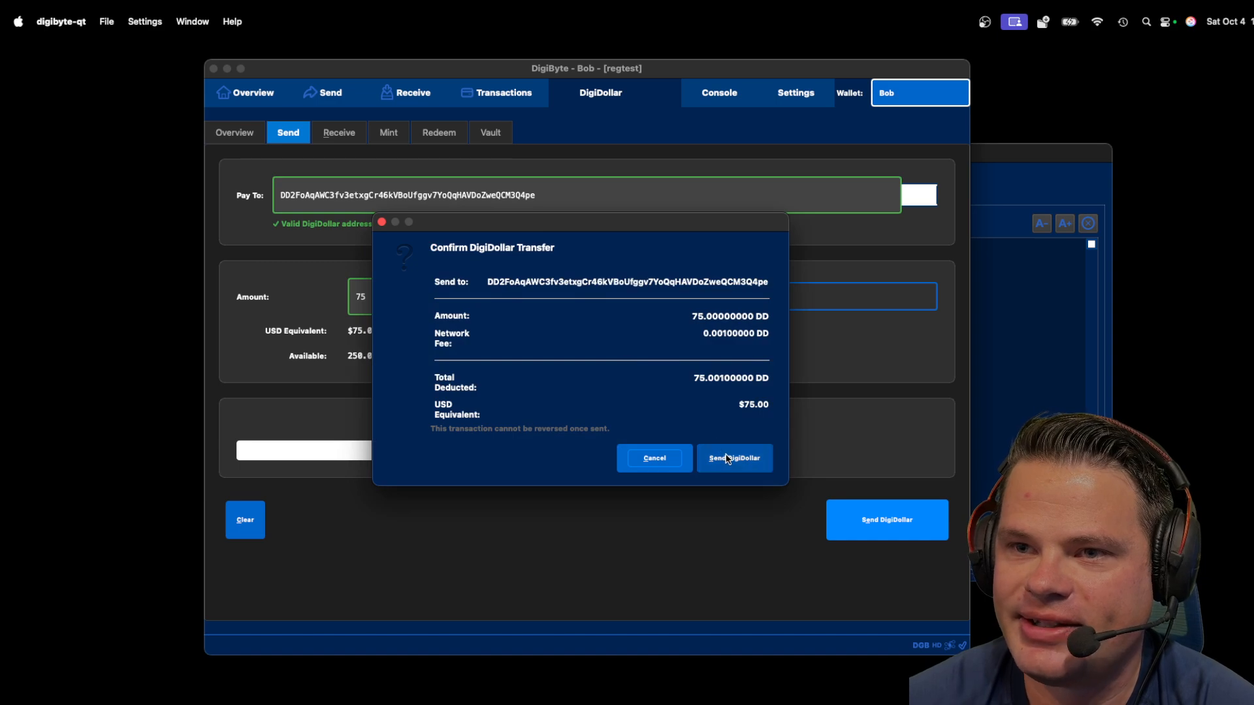
{"action": "left_click", "coordinate": [733, 457]}
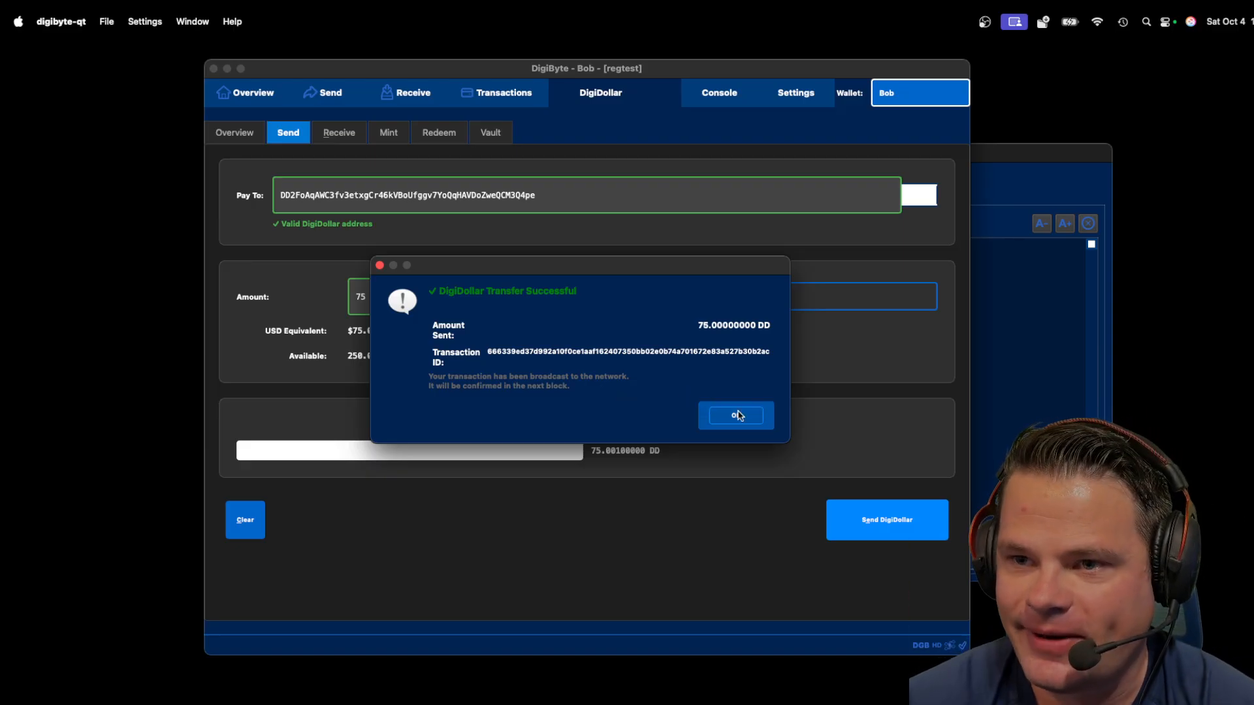
{"action": "left_click", "coordinate": [734, 415]}
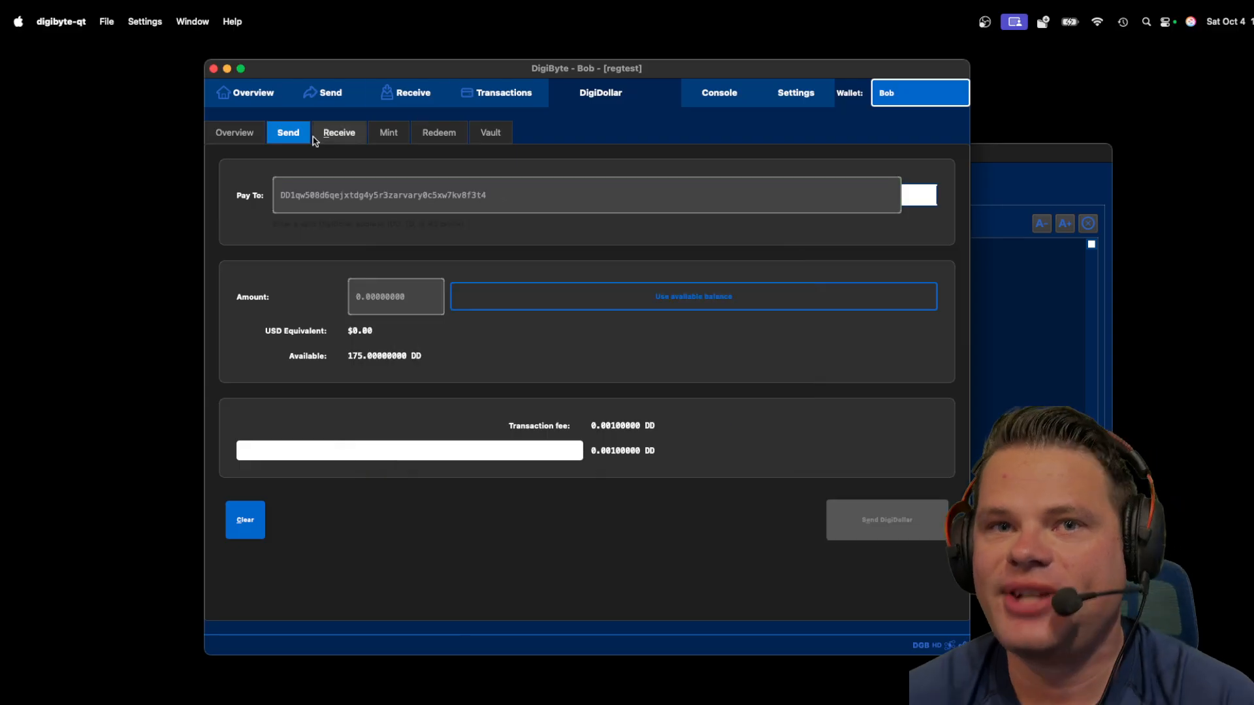
Review Bob's DigiDollar overview, vault, DGB overview and transactions showing 175 DD and the 75 DD send pending.
{"action": "left_click", "coordinate": [234, 132]}
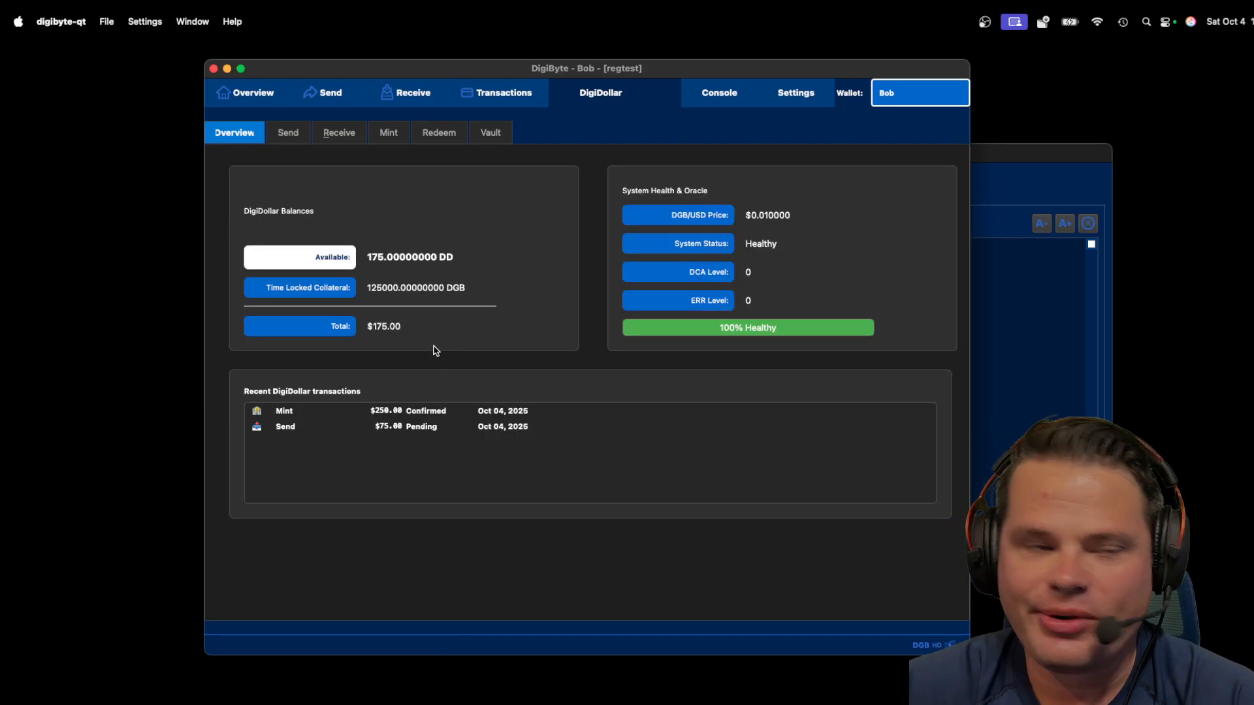
{"action": "mouse_move", "coordinate": [516, 267]}
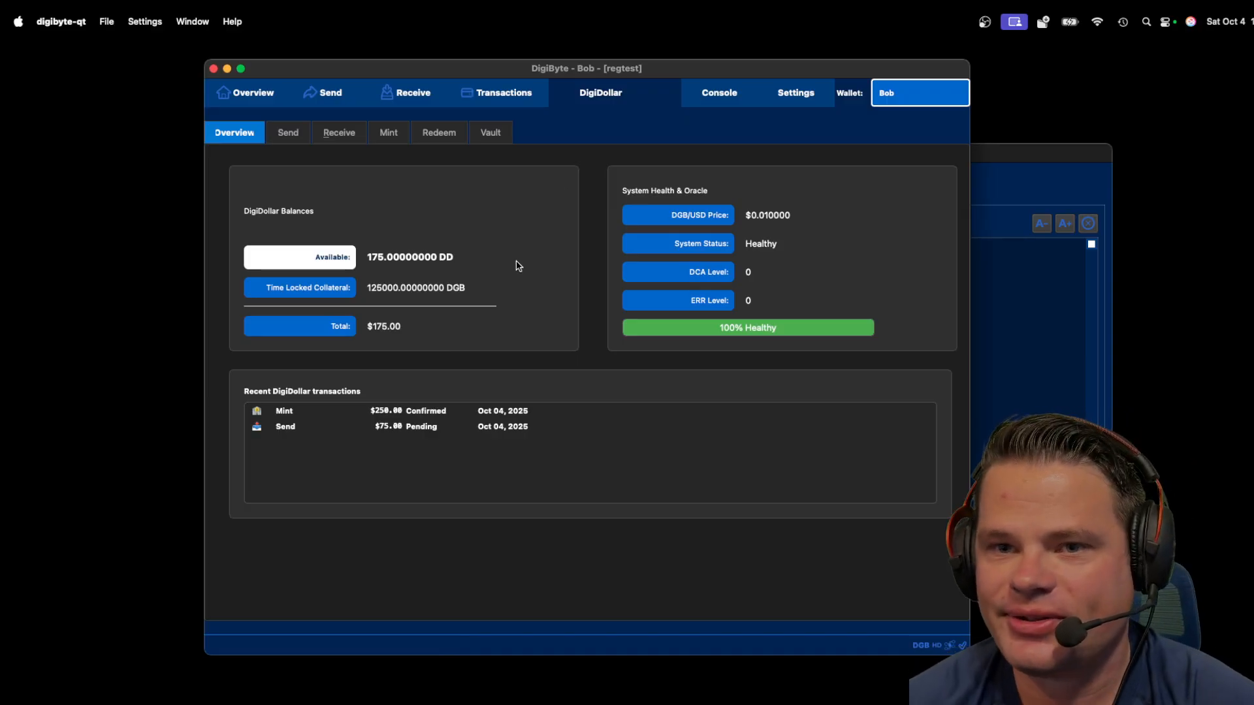
{"action": "left_click", "coordinate": [489, 131]}
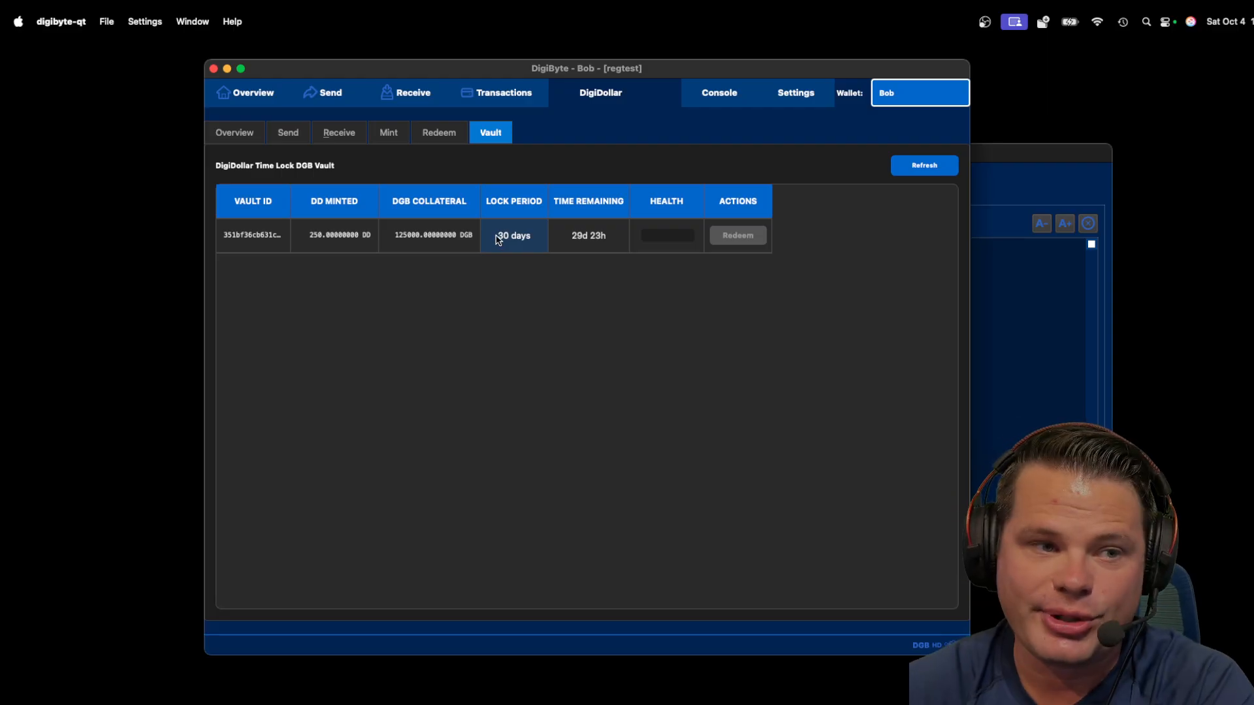
{"action": "left_click", "coordinate": [234, 132]}
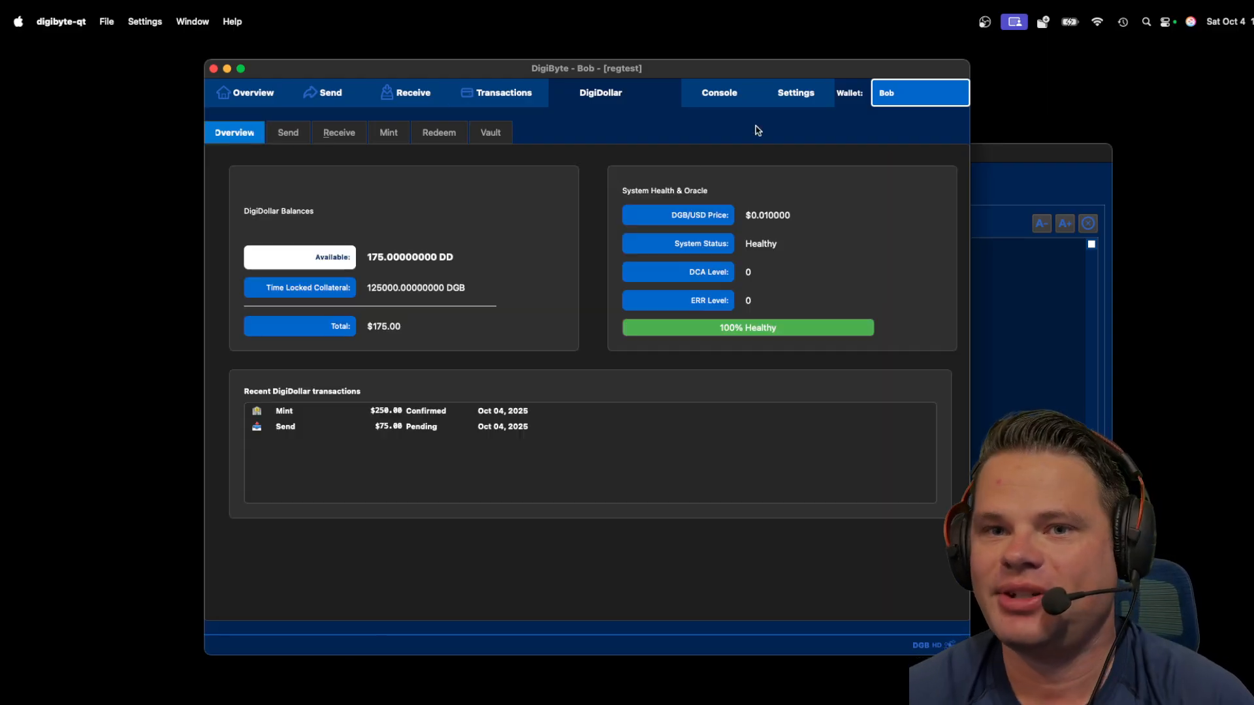
{"action": "left_click", "coordinate": [253, 92]}
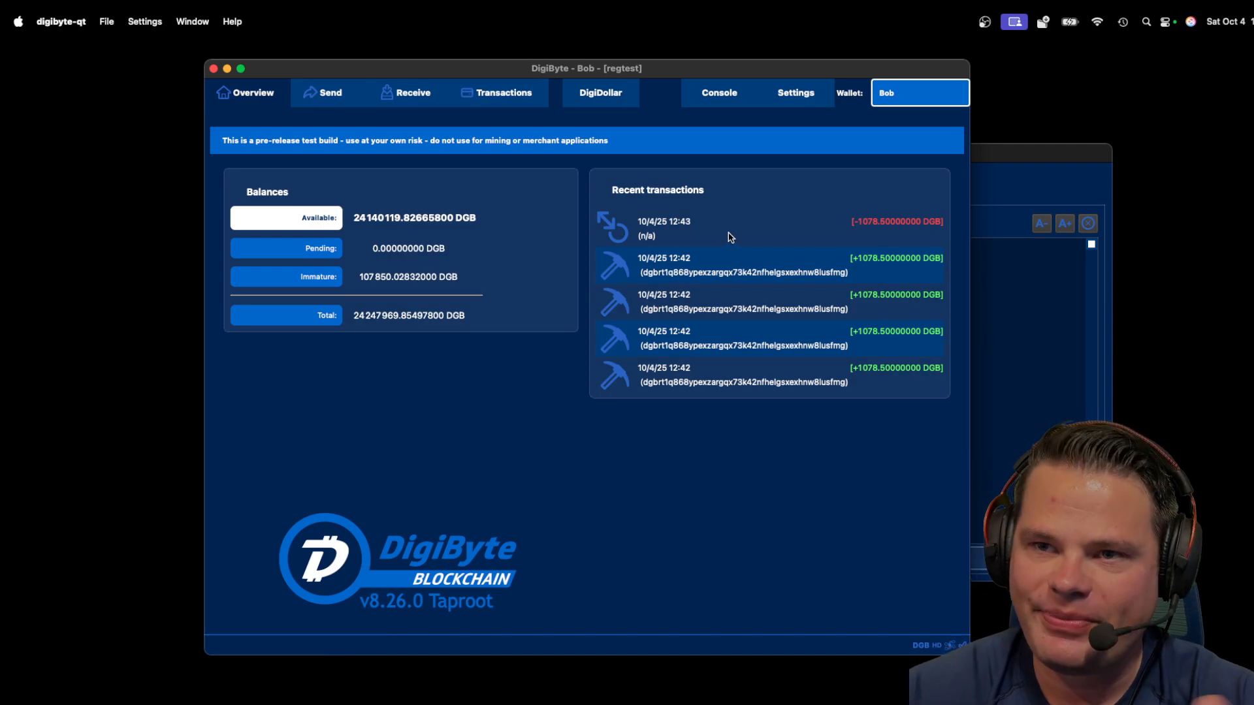
{"action": "mouse_move", "coordinate": [720, 234]}
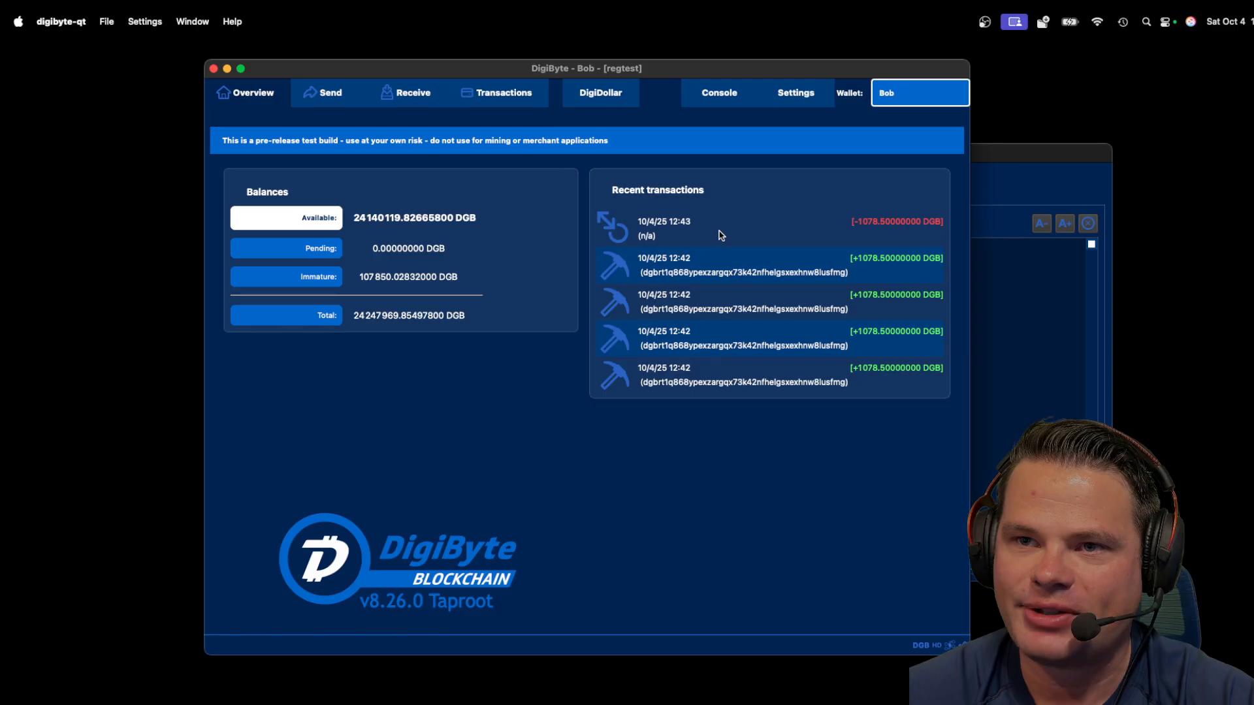
{"action": "left_click", "coordinate": [502, 92]}
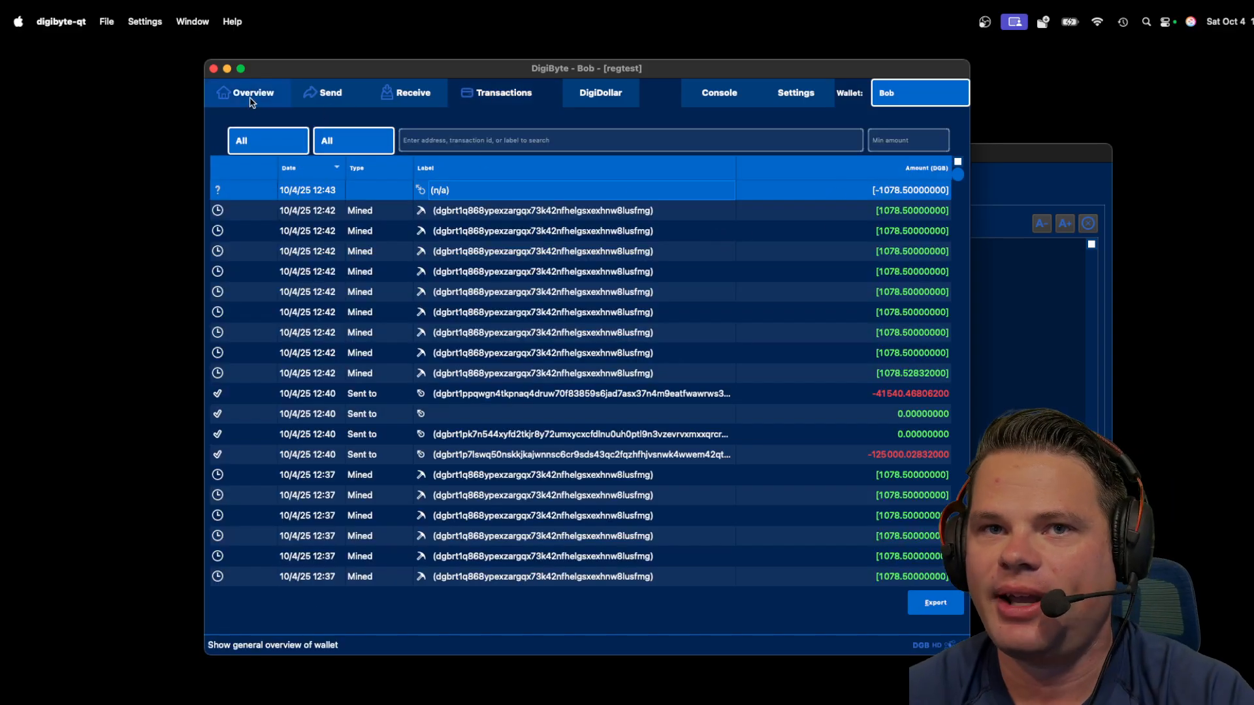
{"action": "left_click", "coordinate": [600, 91]}
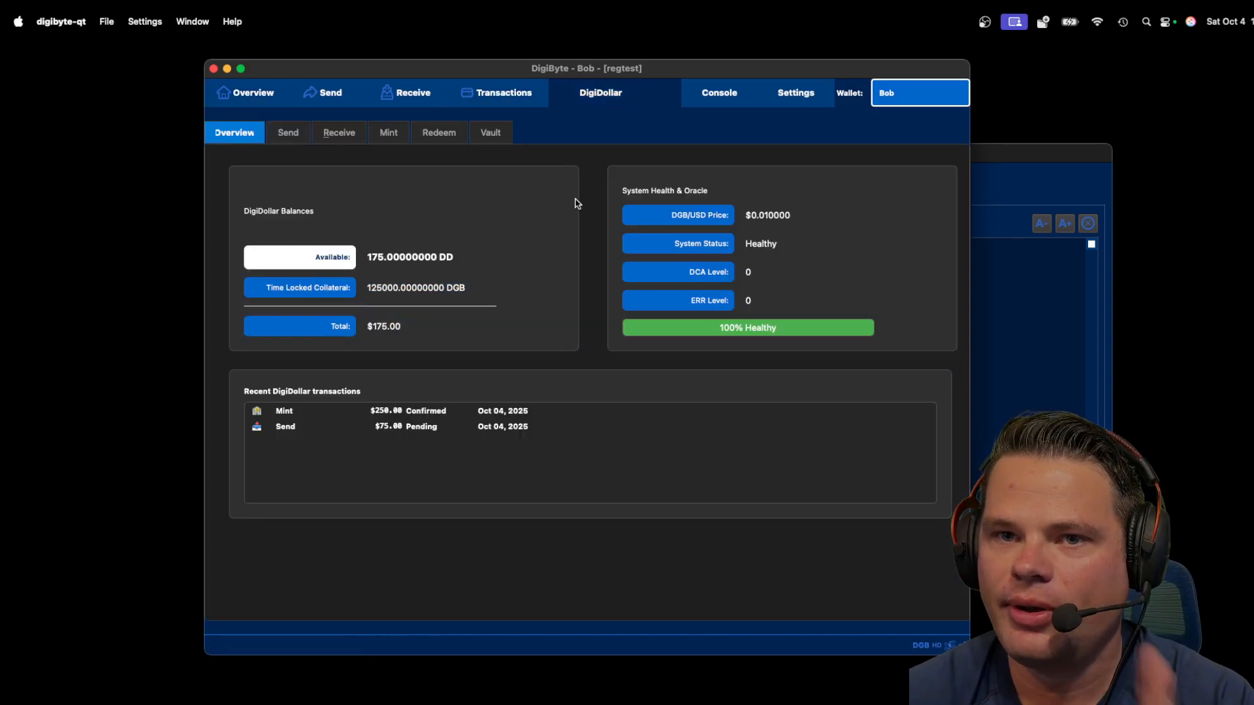
{"action": "left_click", "coordinate": [919, 92]}
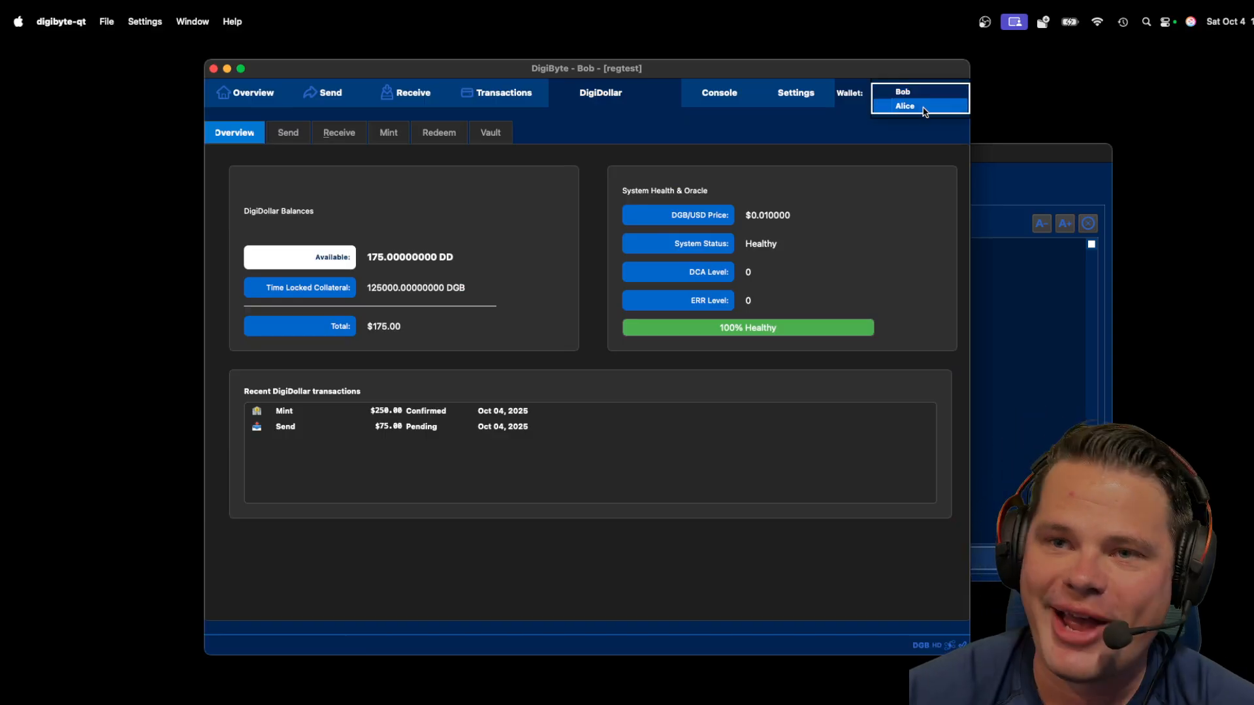
Show Alice's DigiDollar overview with 75 DD available and the receive pending.
{"action": "left_click", "coordinate": [904, 105]}
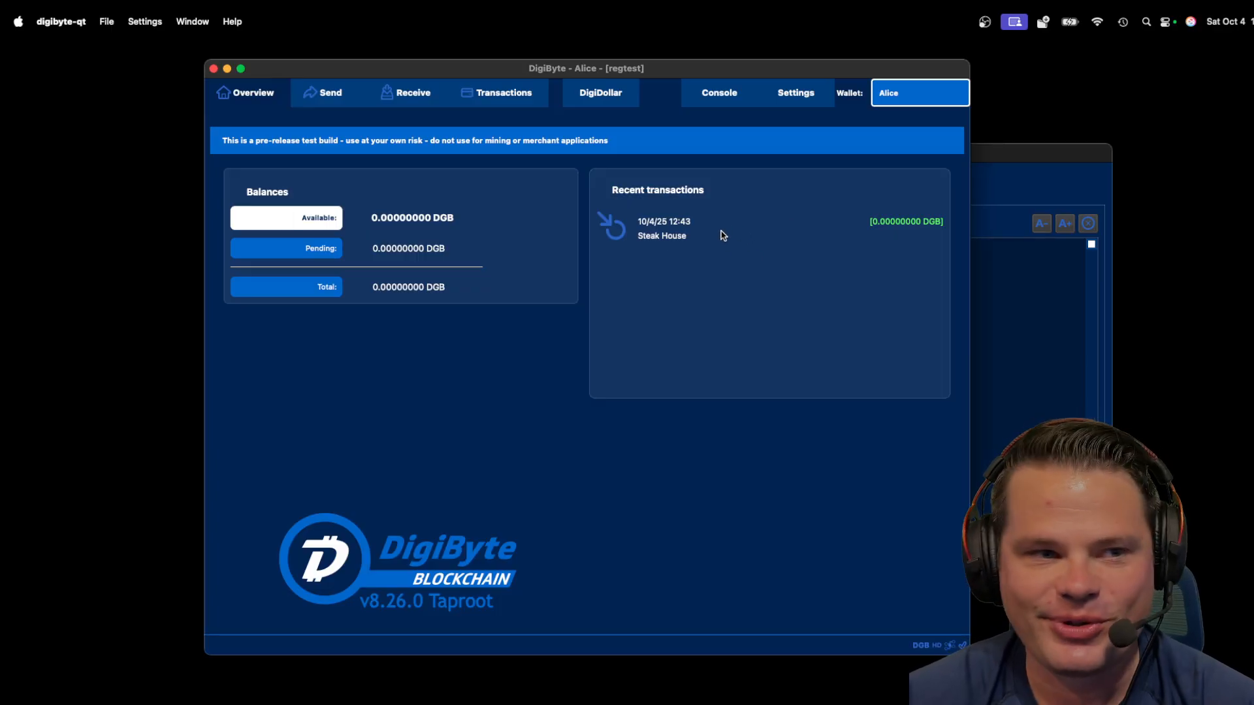
{"action": "mouse_move", "coordinate": [600, 91]}
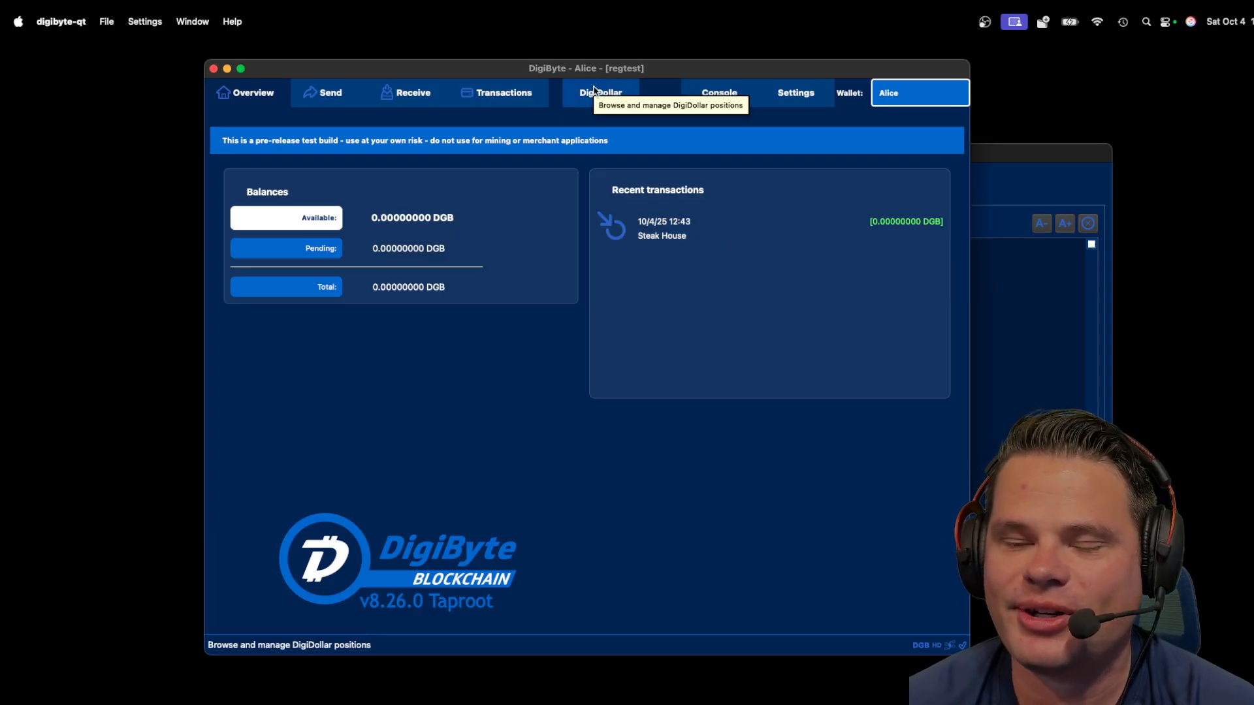
{"action": "left_click", "coordinate": [601, 92]}
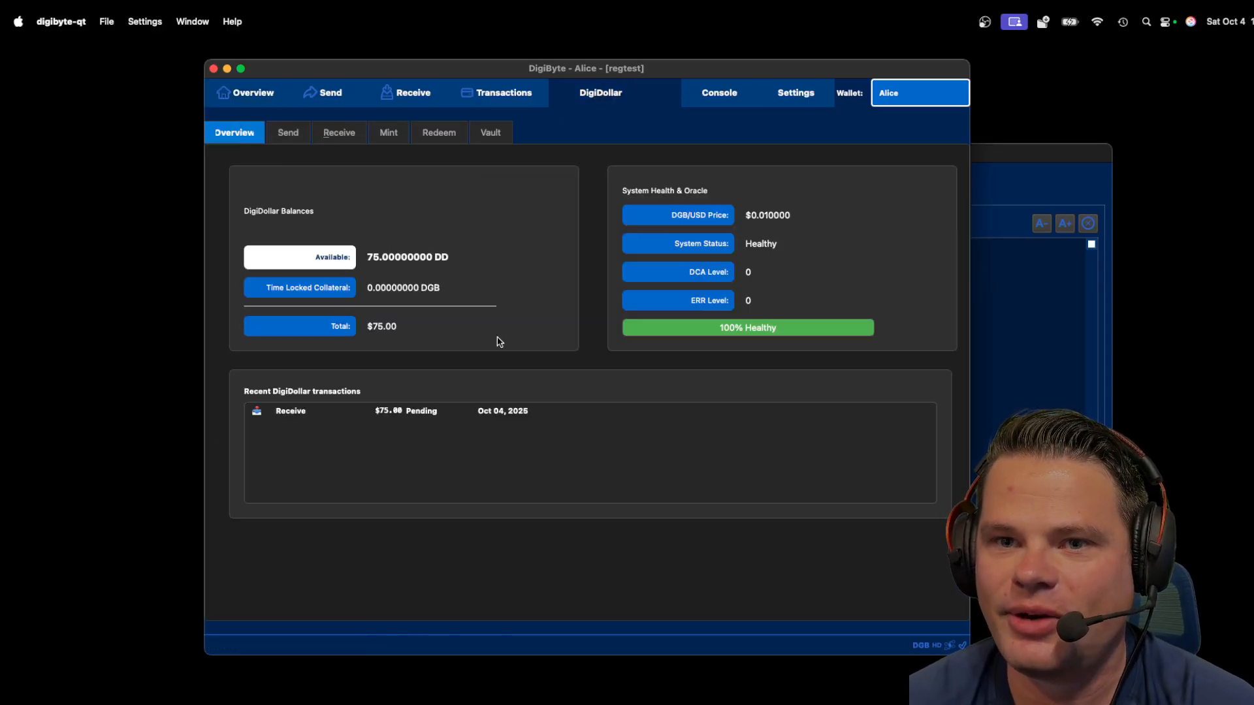
{"action": "mouse_move", "coordinate": [624, 497]}
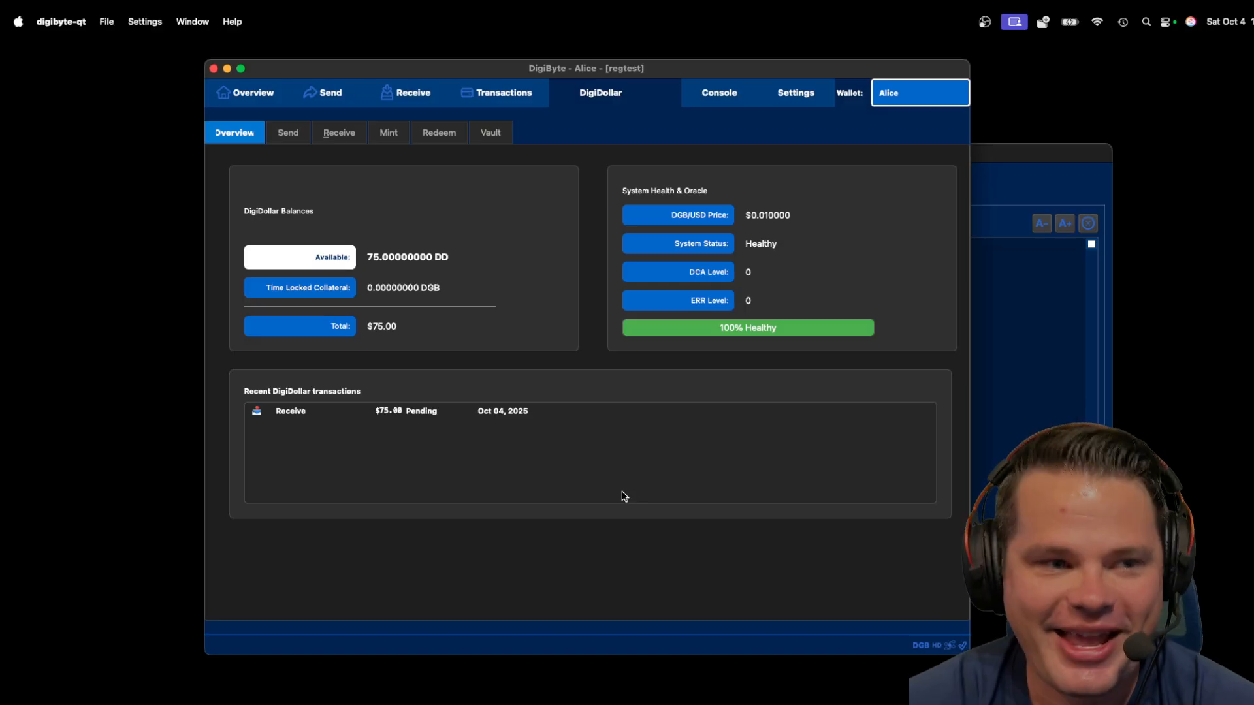
{"action": "mouse_move", "coordinate": [589, 354]}
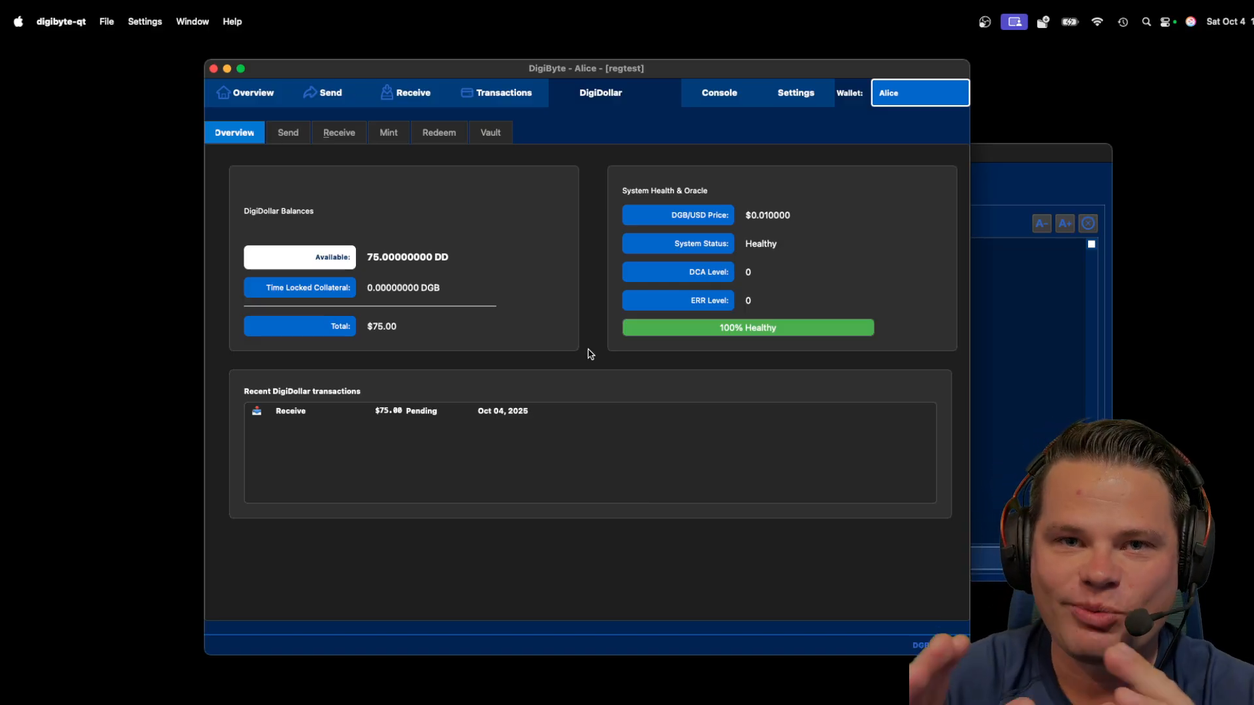